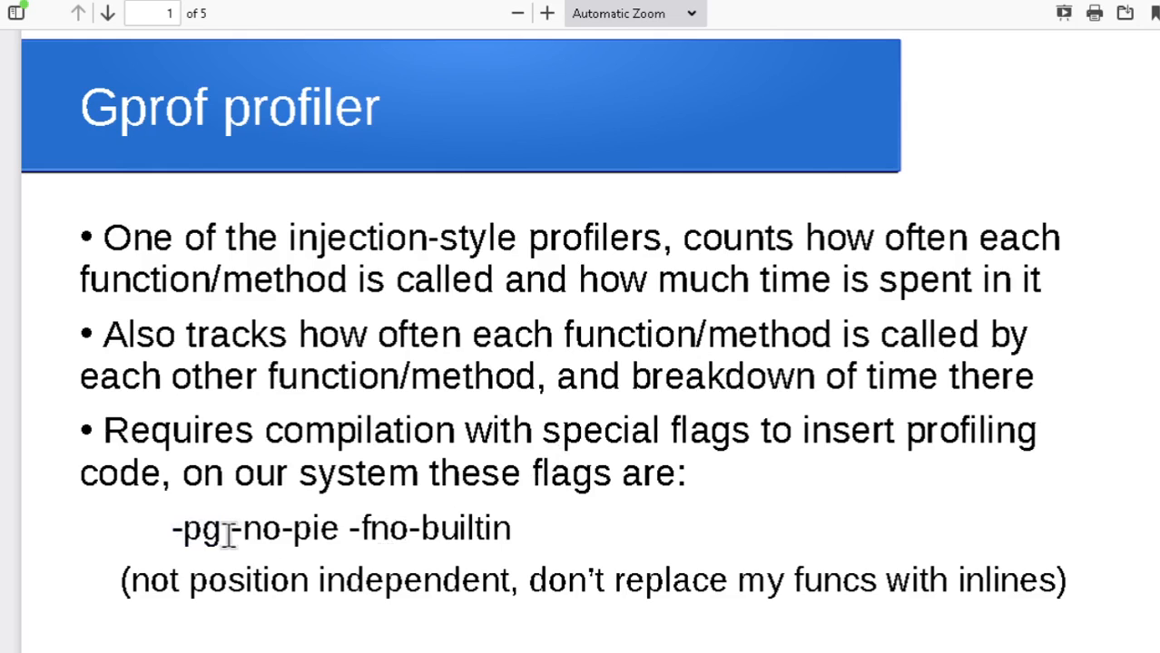
Step: Clear the screen, list the folder showing only sorter.cpp, and view sorter.cpp with less
{"action": "double_click", "coordinate": [282, 528]}
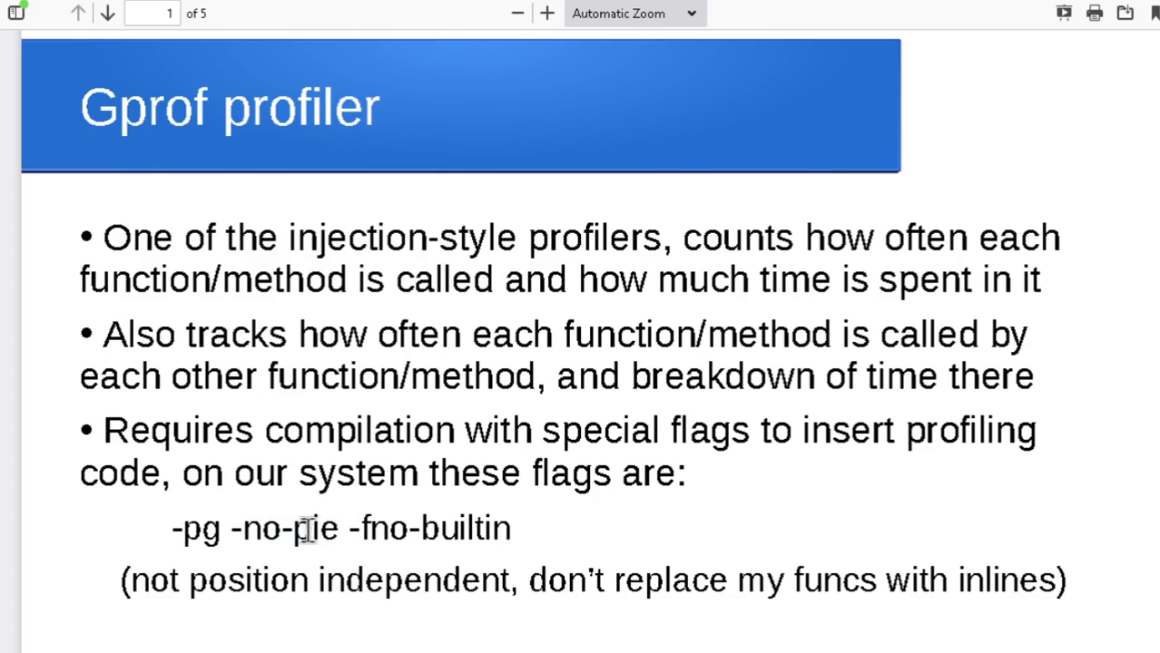
{"action": "mouse_move", "coordinate": [553, 543]}
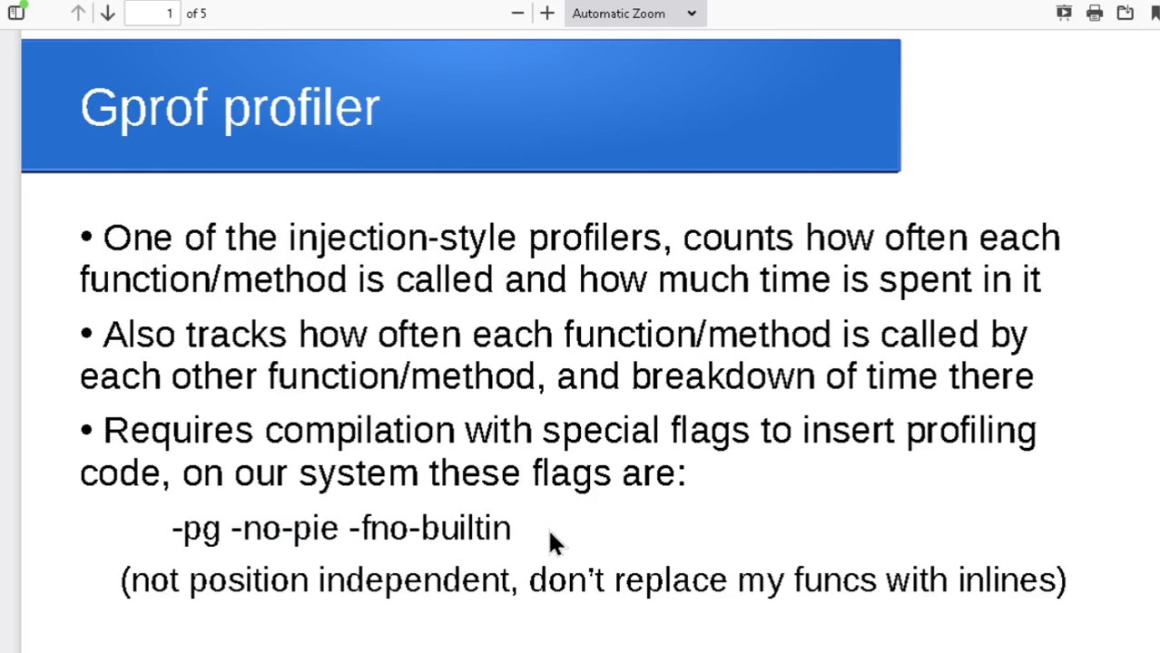
{"action": "mouse_move", "coordinate": [240, 534]}
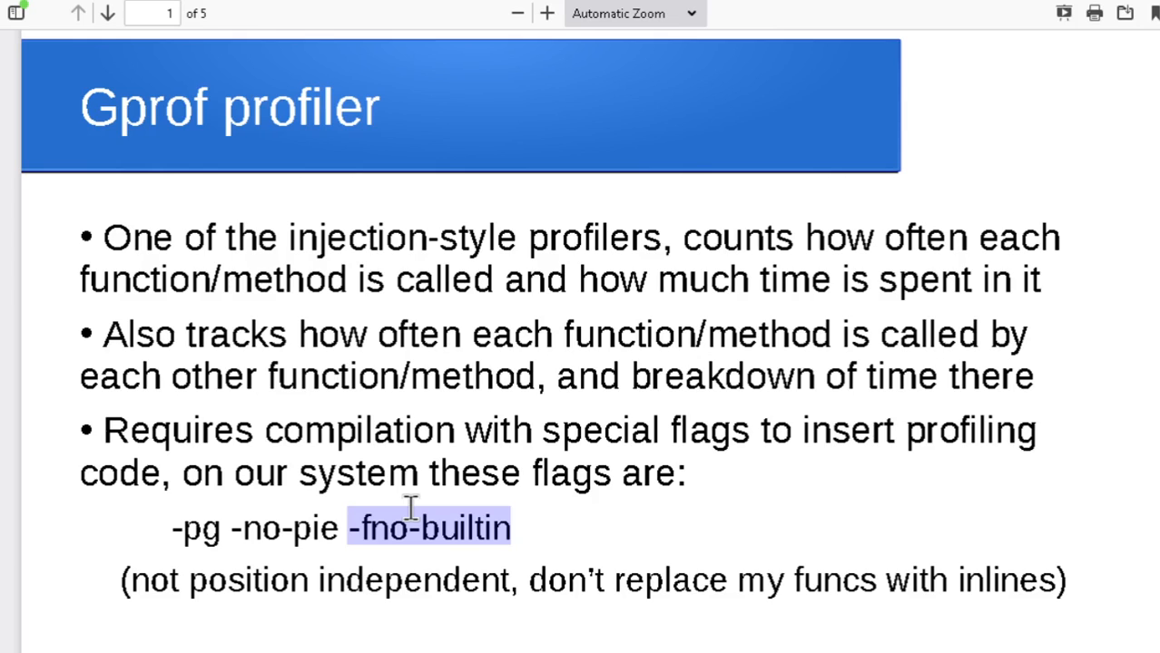
{"action": "mouse_move", "coordinate": [432, 541]}
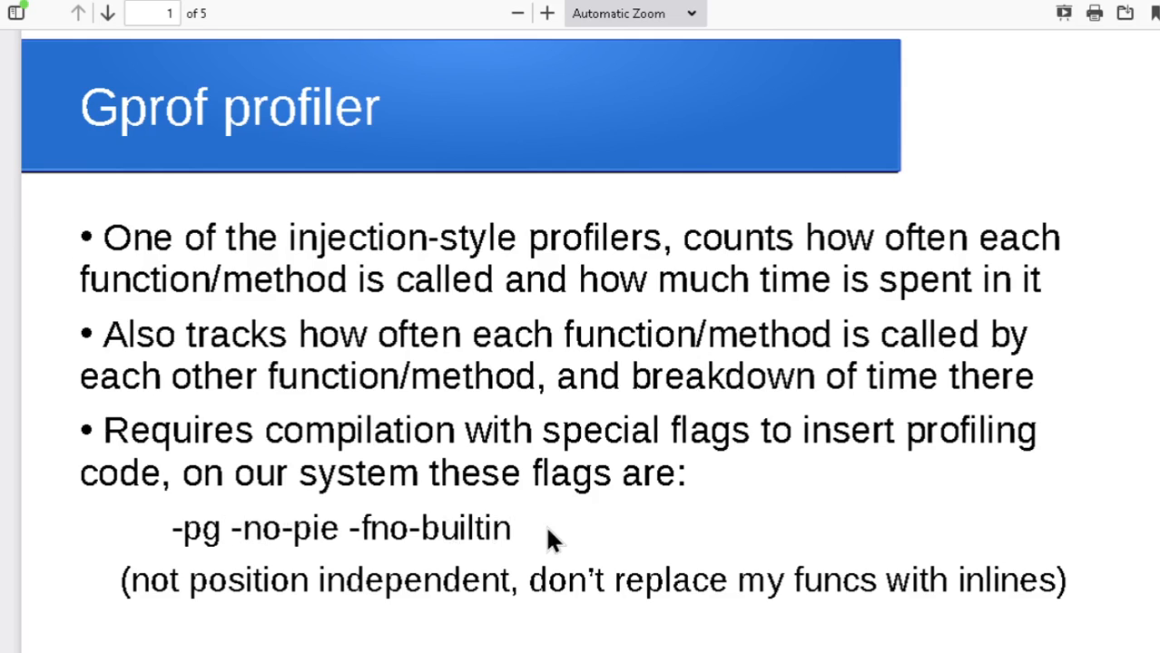
{"action": "mouse_move", "coordinate": [470, 524]}
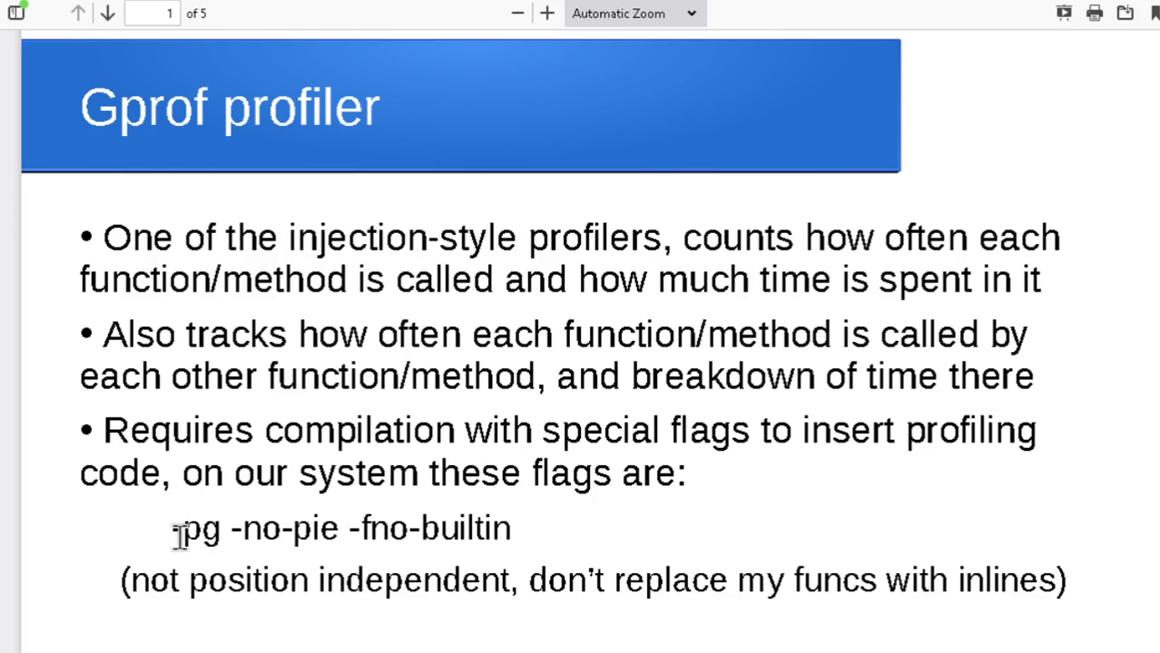
{"action": "mouse_move", "coordinate": [232, 537]}
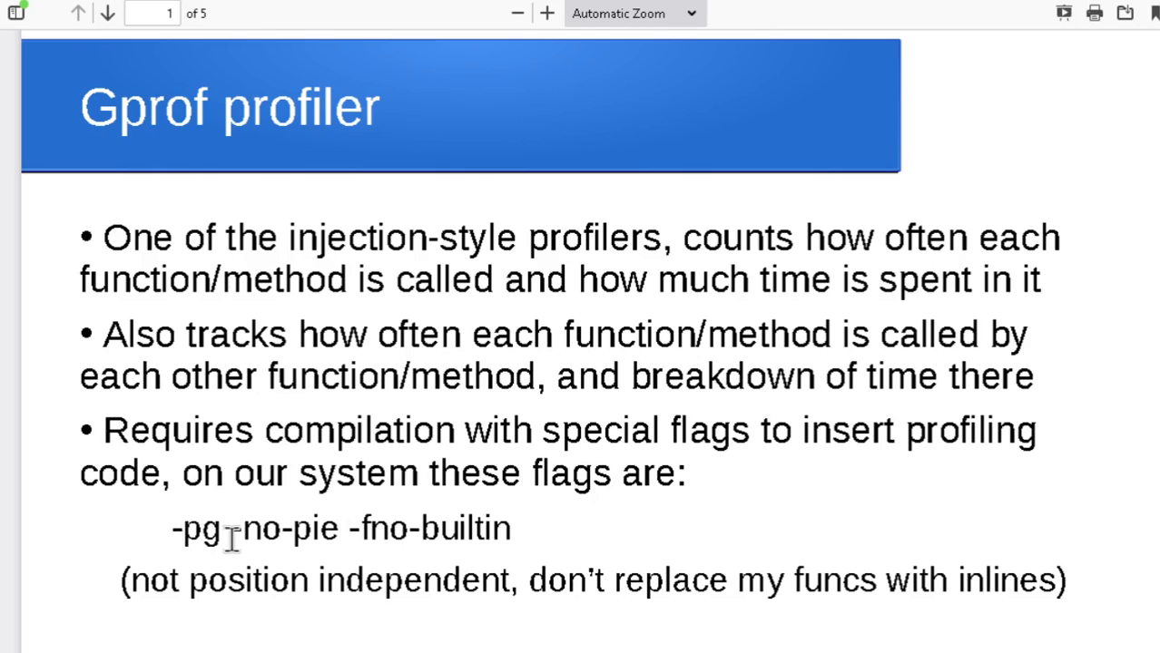
{"action": "mouse_move", "coordinate": [461, 487]}
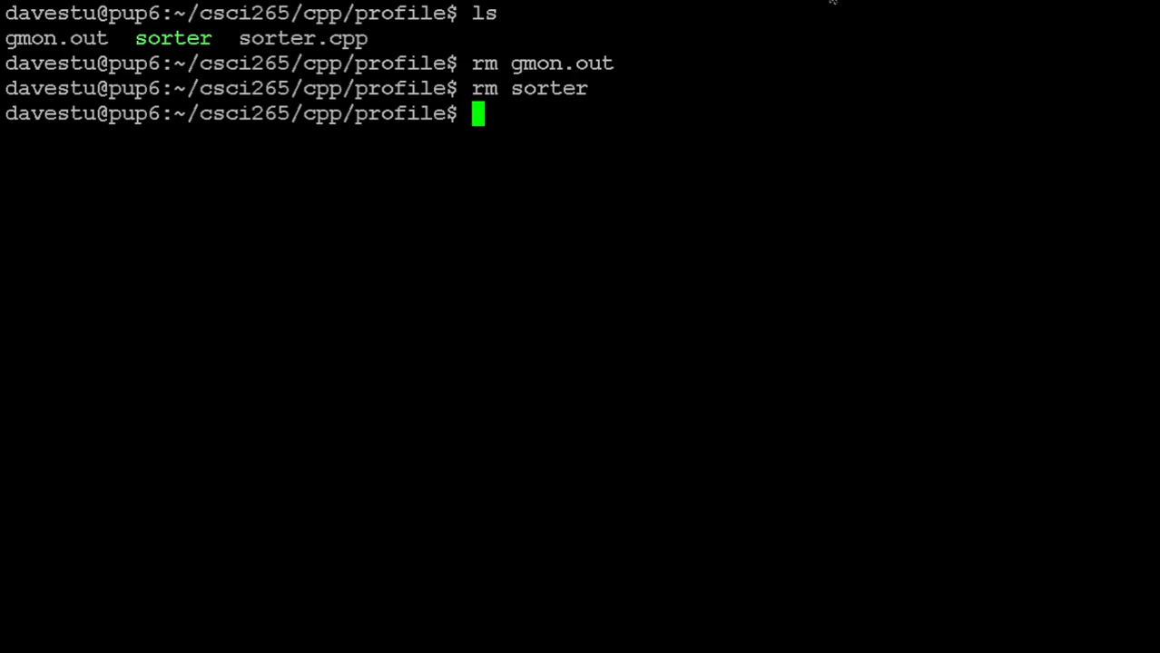
{"action": "mouse_move", "coordinate": [694, 234]}
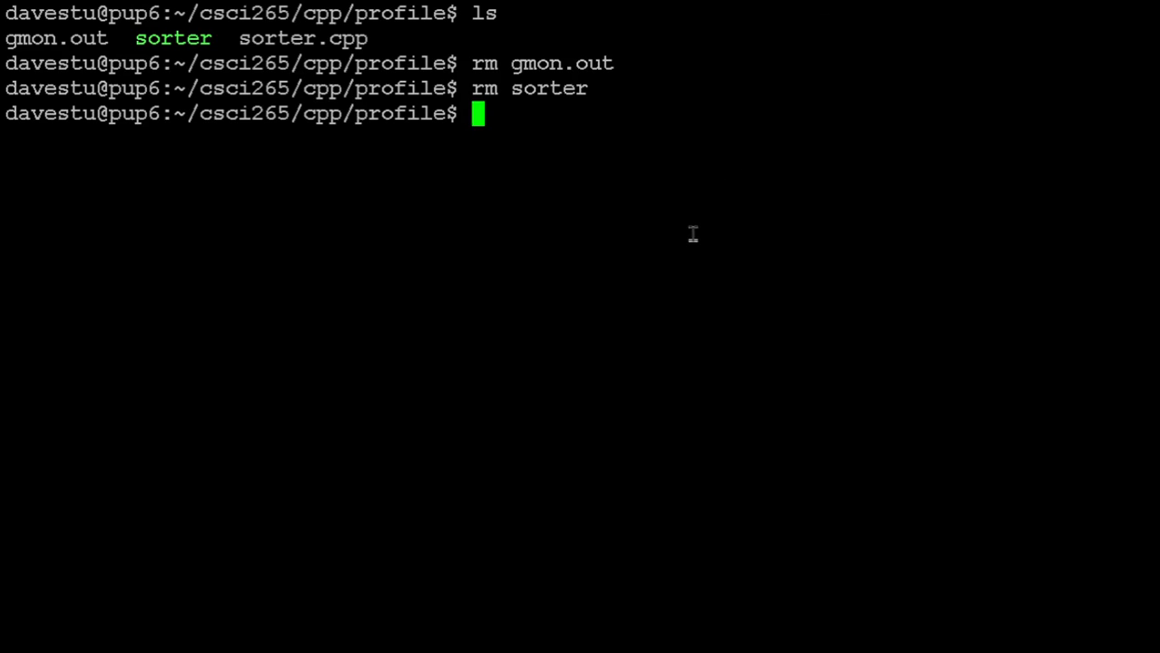
{"action": "type", "text": "ls"}
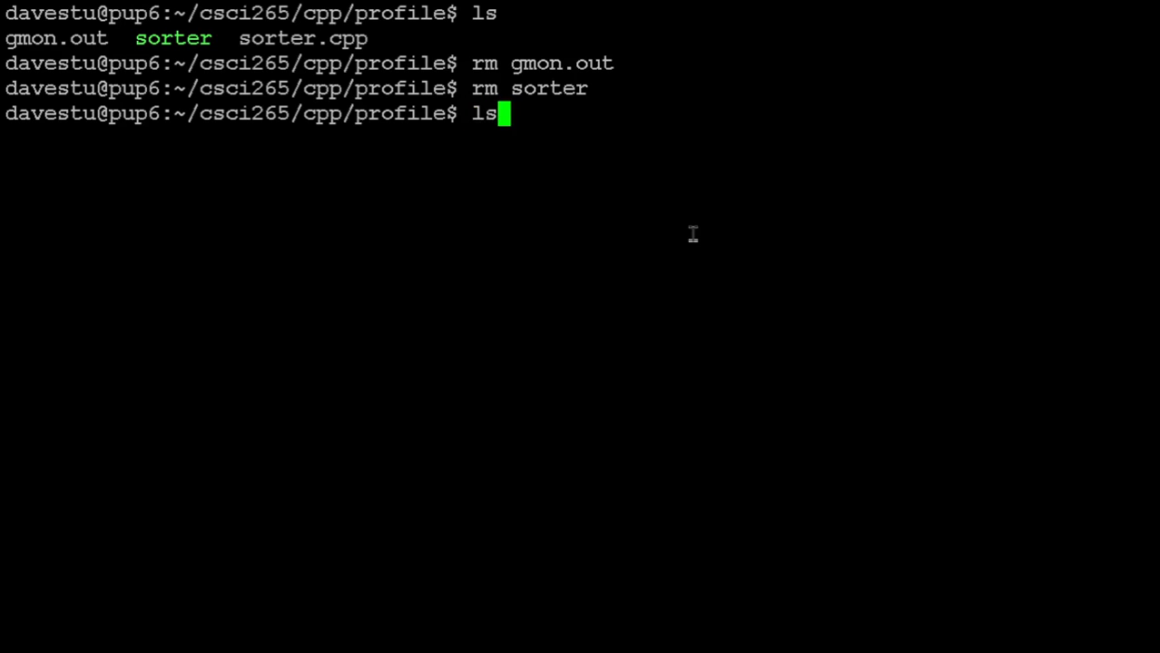
{"action": "type", "text": "cl"}
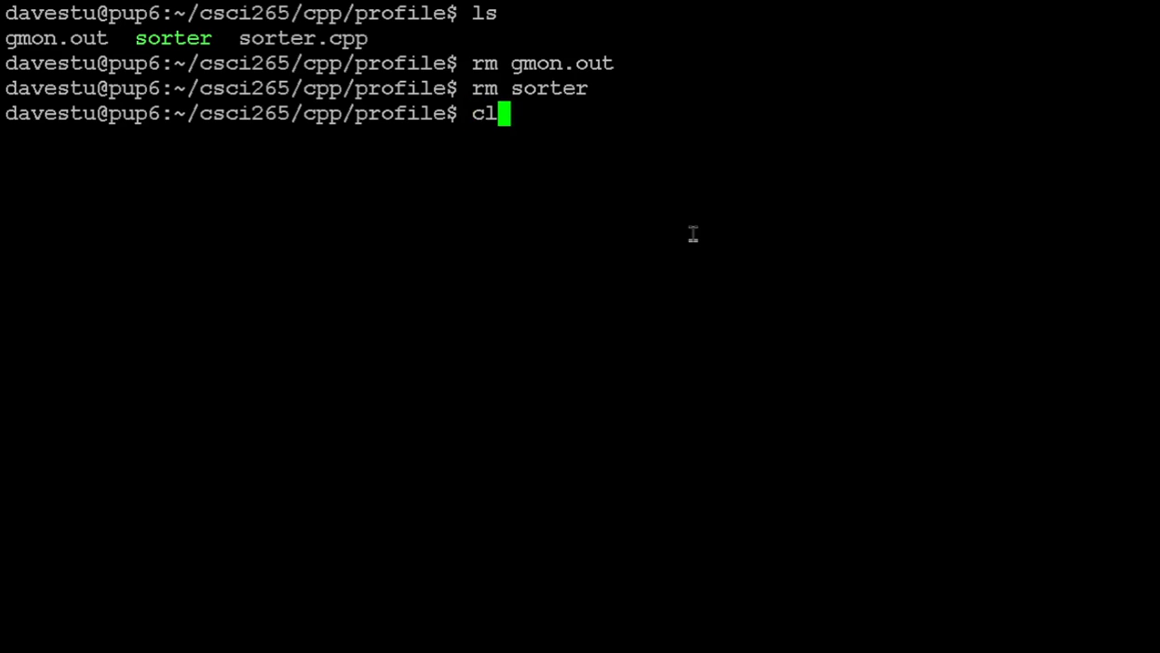
{"action": "key", "text": "Return"}
{"action": "type", "text": "ls"}
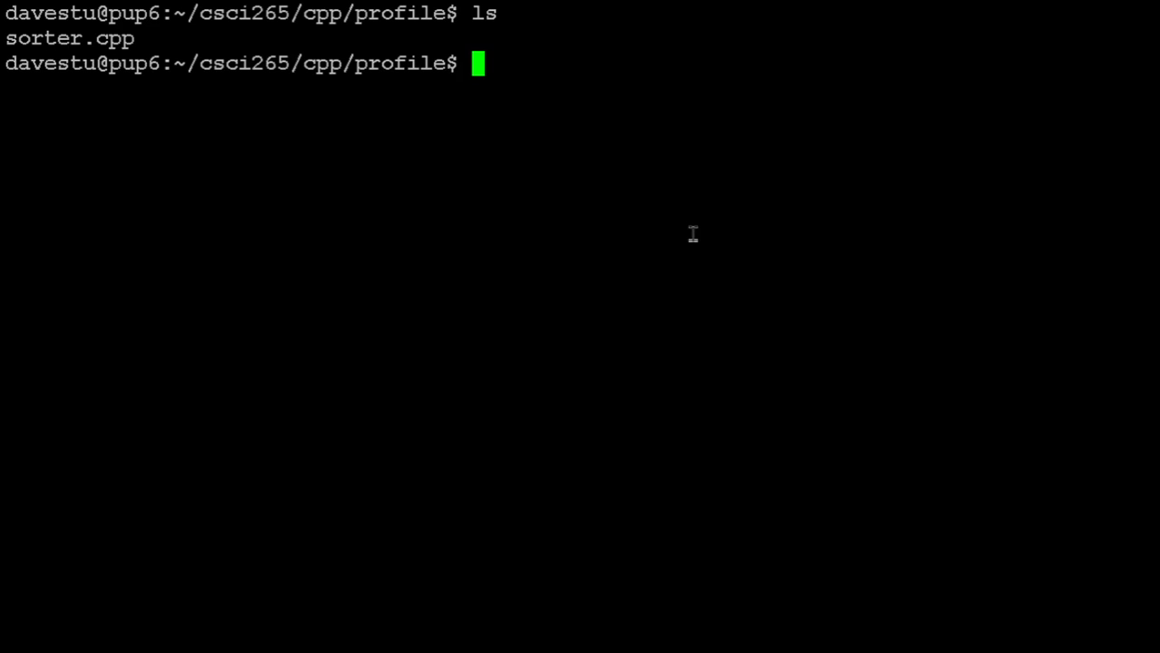
{"action": "type", "text": "less sorter"}
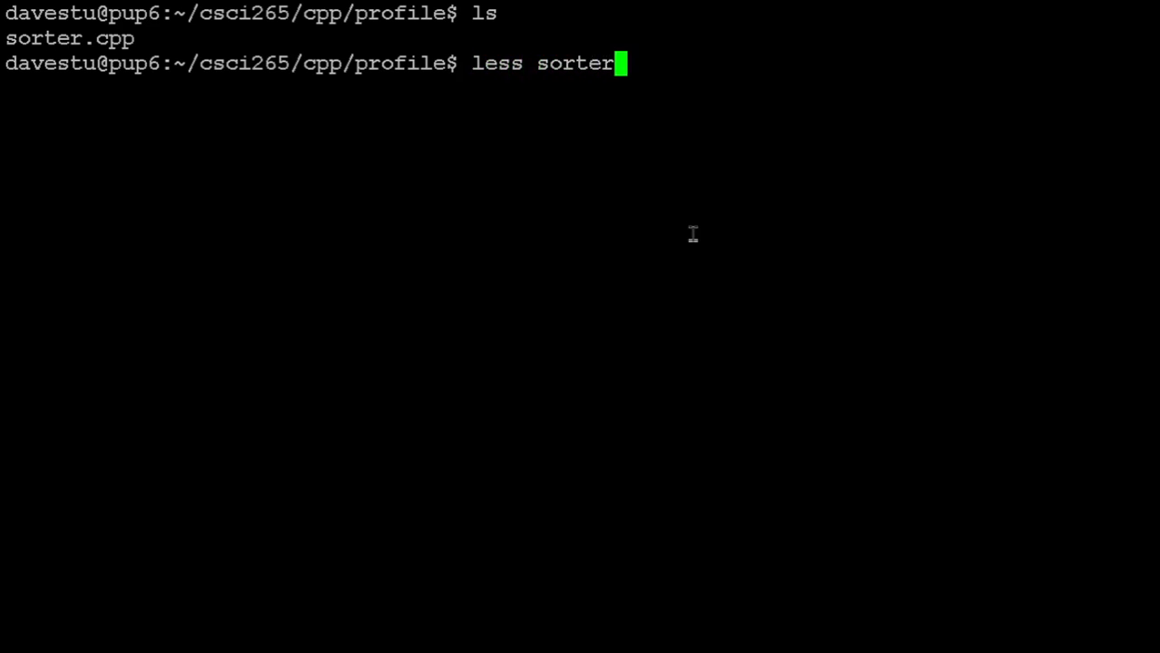
{"action": "key", "text": "Return"}
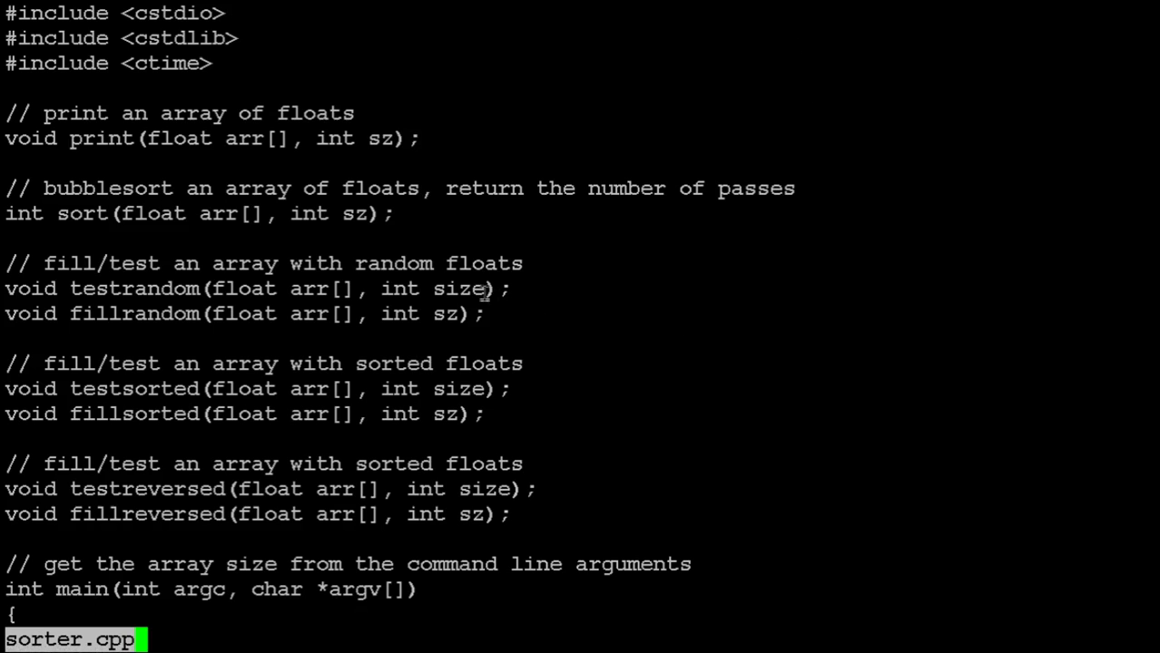
{"action": "mouse_move", "coordinate": [511, 346]}
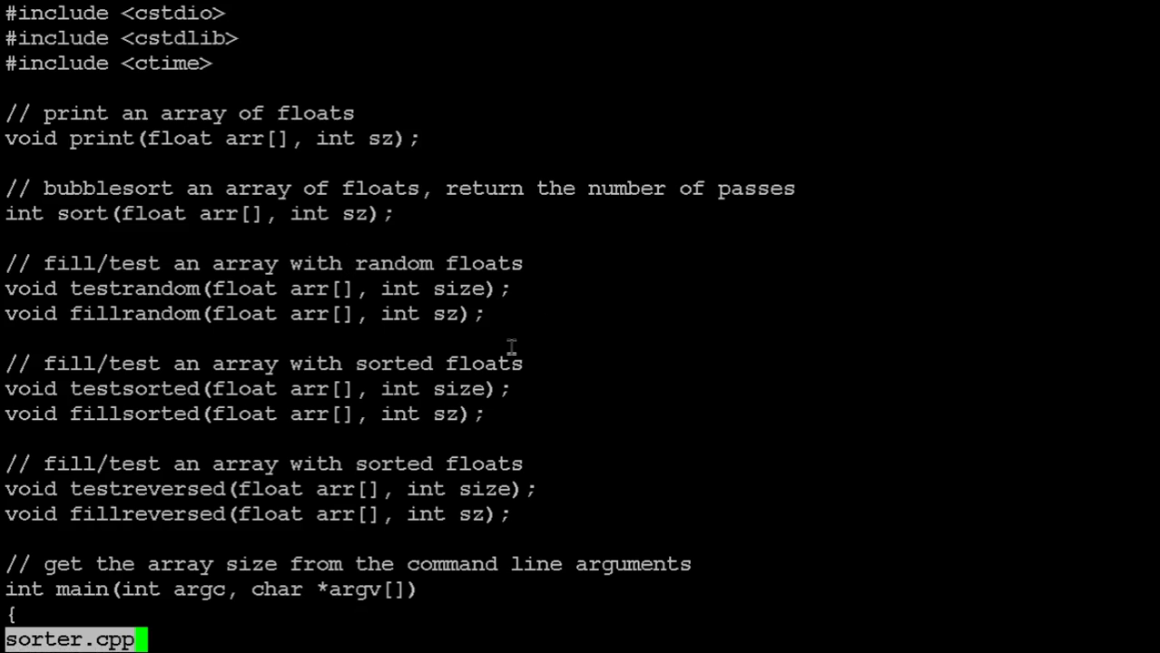
Step: Page through sorter.cpp's declarations and main, scroll back up, and quit less to the prompt
{"action": "scroll", "scroll_direction": "down", "scroll_amount": 3}
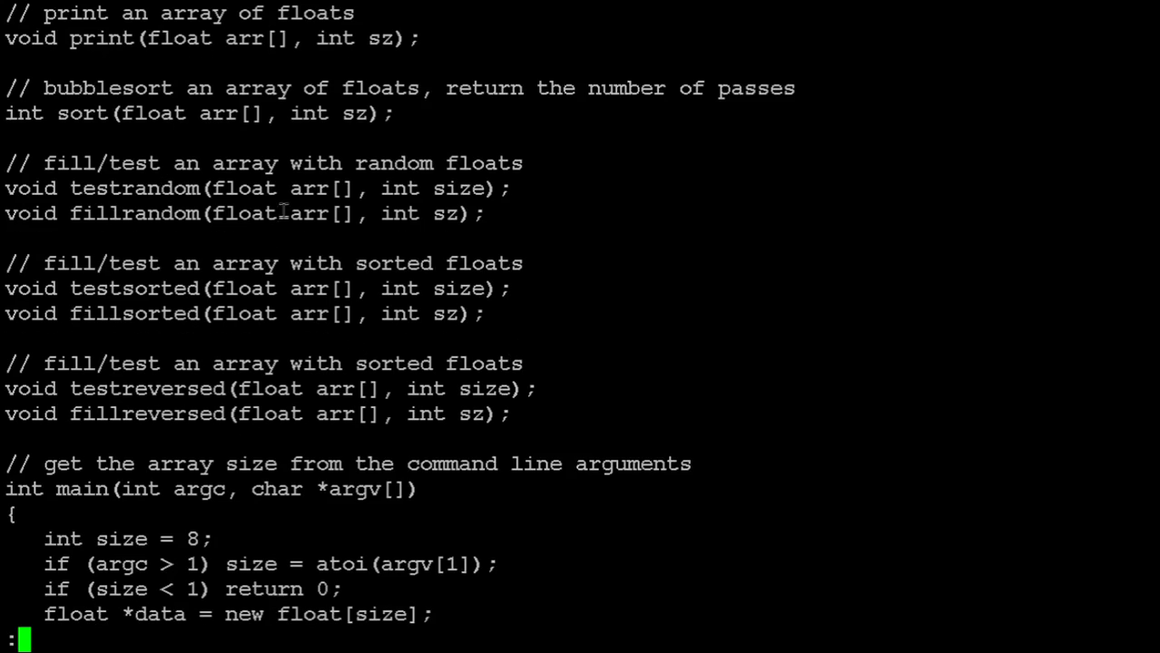
{"action": "mouse_move", "coordinate": [262, 239]}
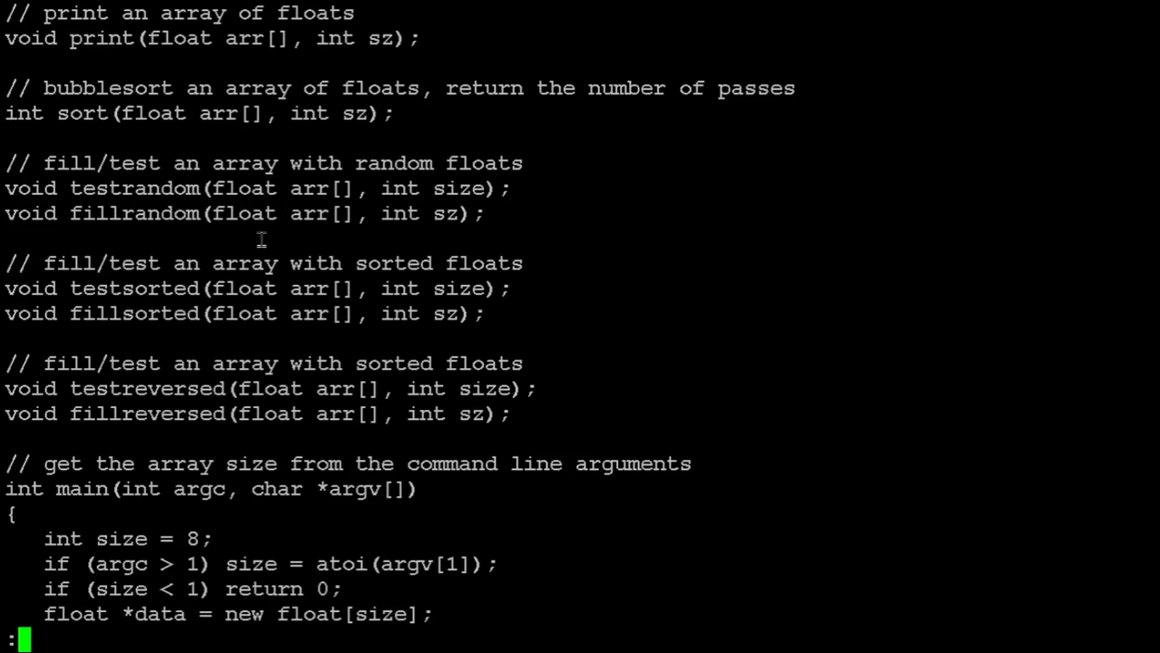
{"action": "mouse_move", "coordinate": [298, 343]}
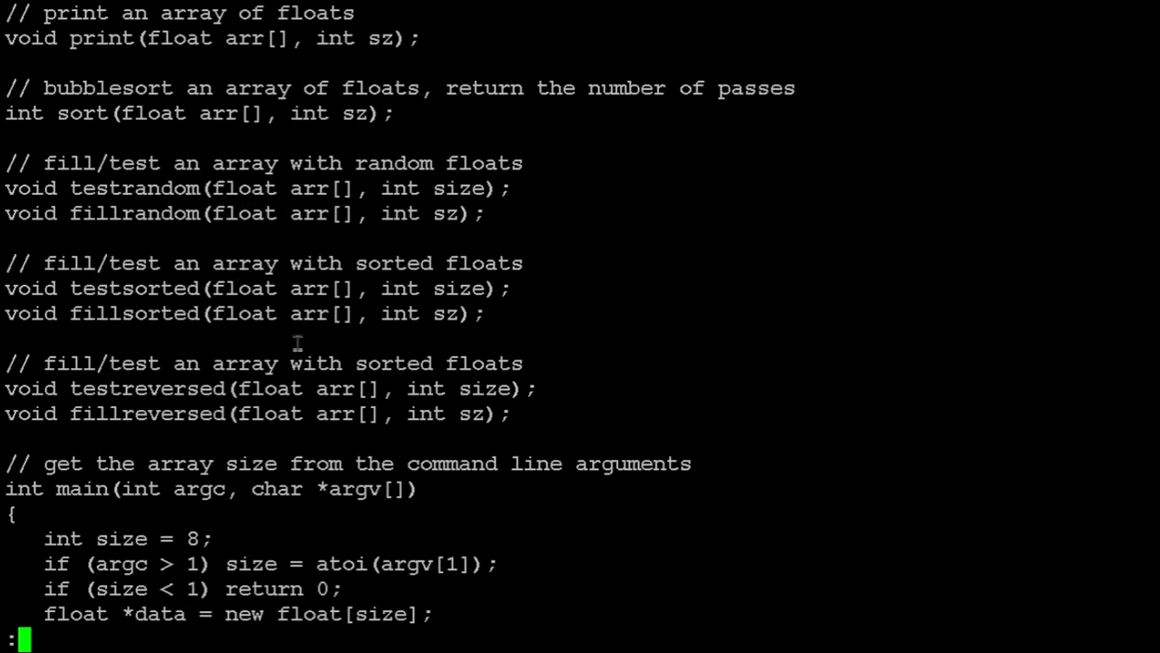
{"action": "mouse_move", "coordinate": [156, 443]}
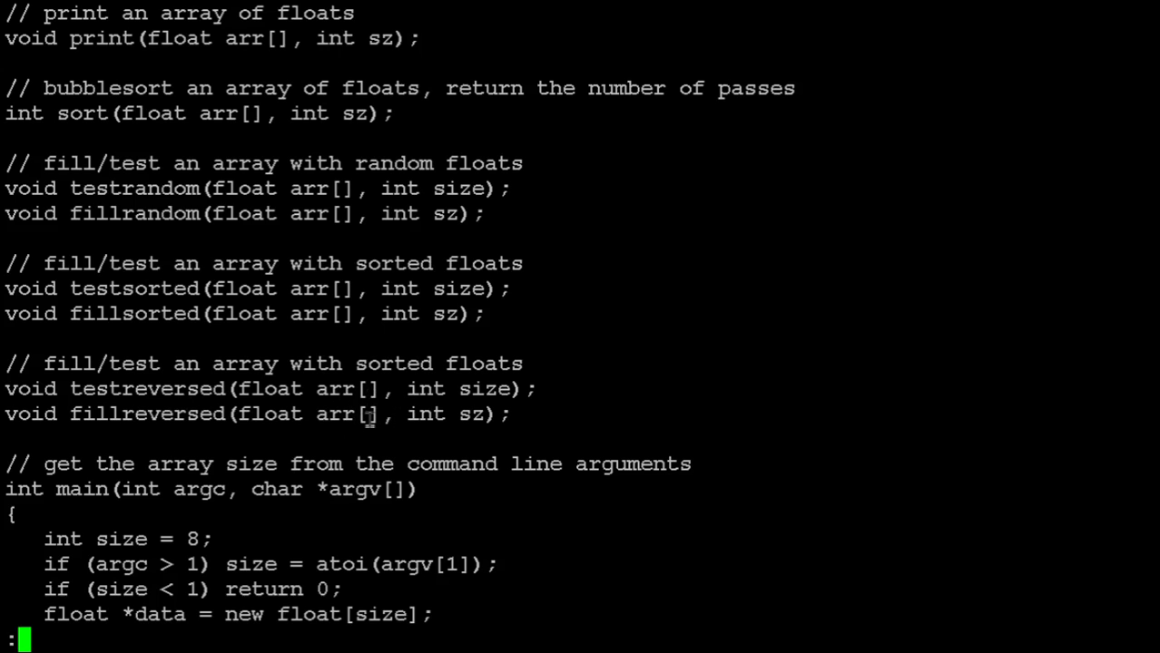
{"action": "scroll", "scroll_direction": "down", "scroll_amount": 3}
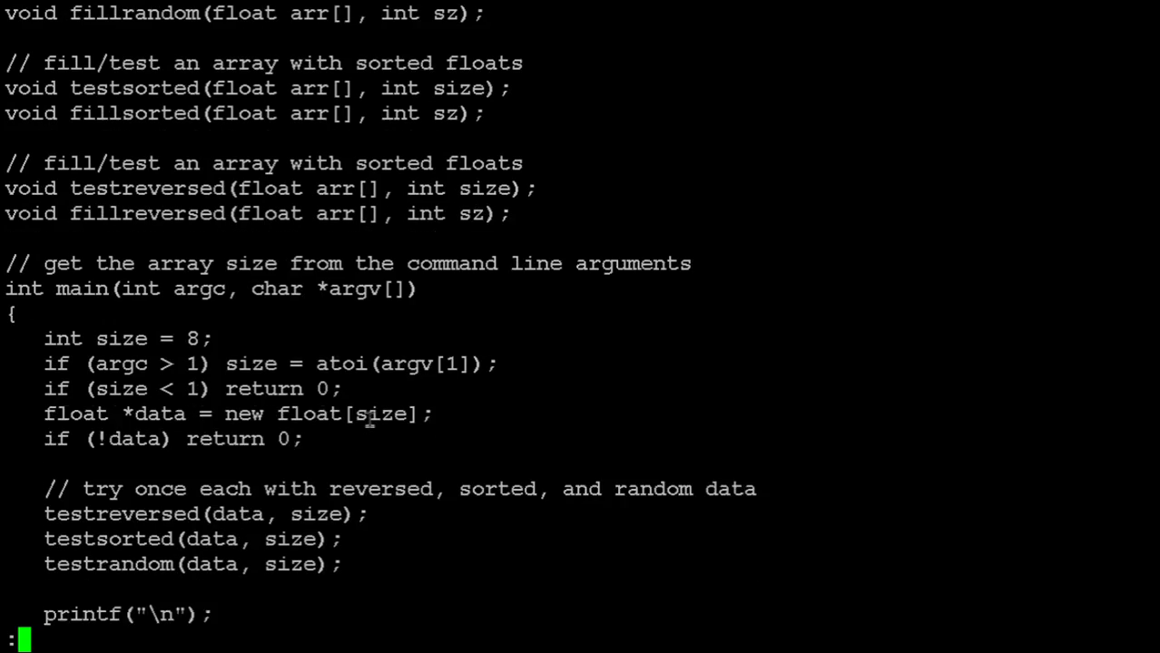
{"action": "scroll", "scroll_direction": "down", "scroll_amount": 3}
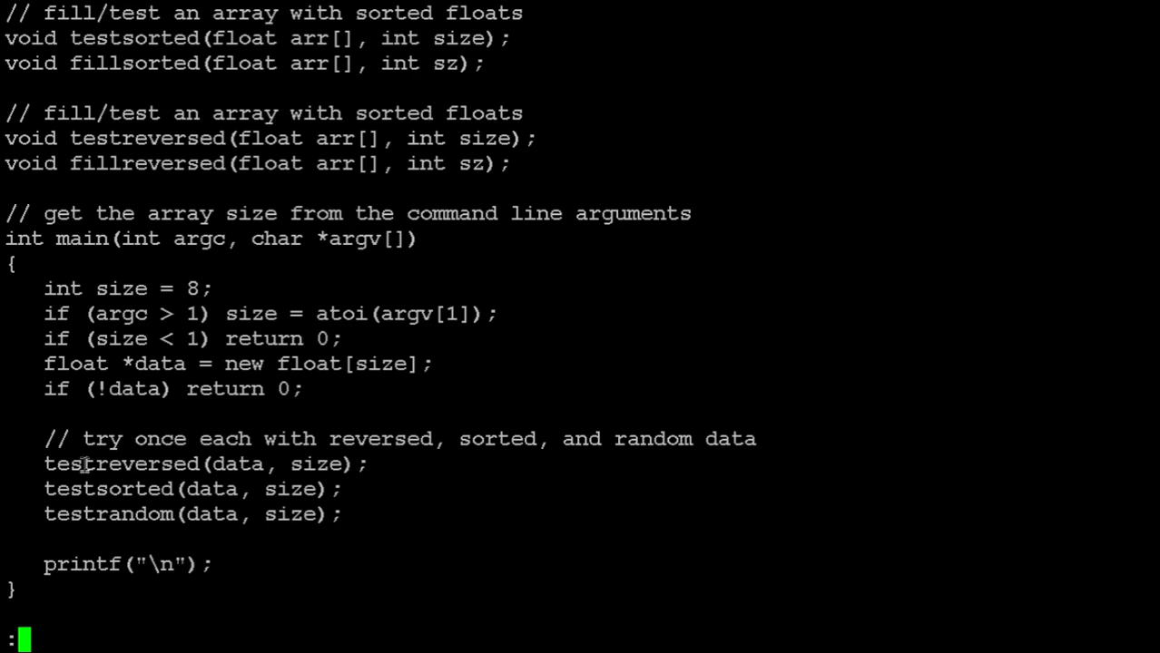
{"action": "mouse_move", "coordinate": [98, 537]}
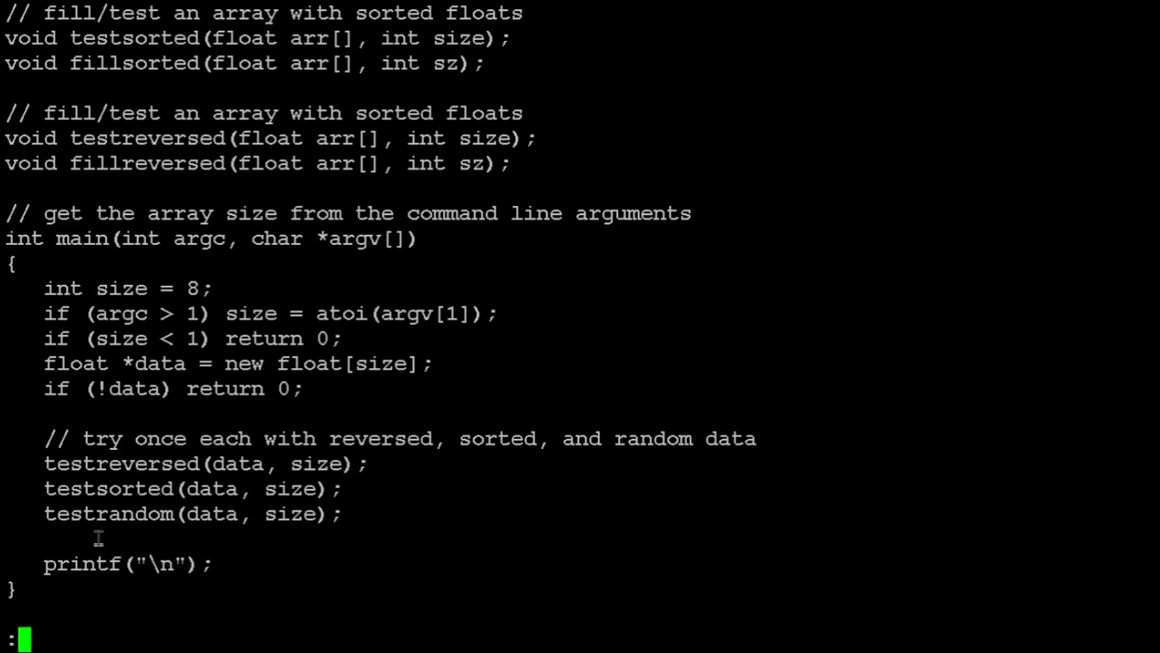
{"action": "mouse_move", "coordinate": [530, 490]}
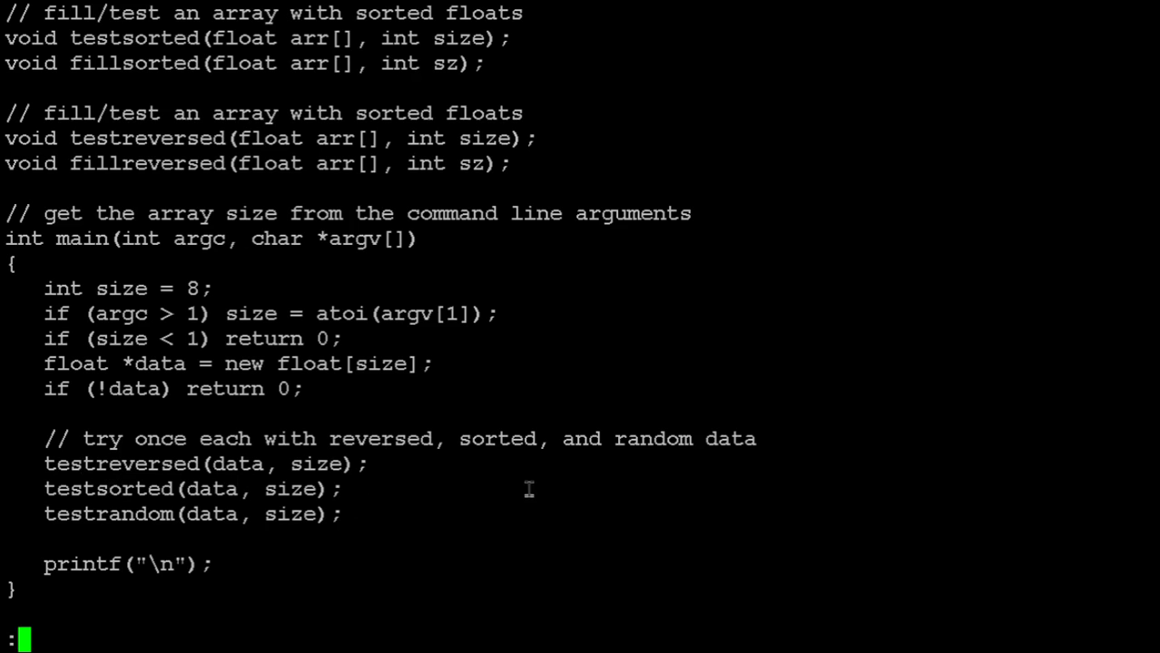
{"action": "scroll", "scroll_direction": "up", "scroll_amount": 3}
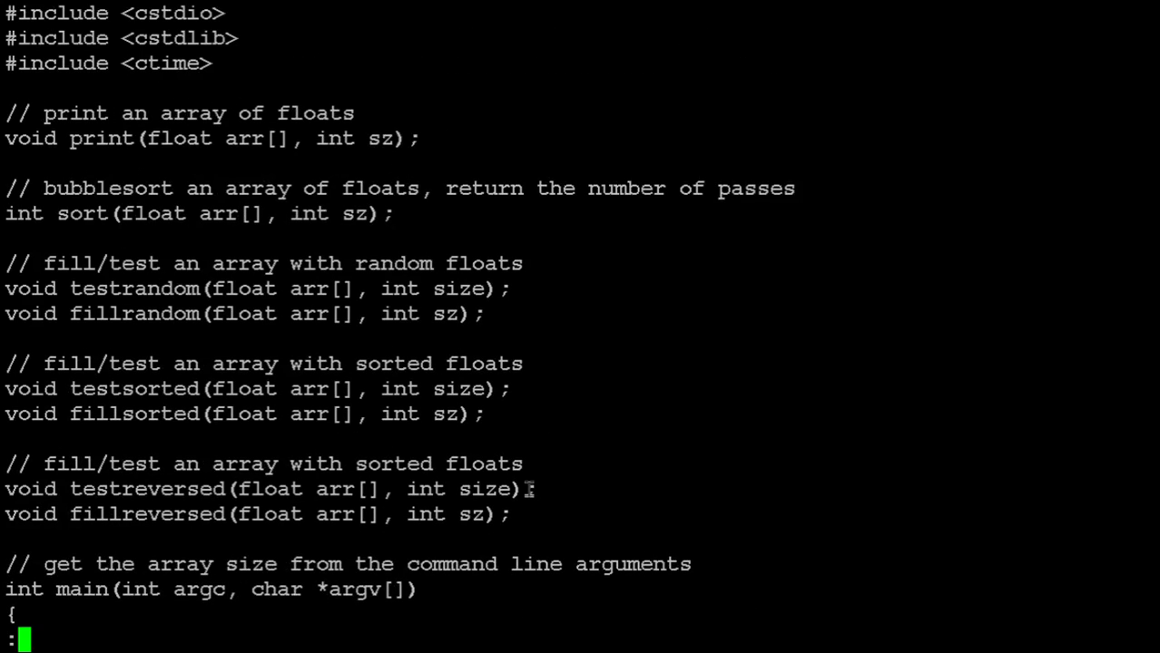
{"action": "mouse_move", "coordinate": [519, 414]}
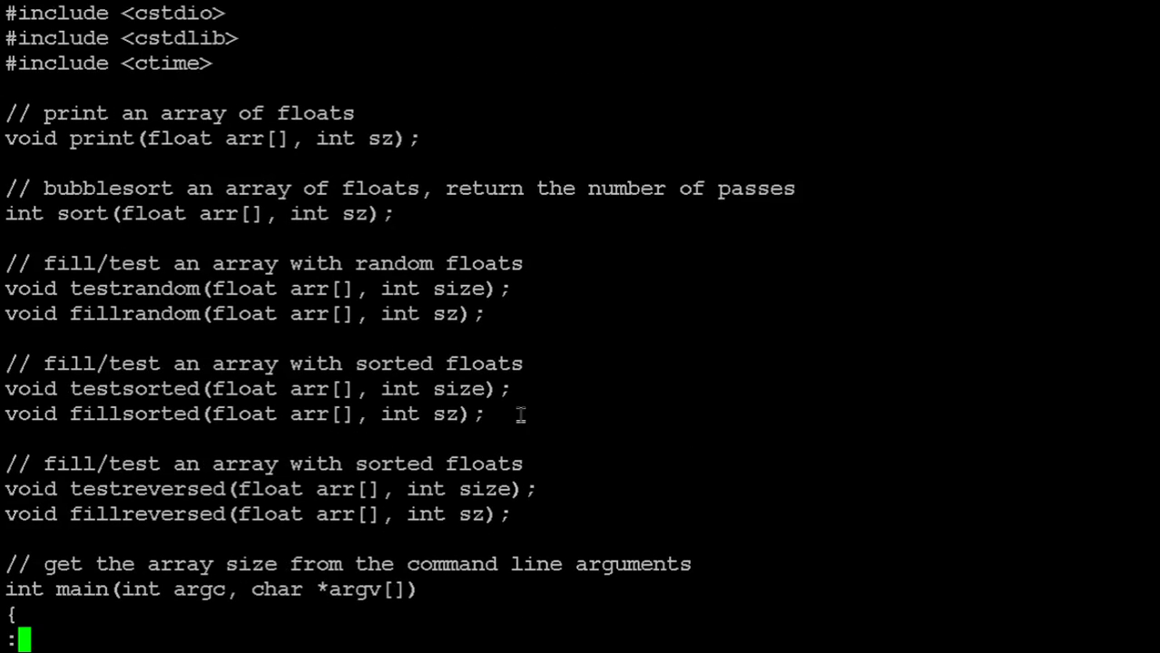
{"action": "mouse_move", "coordinate": [567, 269]}
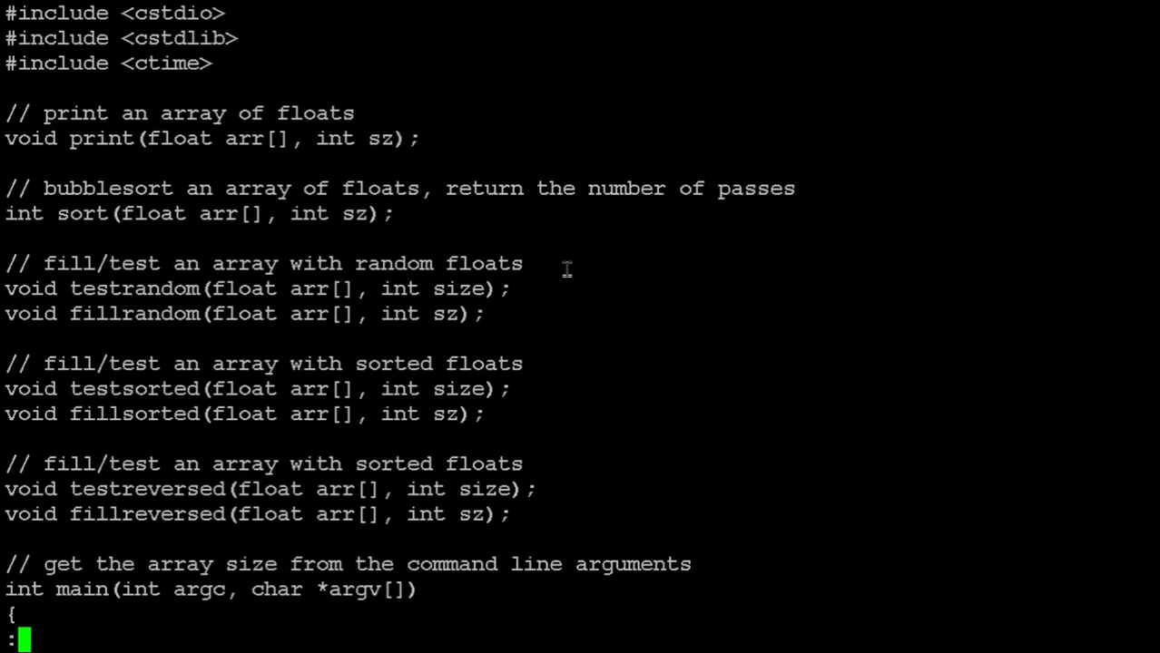
{"action": "key", "text": "q"}
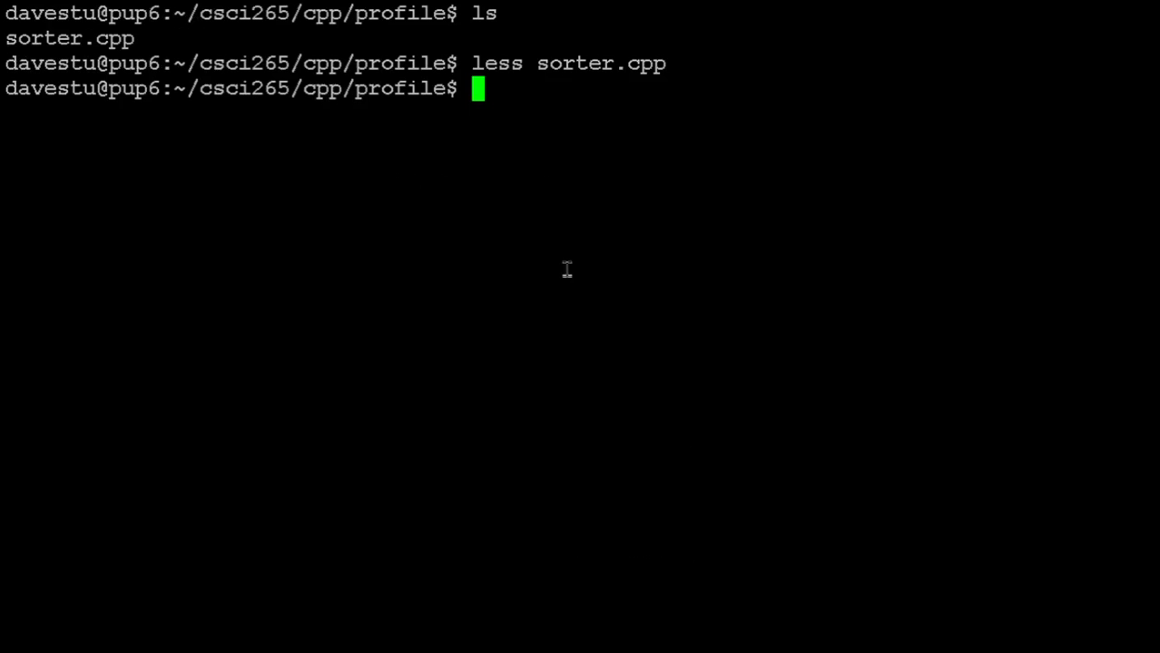
Step: Attempt the profiling compile g++ -pg -no-pie -fno-builtin -o sorter, which fails
{"action": "type", "text": "g++"}
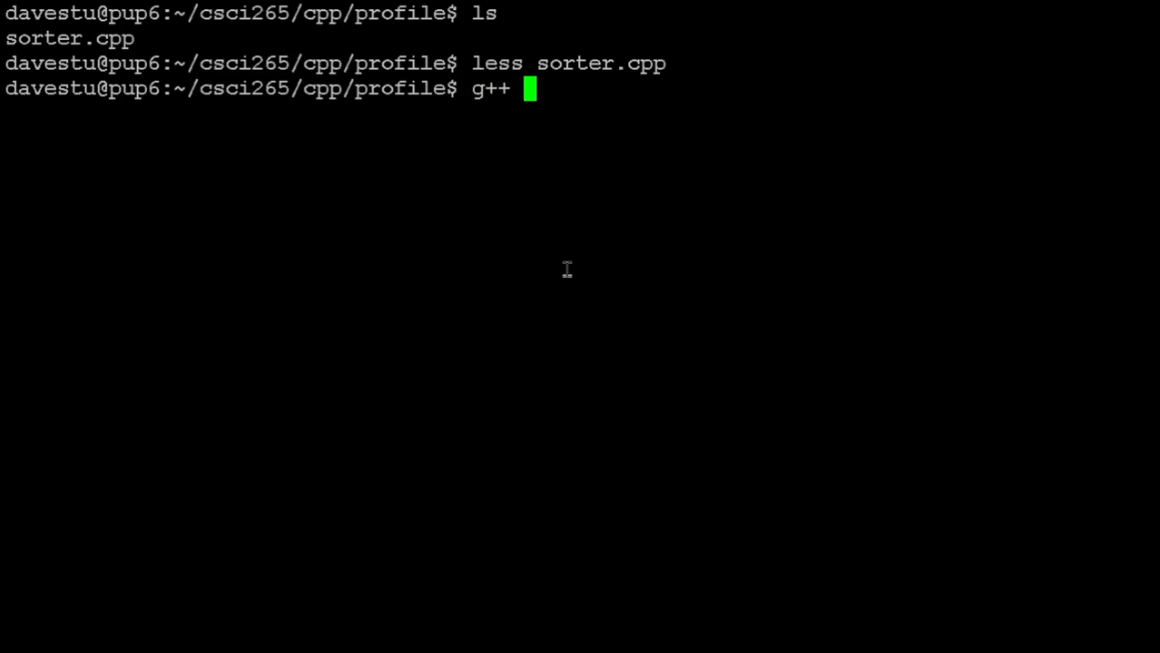
{"action": "type", "text": "-pg"}
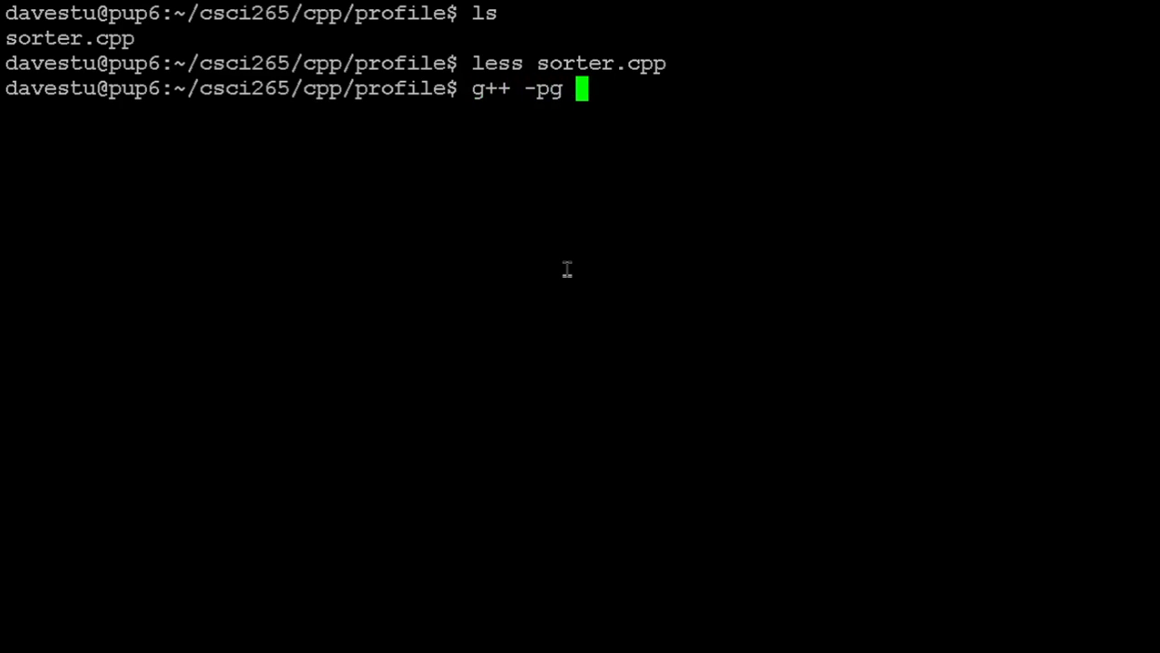
{"action": "type", "text": "-no-"}
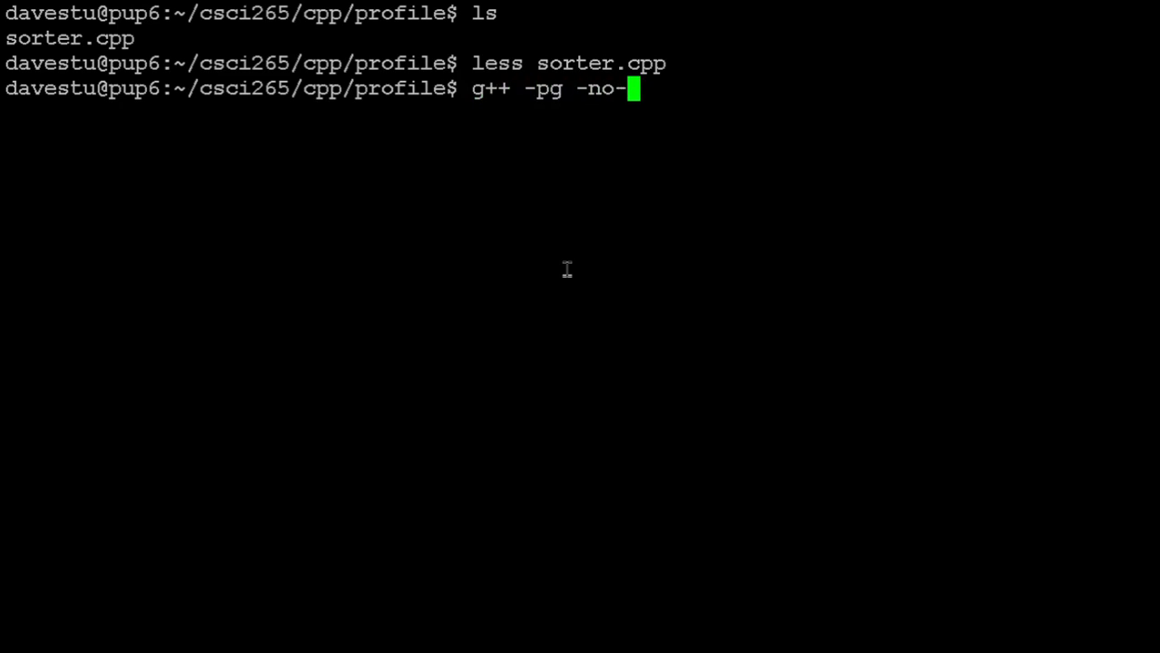
{"action": "type", "text": "pie"}
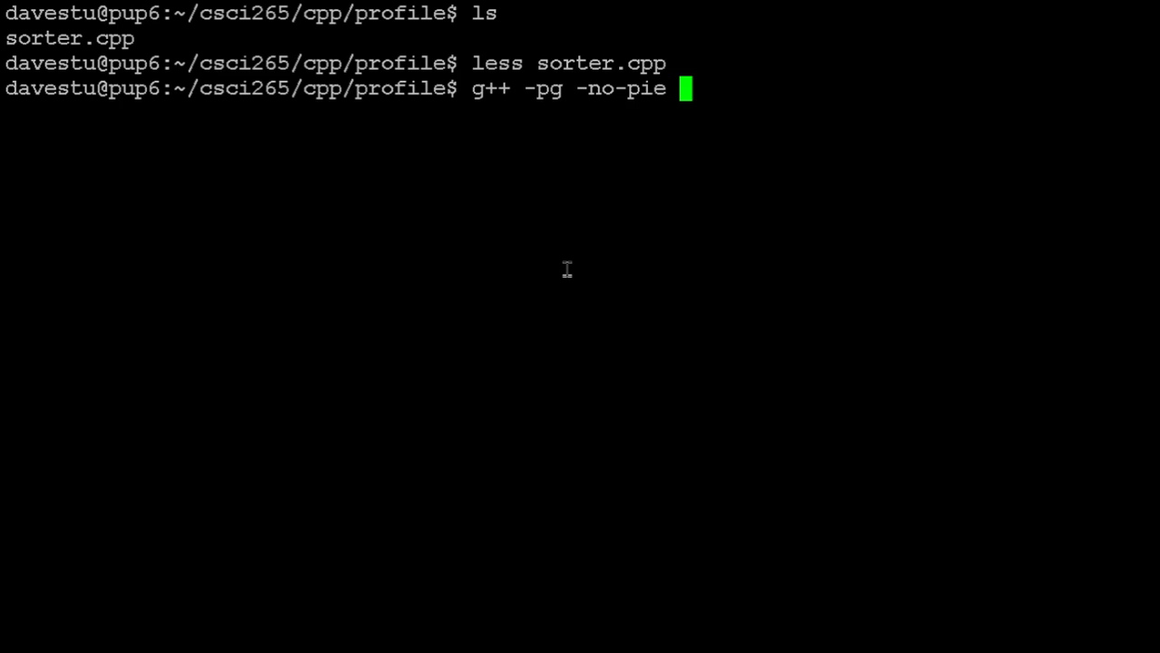
{"action": "type", "text": "-f"}
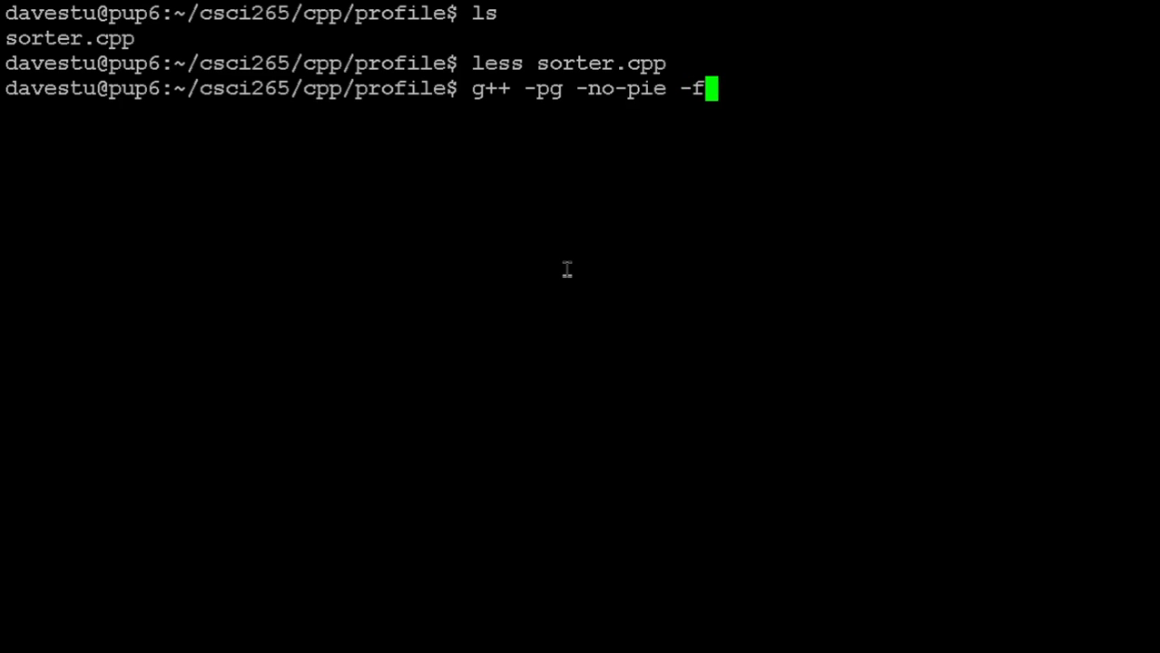
{"action": "type", "text": "mo-b"}
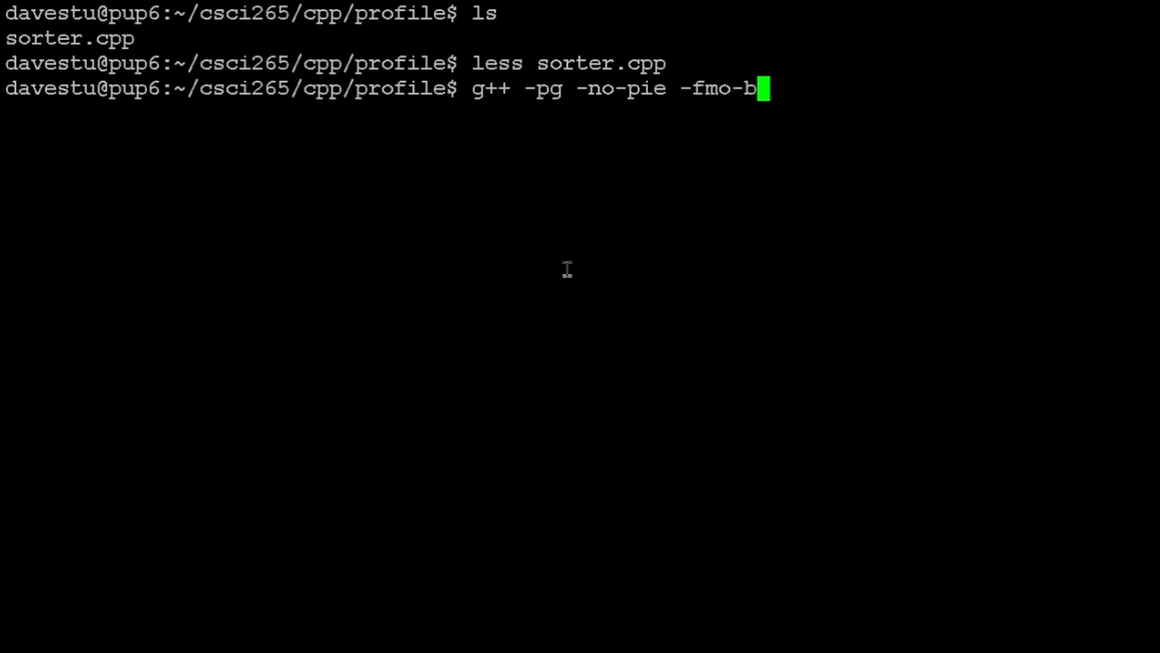
{"action": "type", "text": "uiltin -"}
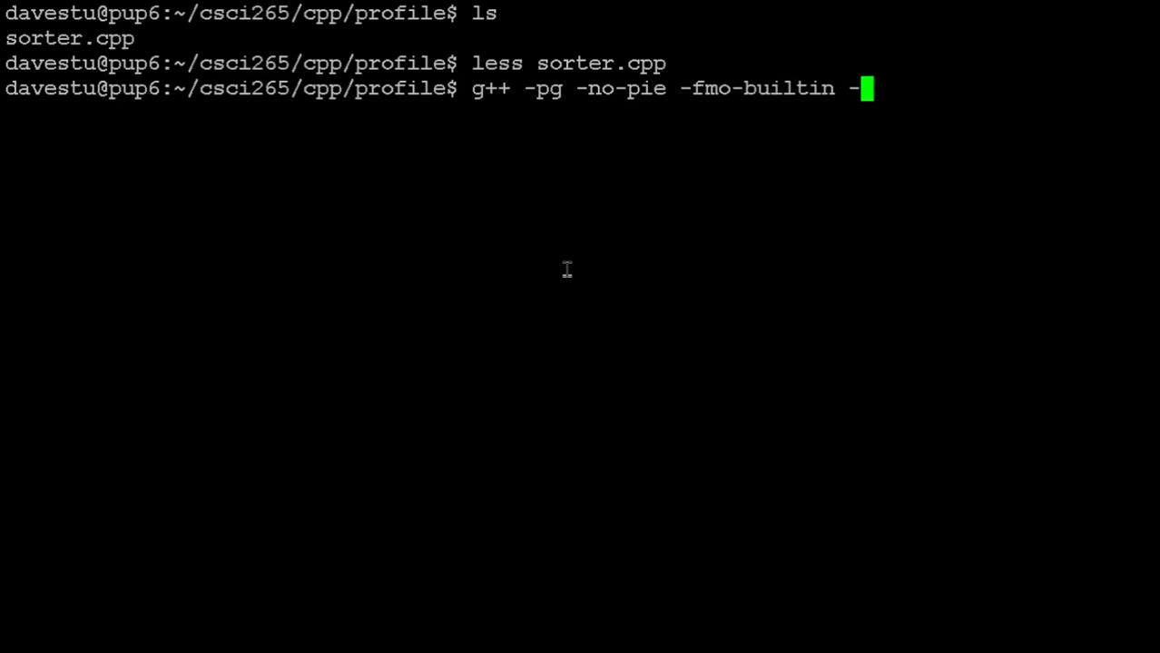
{"action": "type", "text": "o sort"}
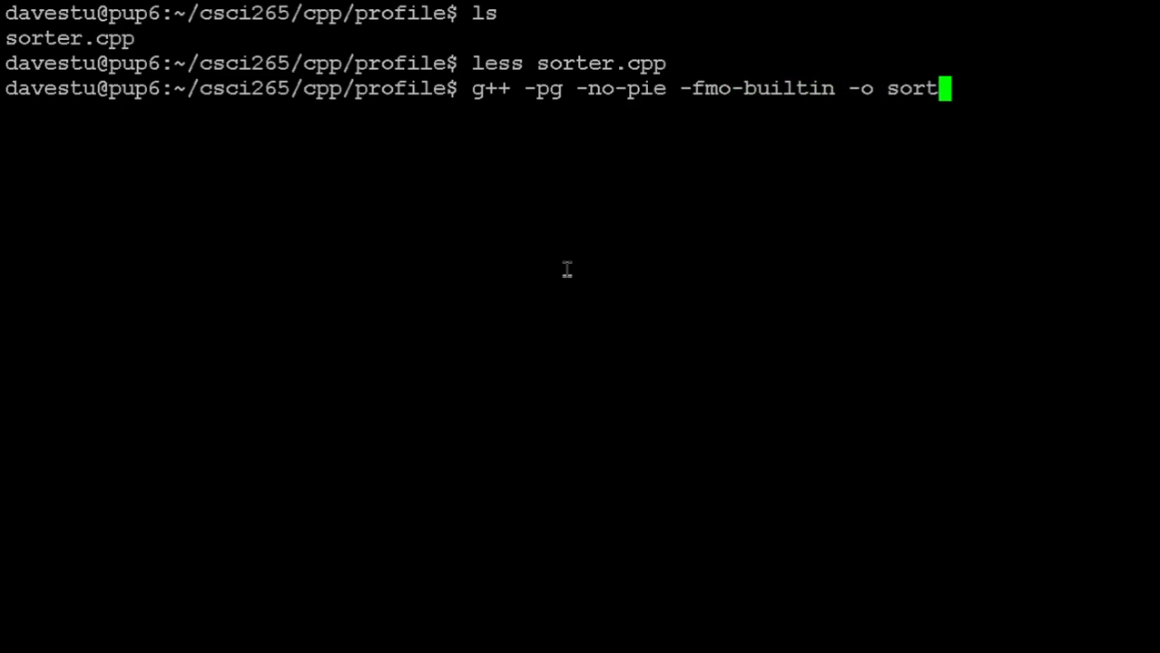
{"action": "key", "text": "Return"}
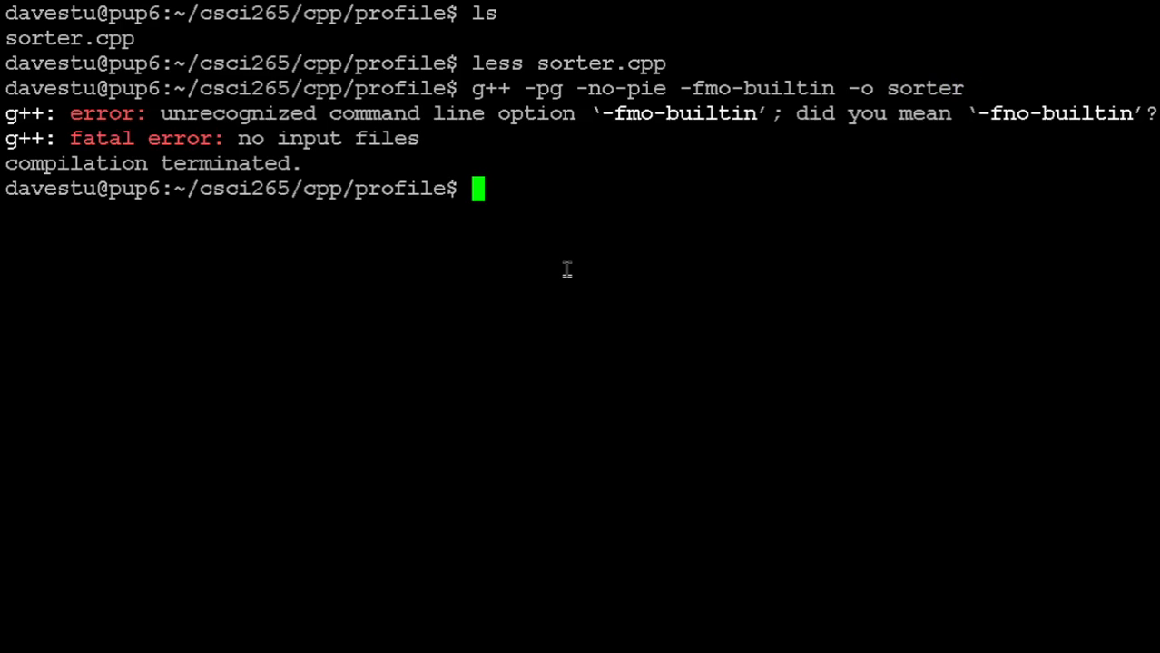
Step: Recall the command, add sorter.cpp and fix the -fno-builtin flag, compile, and confirm sorter with ls
{"action": "key", "text": "Up"}
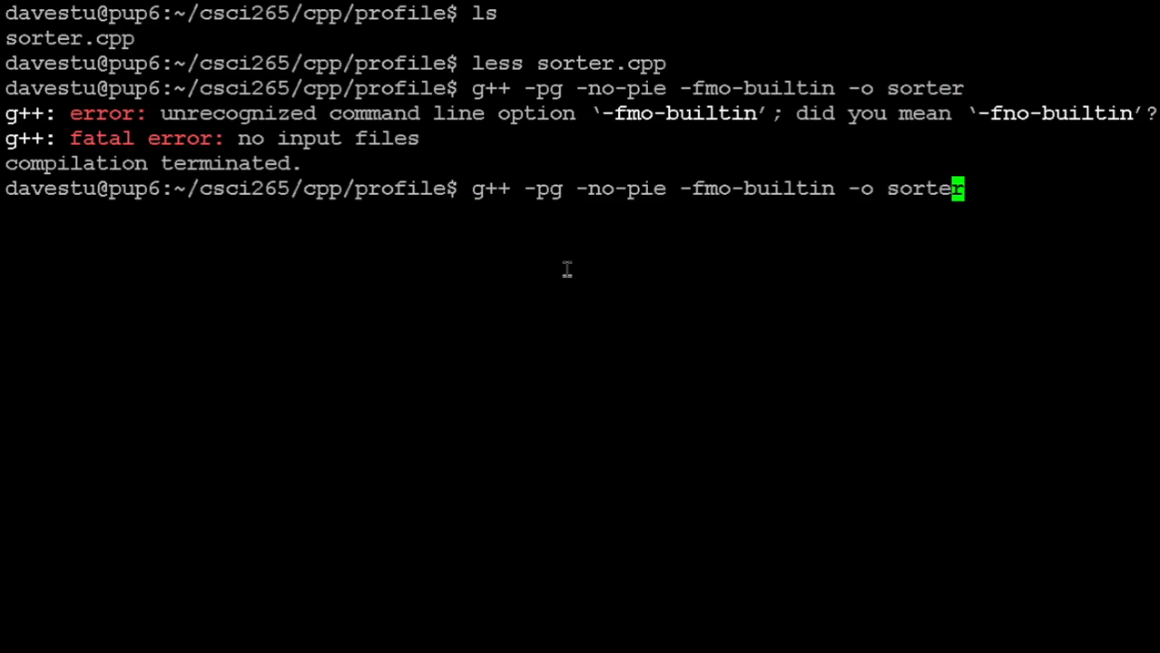
{"action": "key", "text": "Left"}
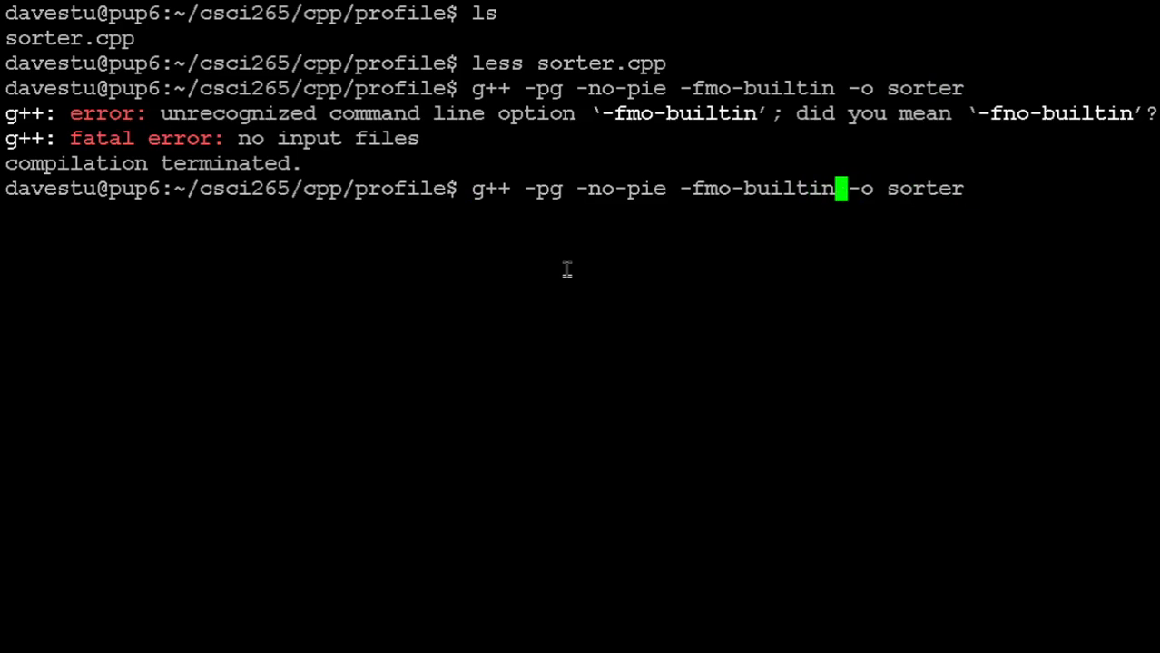
{"action": "type", "text": "sorter.cpp"}
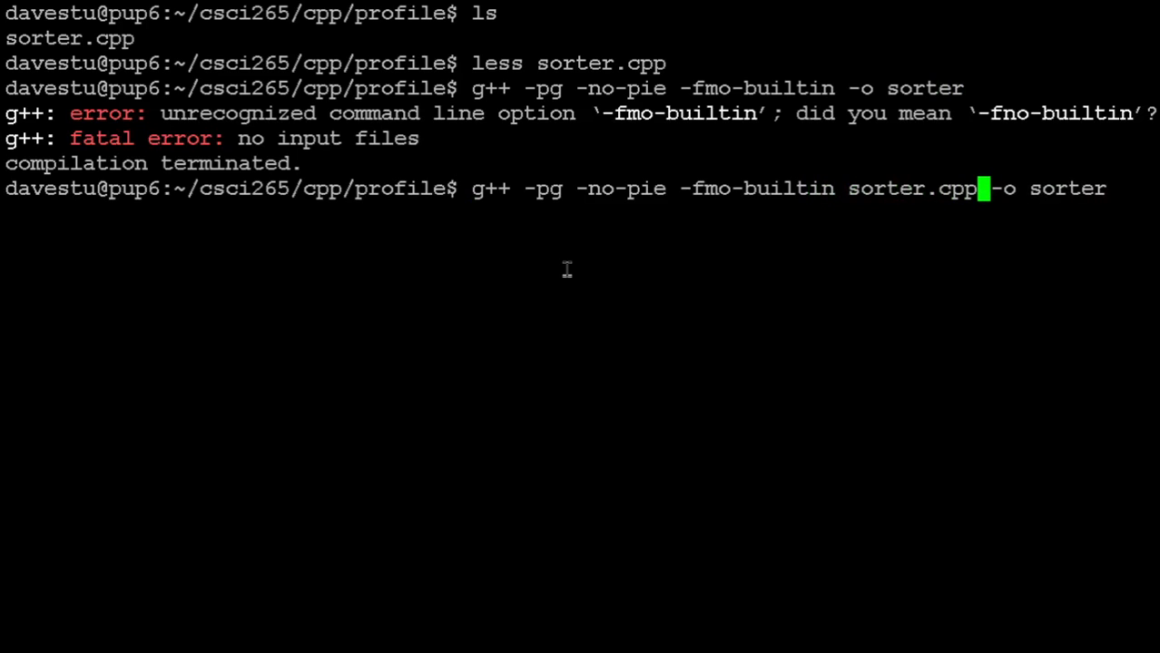
{"action": "key", "text": "Return"}
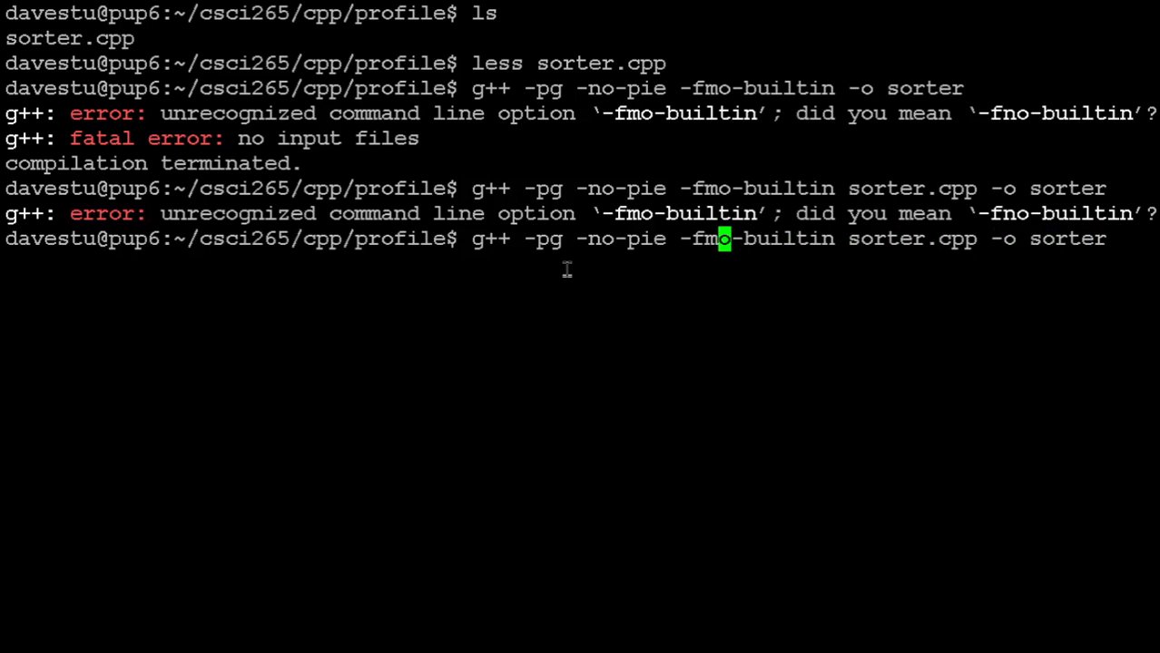
{"action": "key", "text": "Return"}
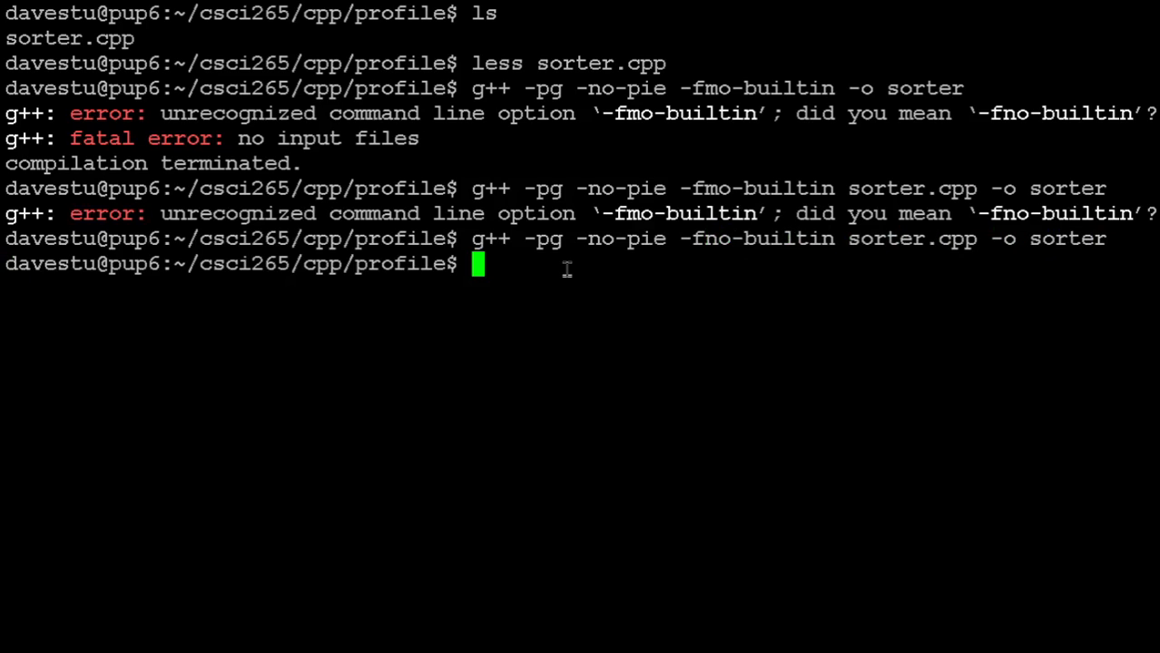
{"action": "type", "text": "ls"}
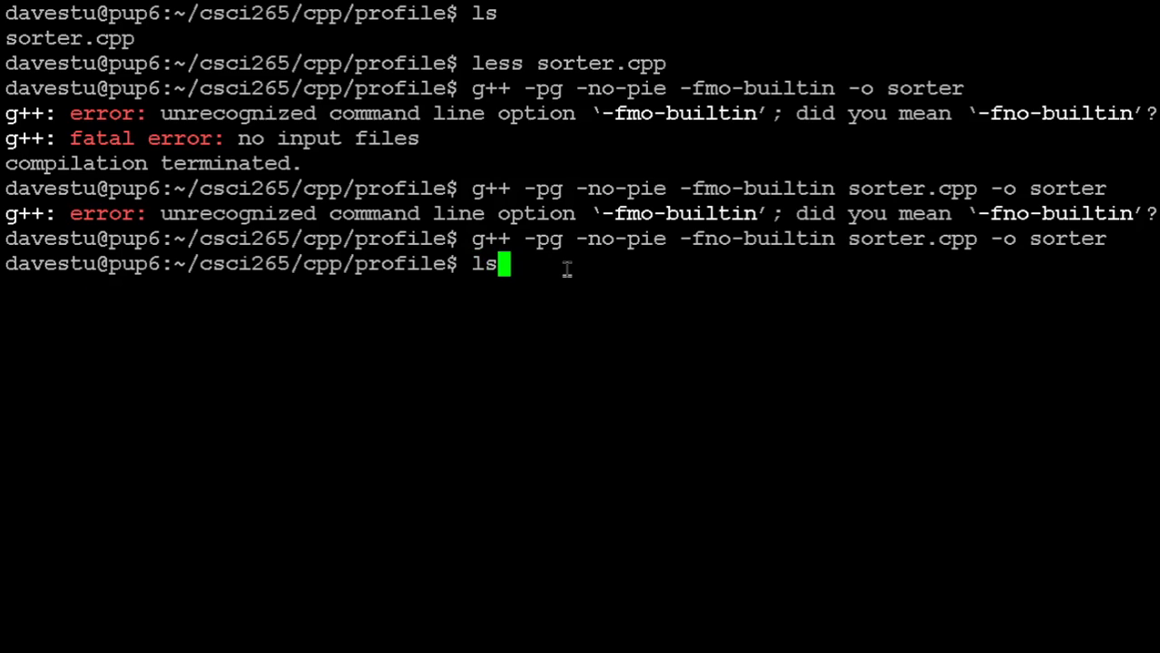
{"action": "key", "text": "Return"}
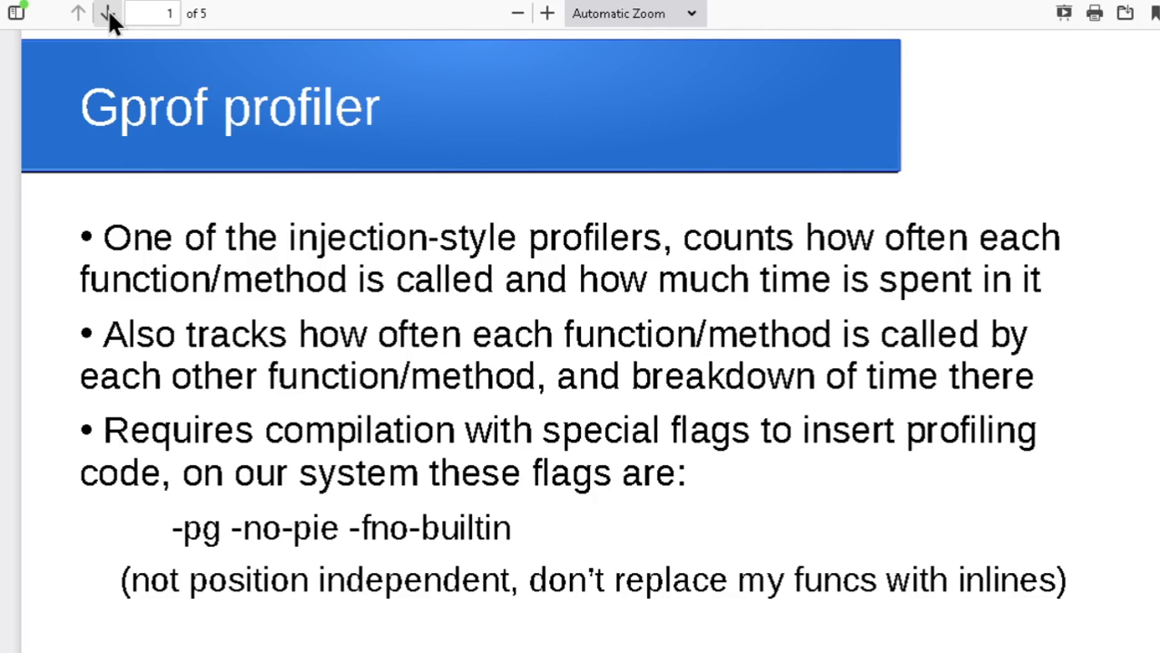
Step: Advance to the 'Running the program' slide about gmon.out and gprof, then return to the terminal
{"action": "left_click", "coordinate": [107, 13]}
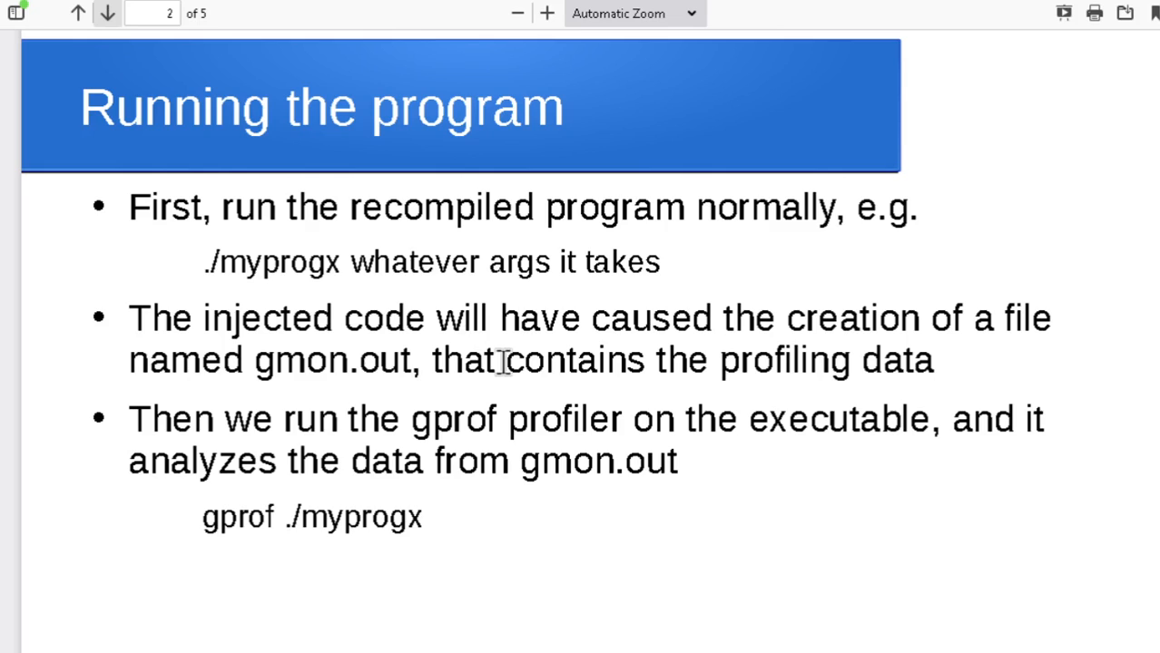
{"action": "mouse_move", "coordinate": [287, 270]}
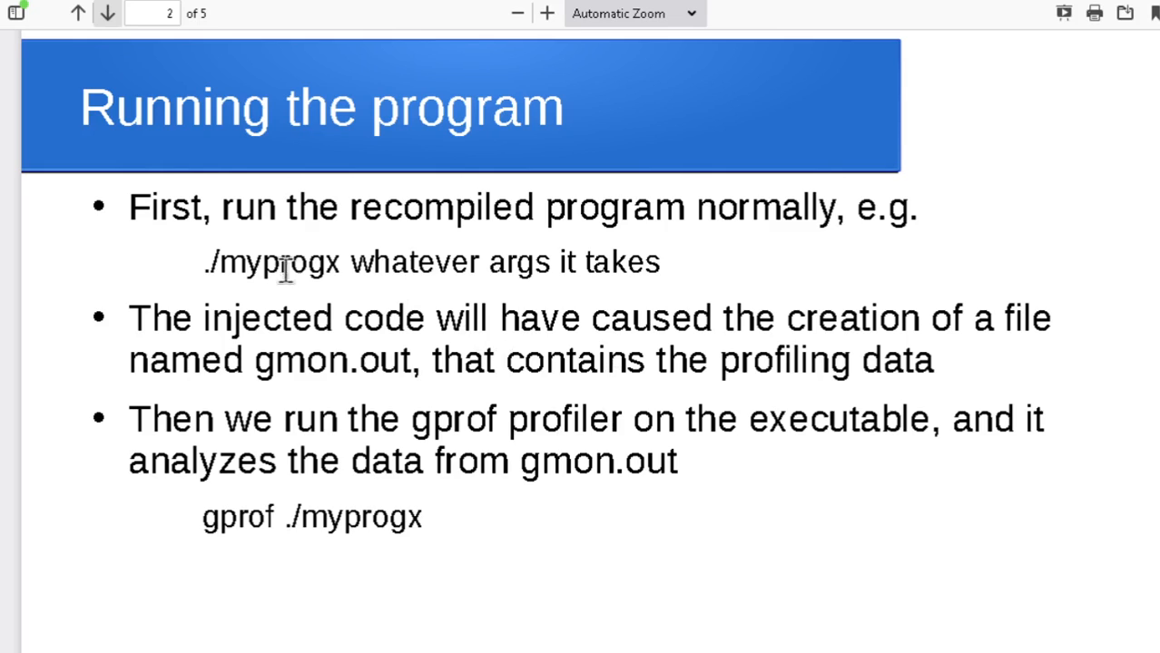
{"action": "mouse_move", "coordinate": [228, 276]}
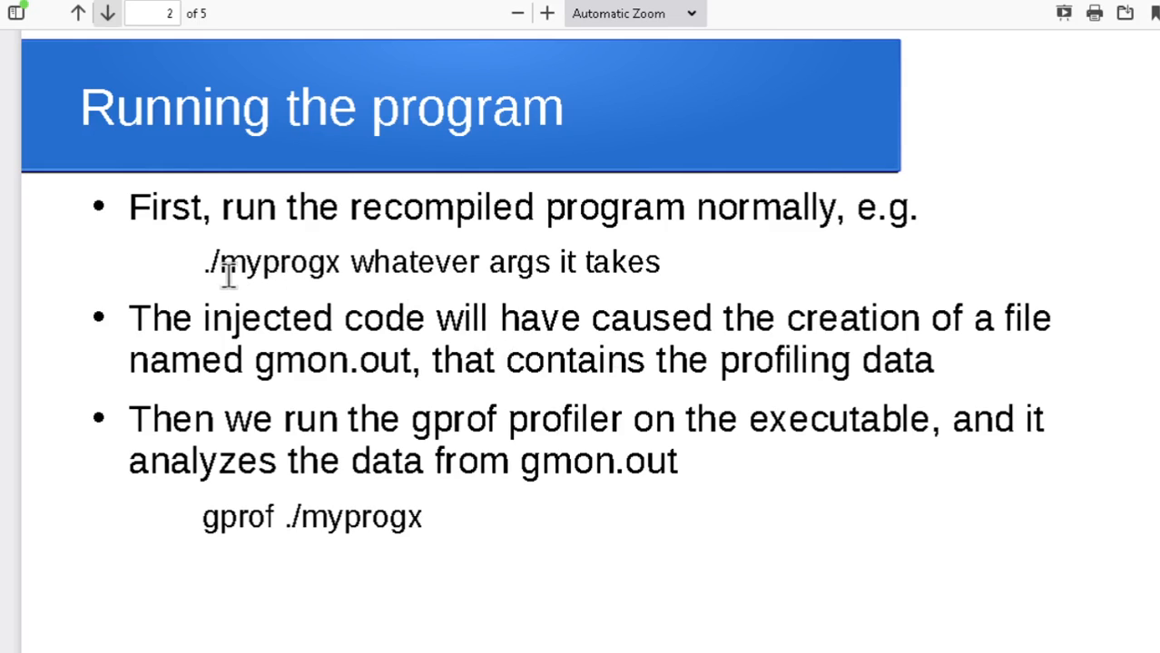
{"action": "mouse_move", "coordinate": [552, 247]}
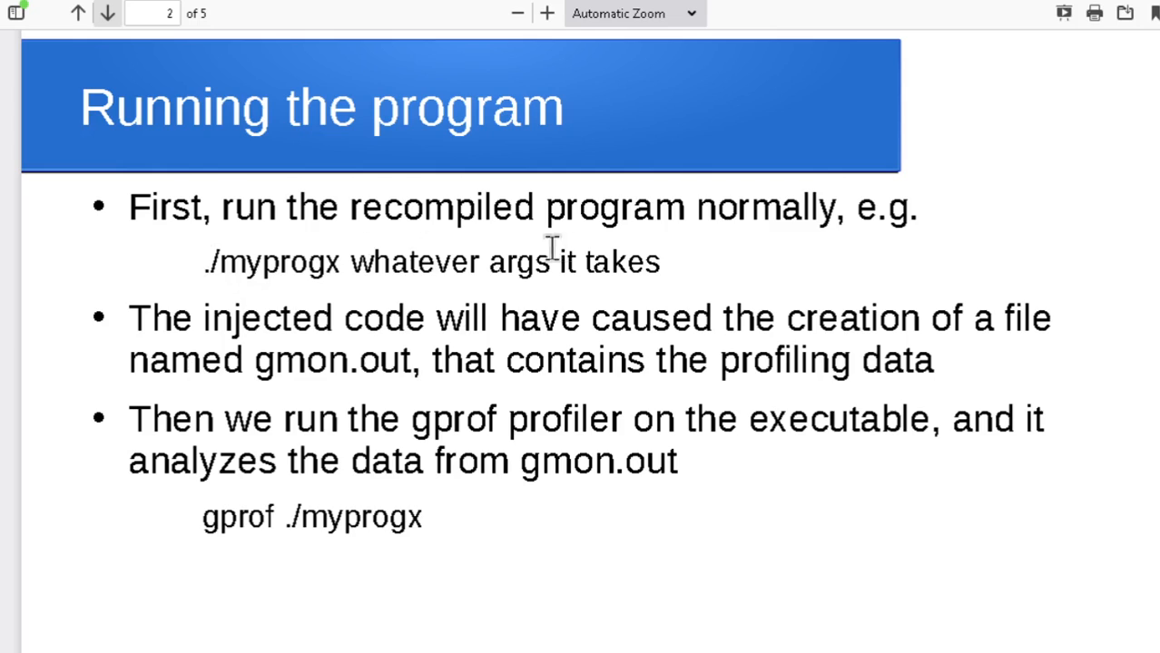
{"action": "mouse_move", "coordinate": [238, 307]}
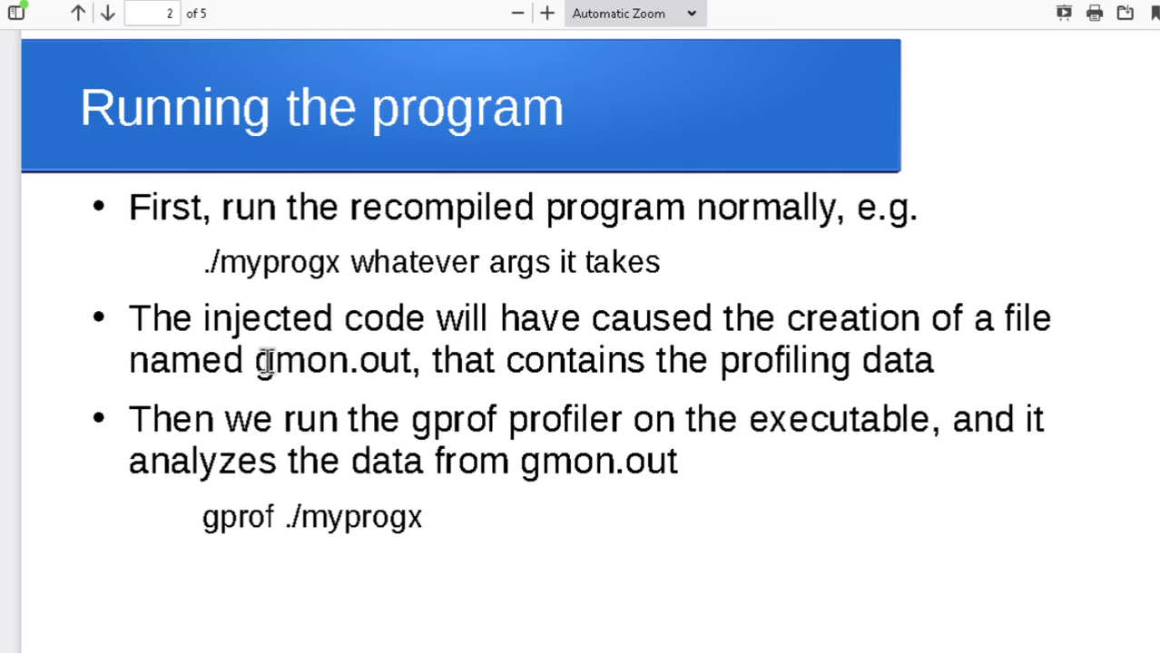
{"action": "double_click", "coordinate": [305, 360]}
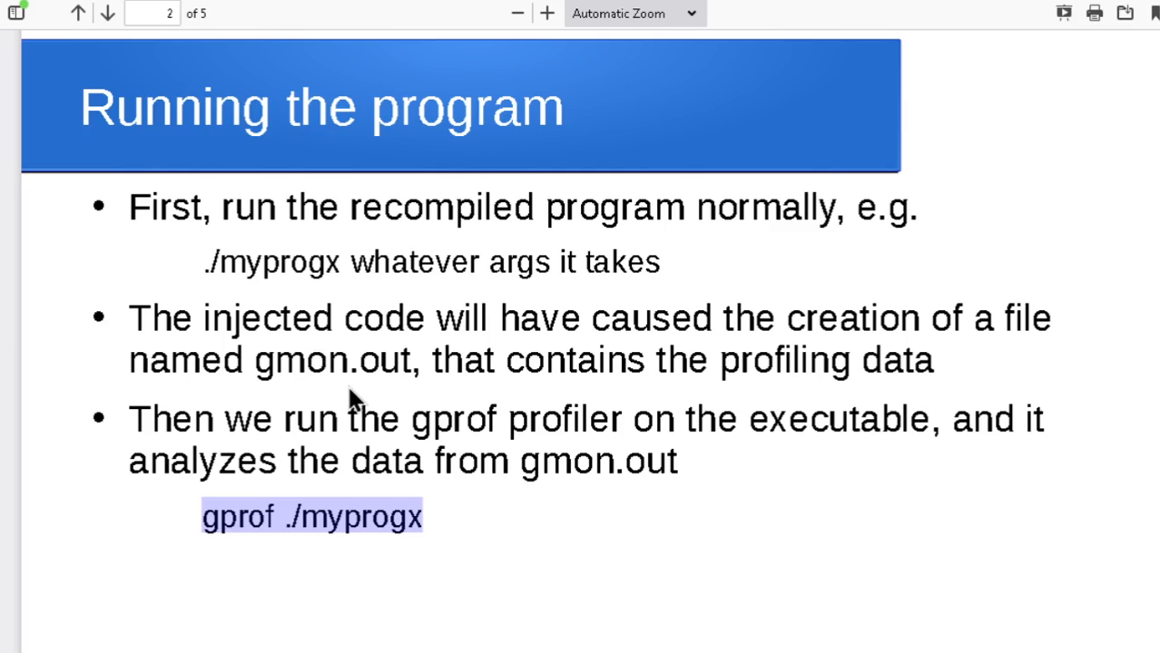
{"action": "mouse_move", "coordinate": [341, 403]}
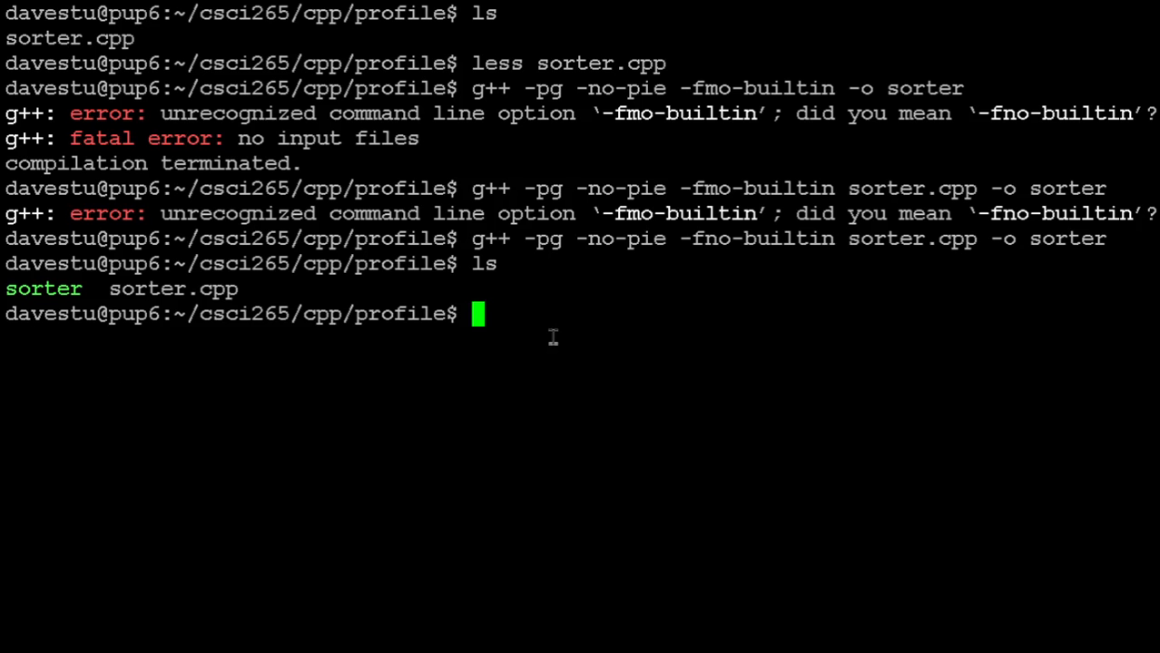
Step: Run ./sorter 10 to print pass counts for the reverse-sorted, sorted and unsorted trials
{"action": "type", "text": "./sorter"}
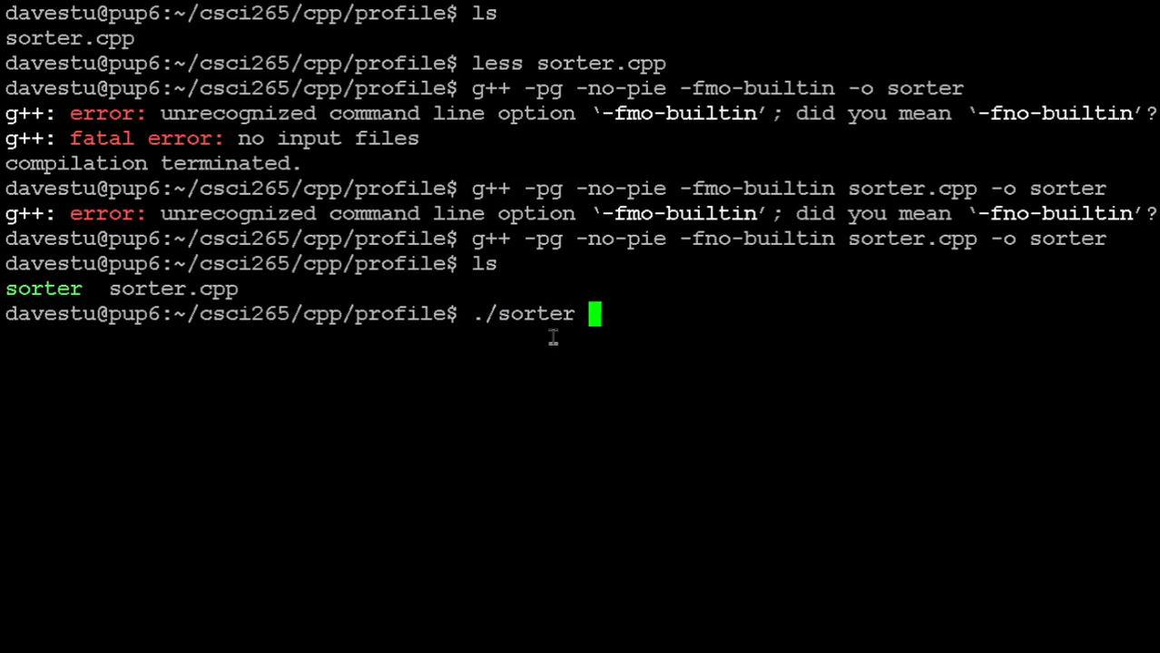
{"action": "type", "text": "10"}
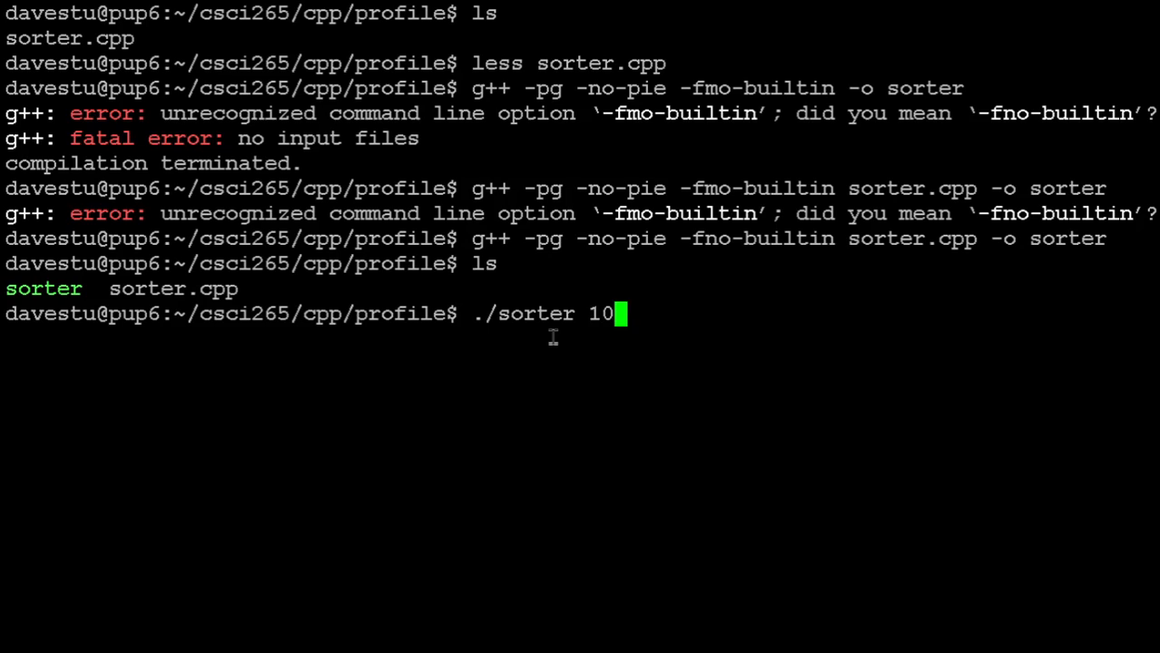
{"action": "key", "text": "Return"}
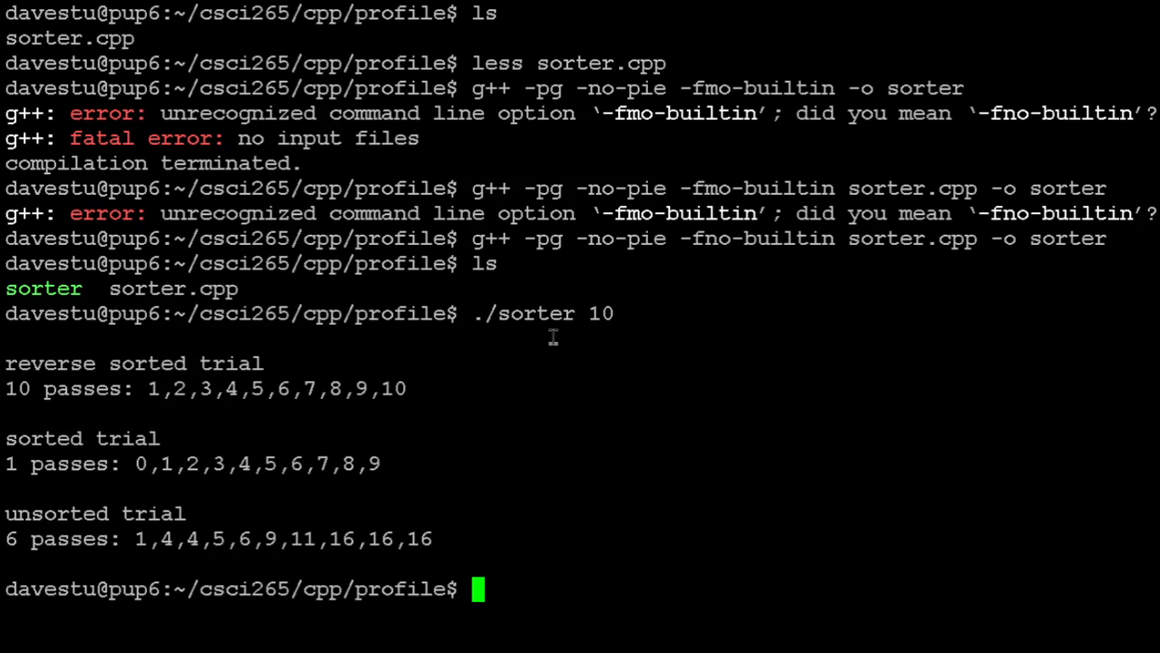
{"action": "mouse_move", "coordinate": [397, 373]}
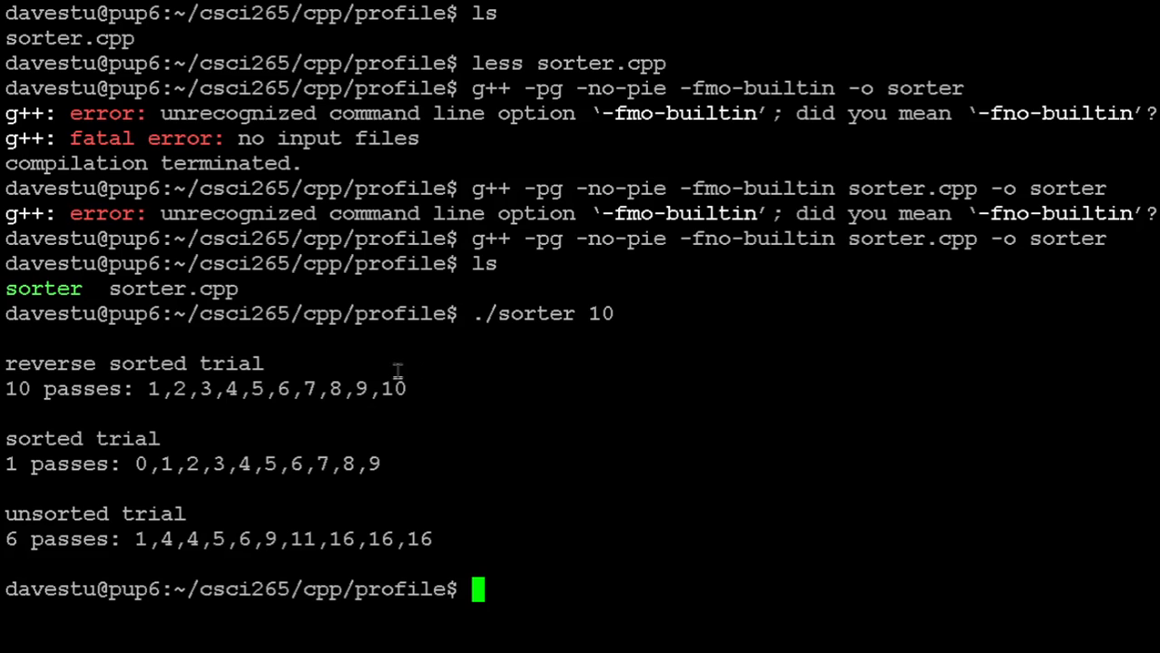
{"action": "mouse_move", "coordinate": [439, 410]}
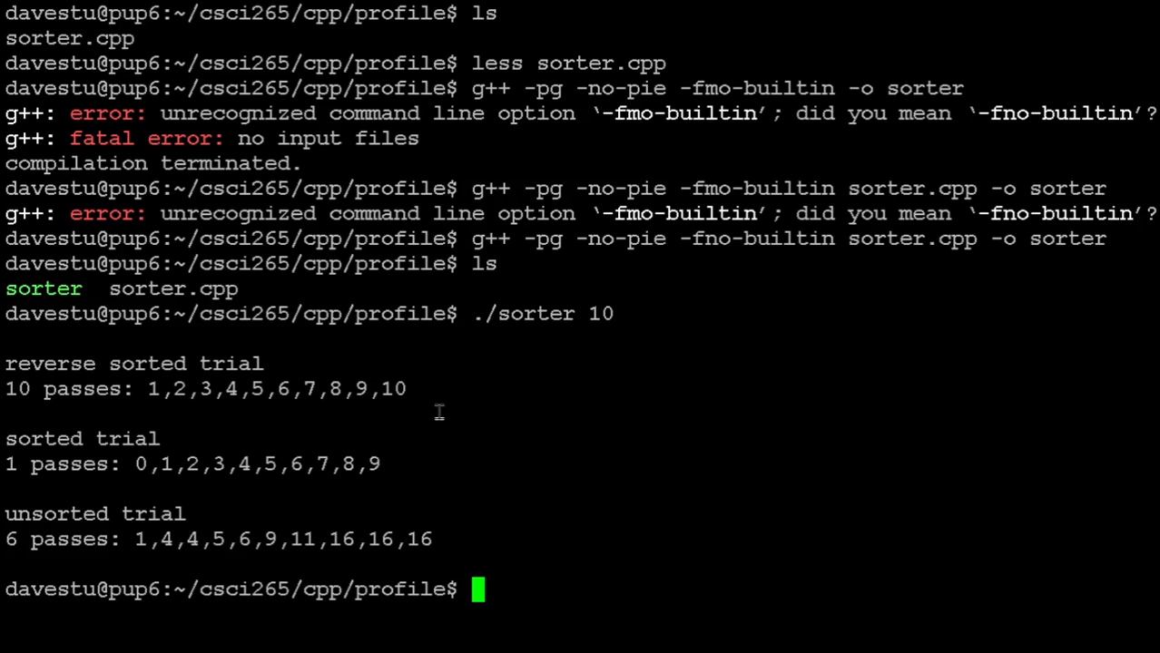
{"action": "mouse_move", "coordinate": [159, 467]}
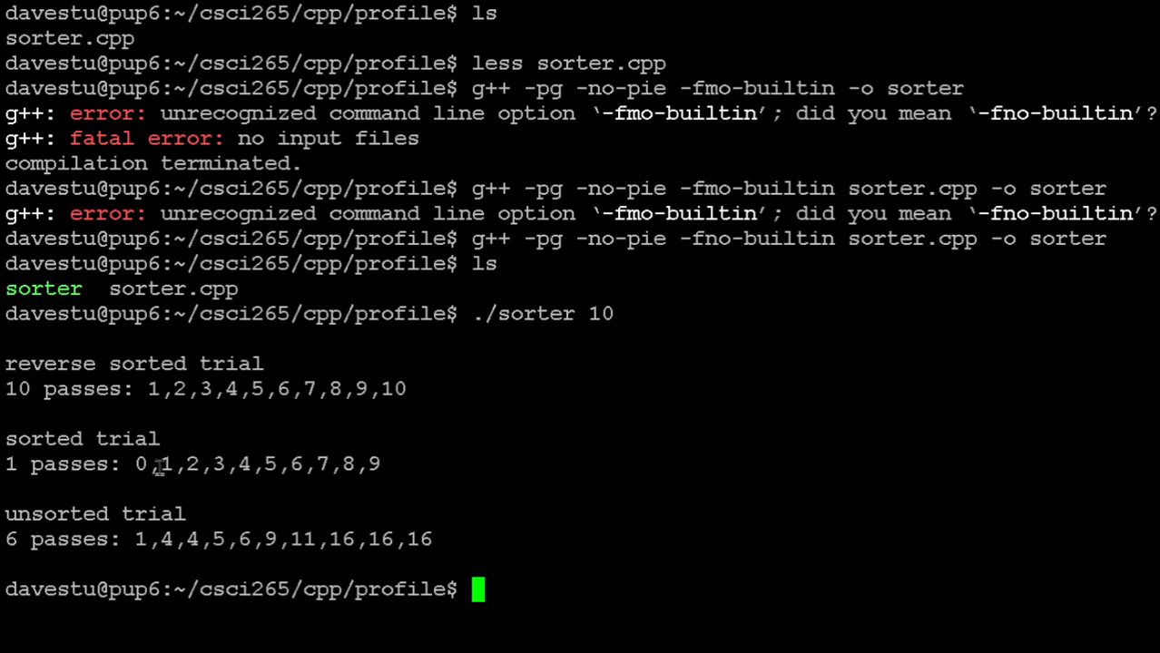
{"action": "mouse_move", "coordinate": [476, 458]}
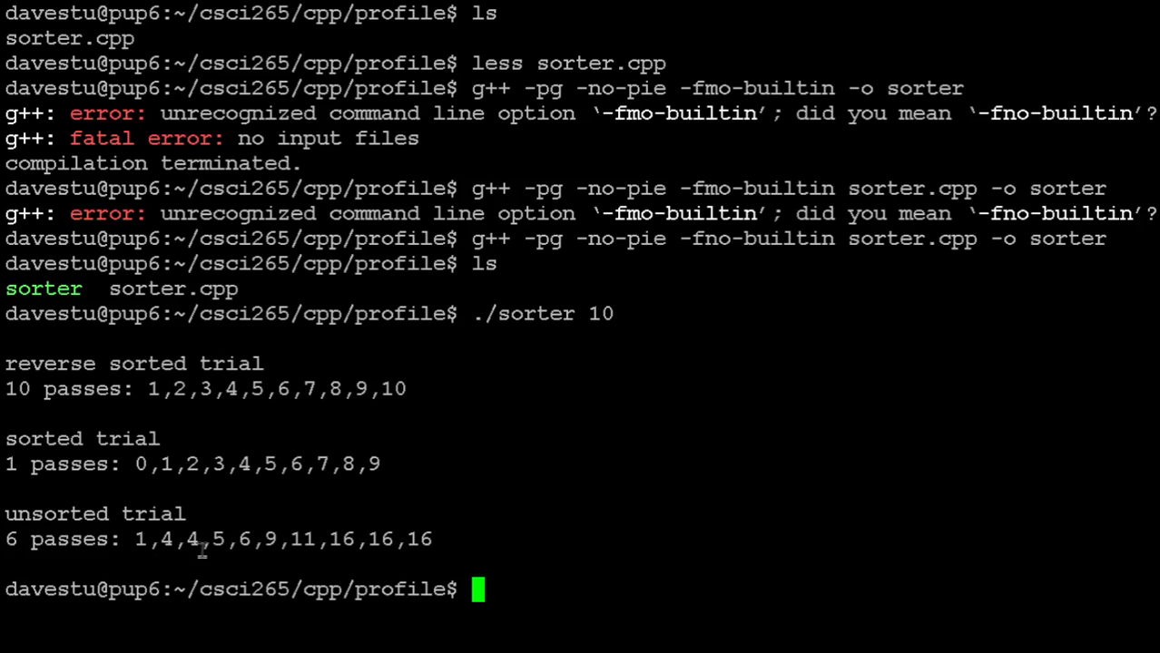
{"action": "mouse_move", "coordinate": [505, 530]}
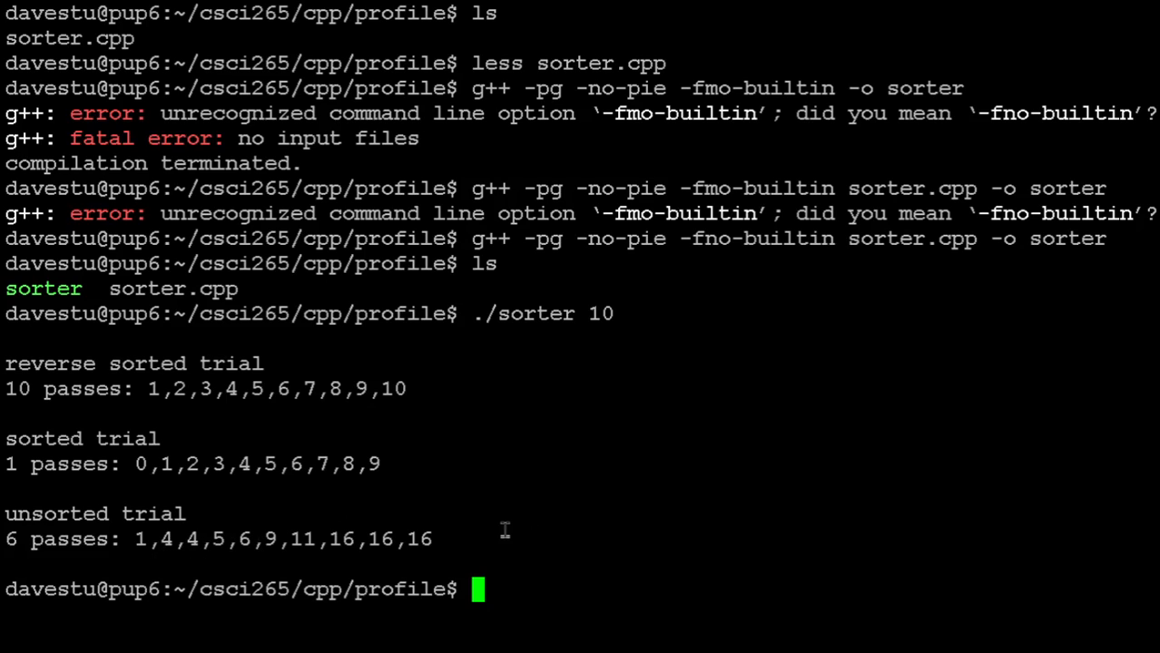
{"action": "mouse_move", "coordinate": [341, 519]}
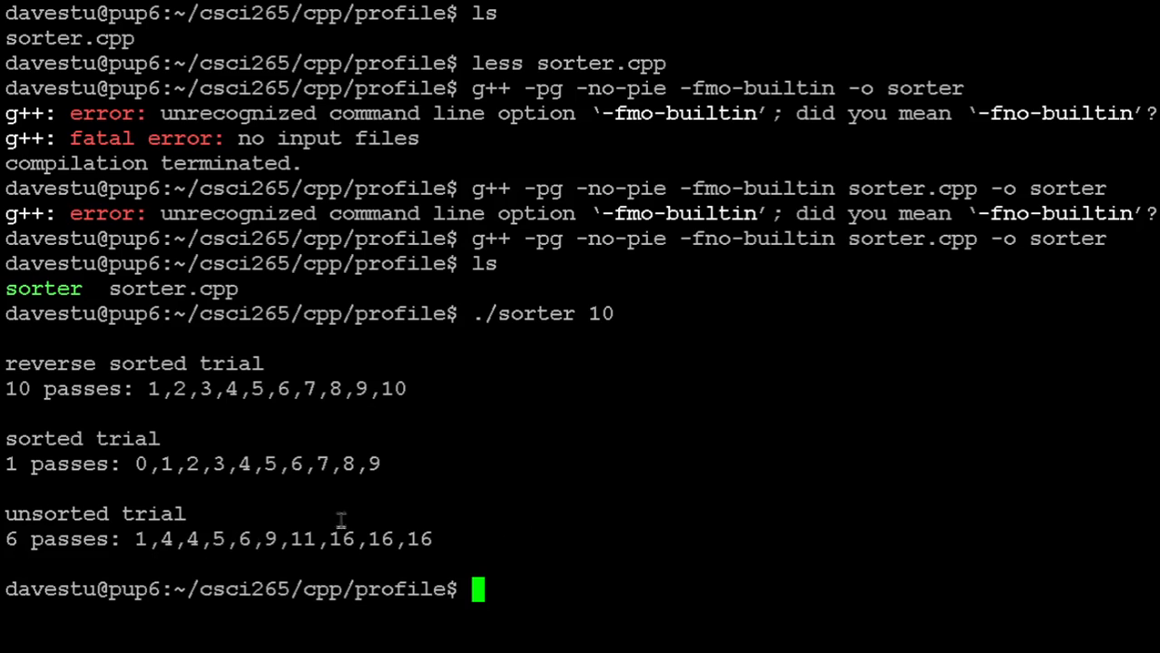
{"action": "mouse_move", "coordinate": [149, 494]}
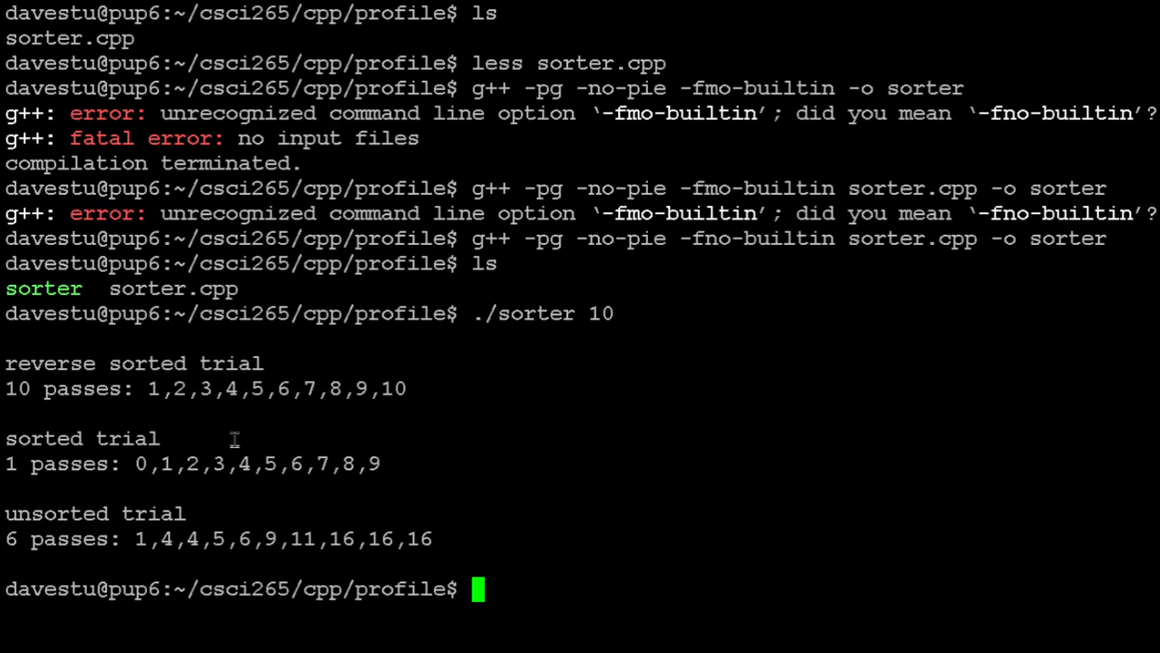
{"action": "mouse_move", "coordinate": [378, 516]}
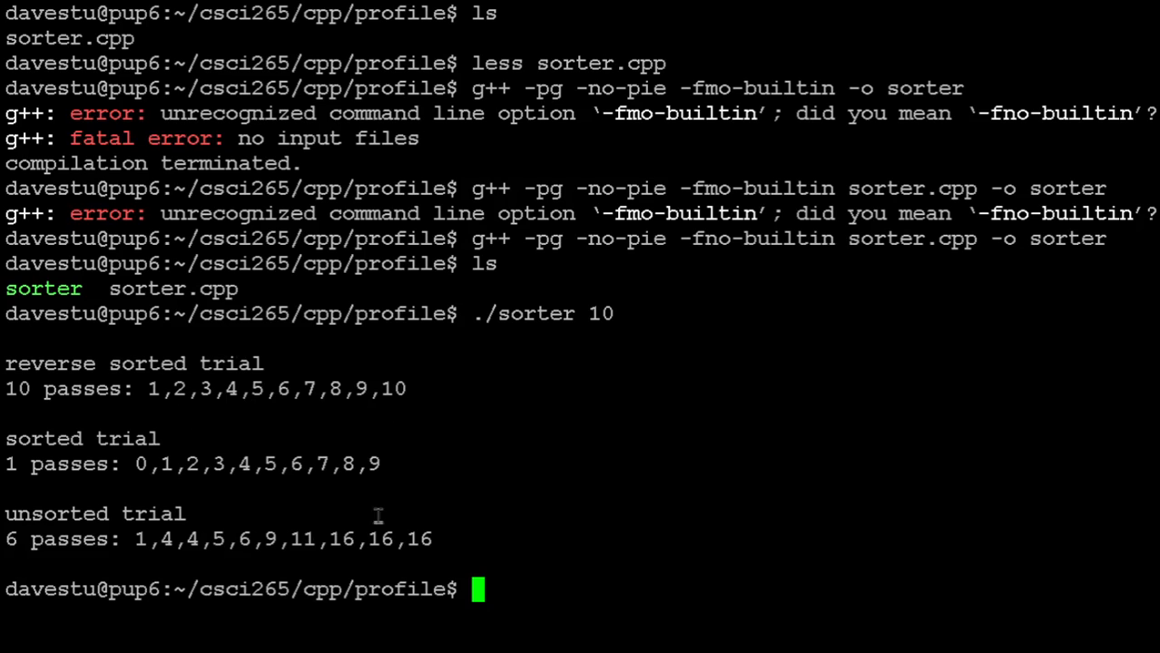
{"action": "mouse_move", "coordinate": [330, 443]}
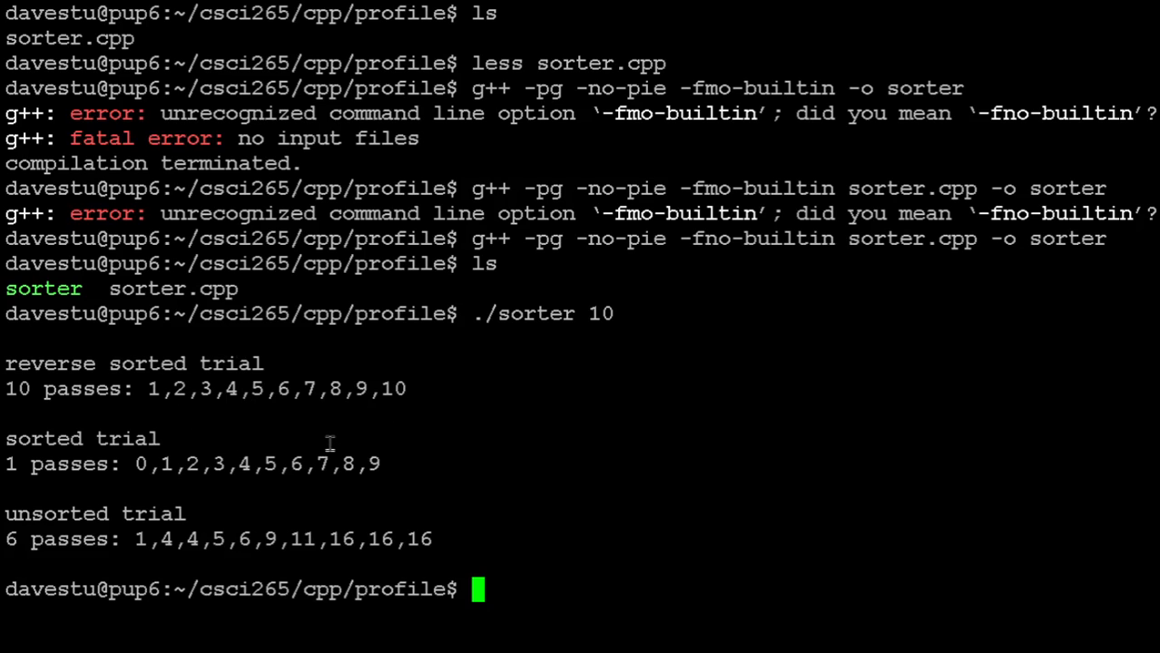
{"action": "type", "text": "ls"}
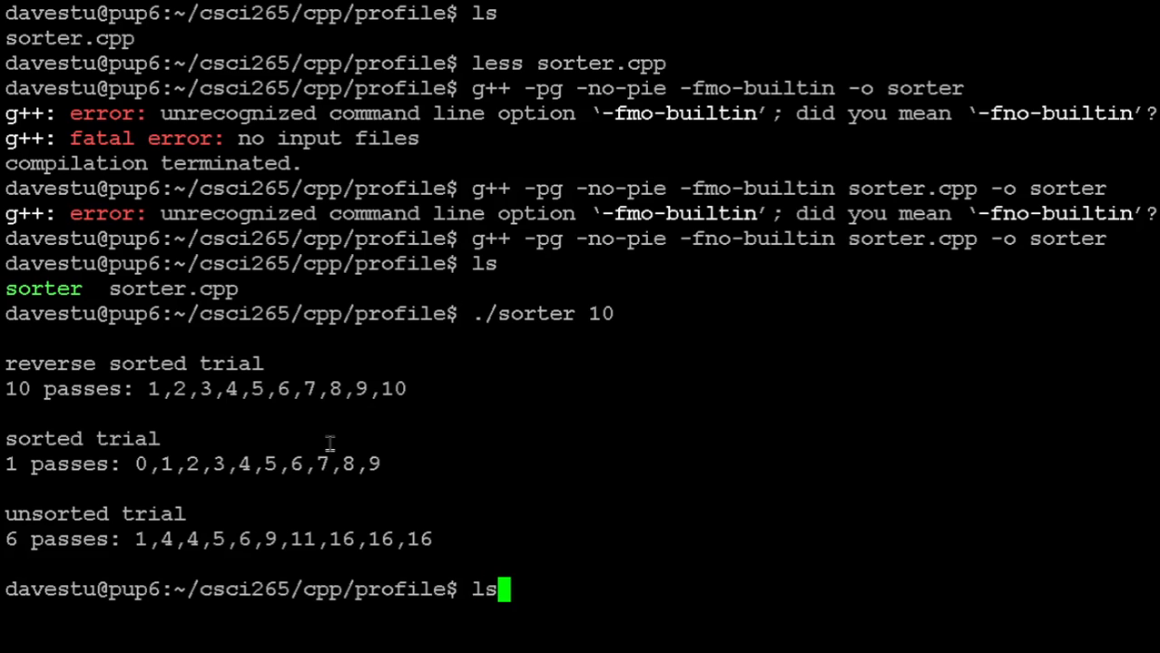
Step: List the folder showing the new gmon.out, page its unreadable binary contents with less, and quit
{"action": "key", "text": "Return"}
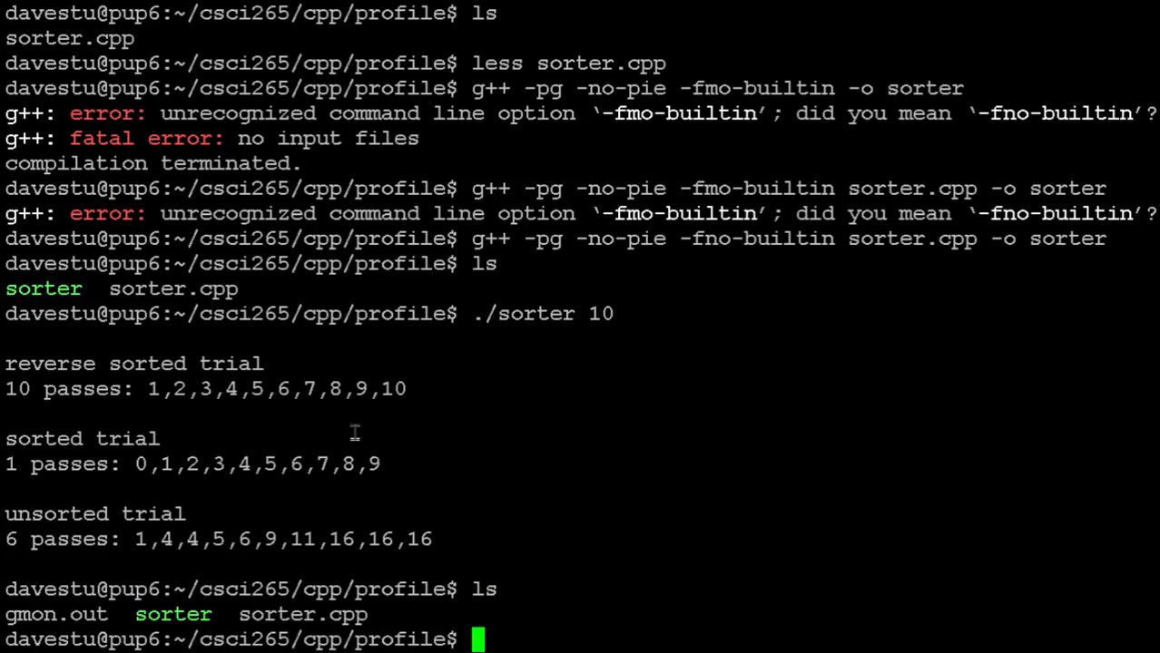
{"action": "mouse_move", "coordinate": [418, 407]}
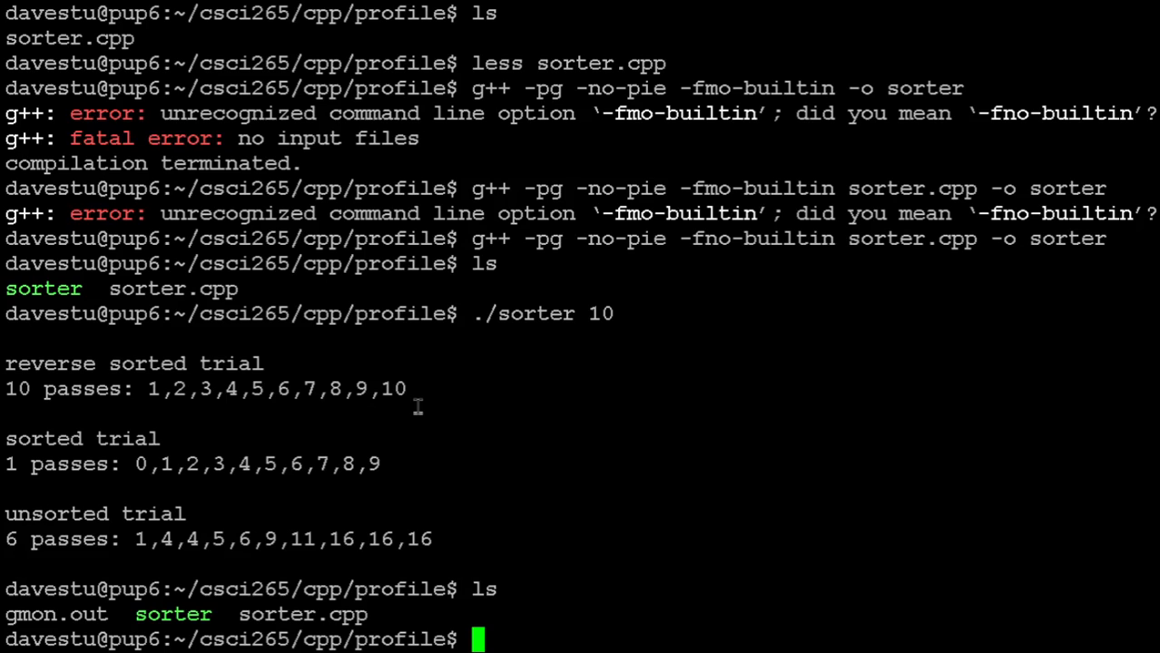
{"action": "type", "text": "les"}
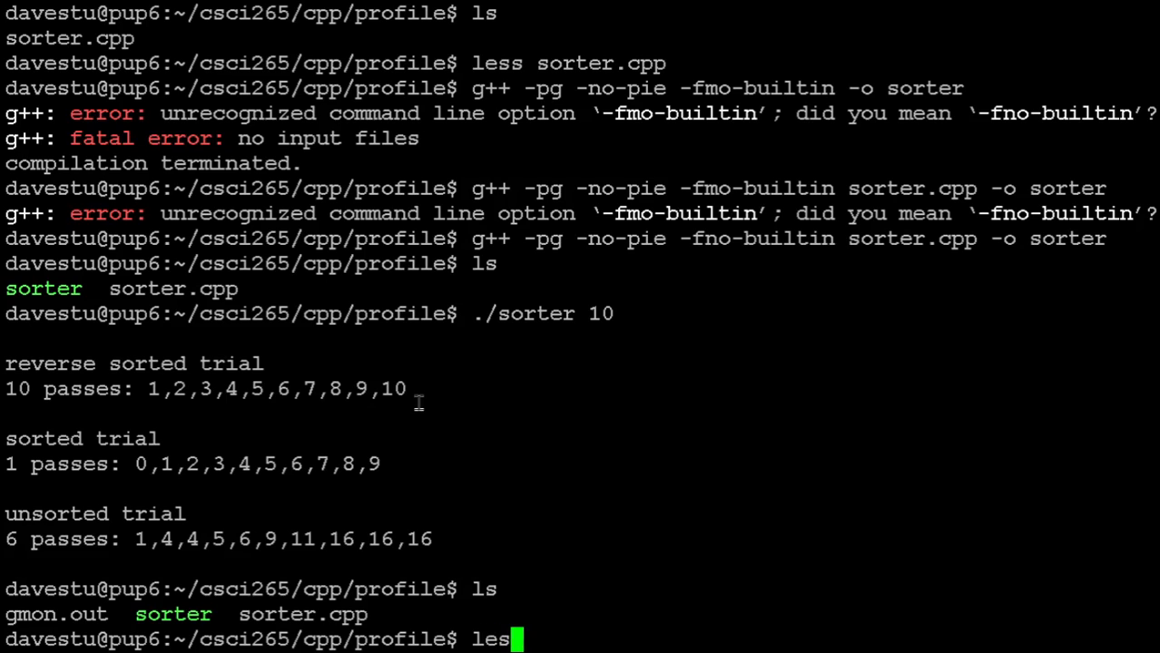
{"action": "type", "text": "s gmo"}
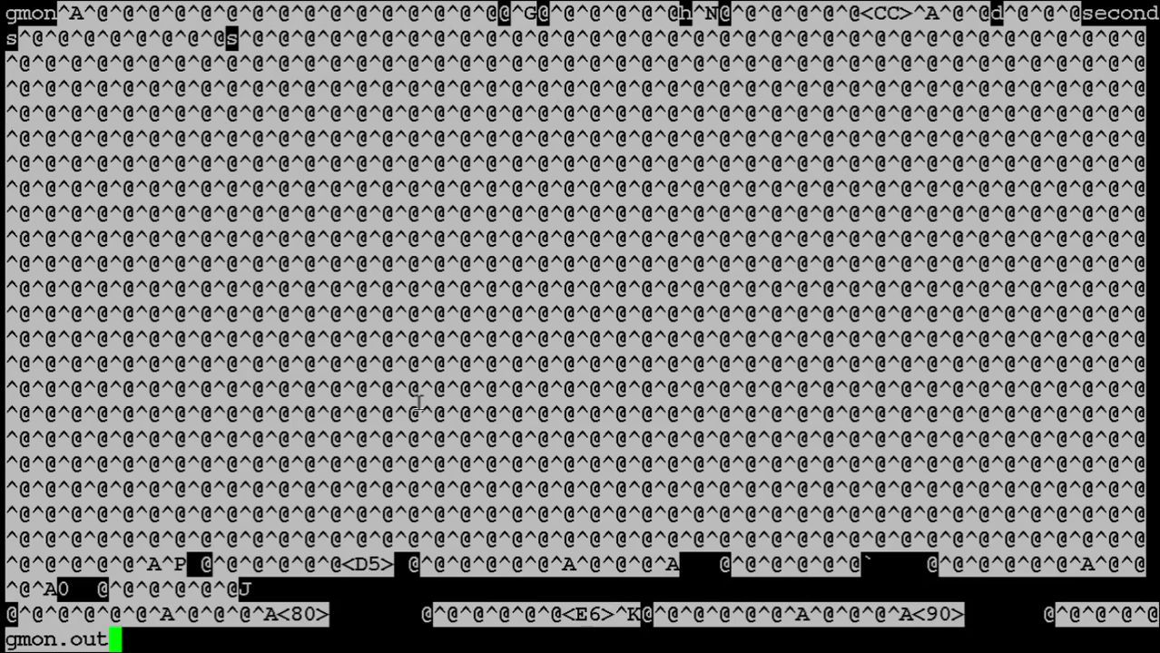
{"action": "key", "text": "q"}
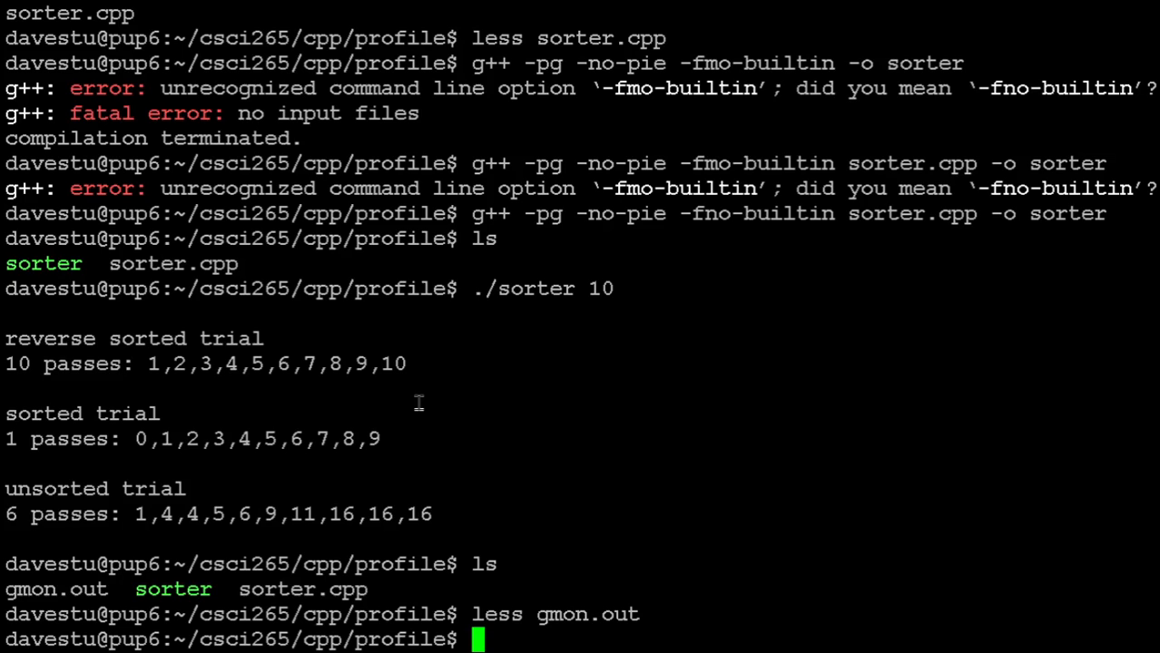
Step: Enter the command gprof ./sorter | less at the prompt
{"action": "type", "text": "gpr"}
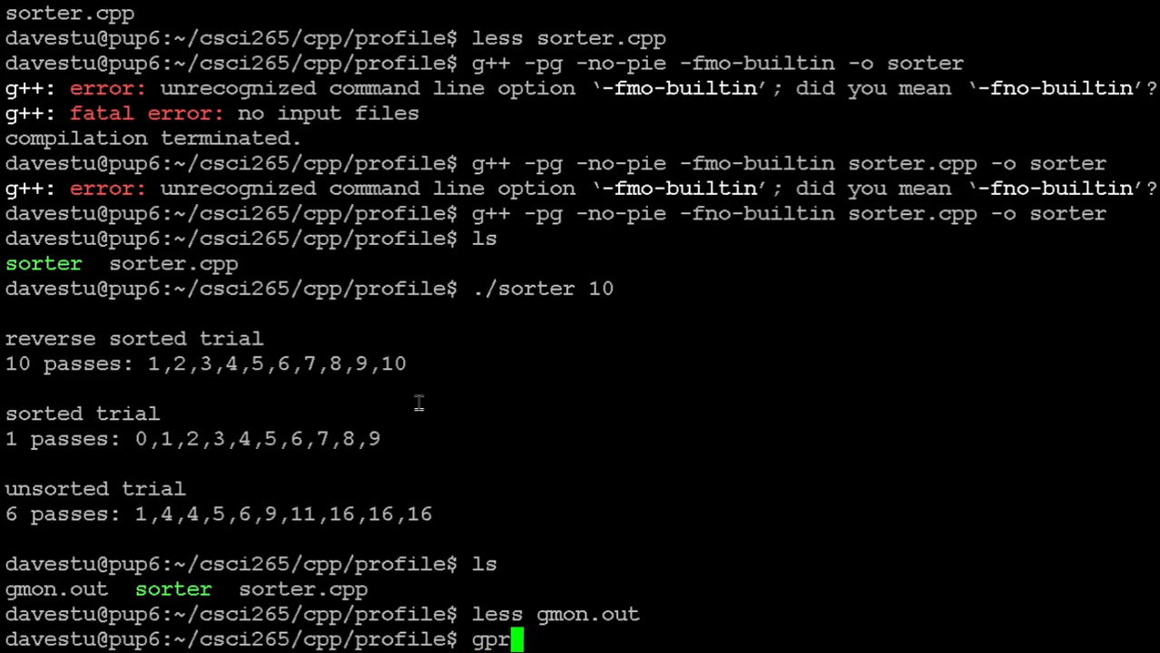
{"action": "type", "text": "of"}
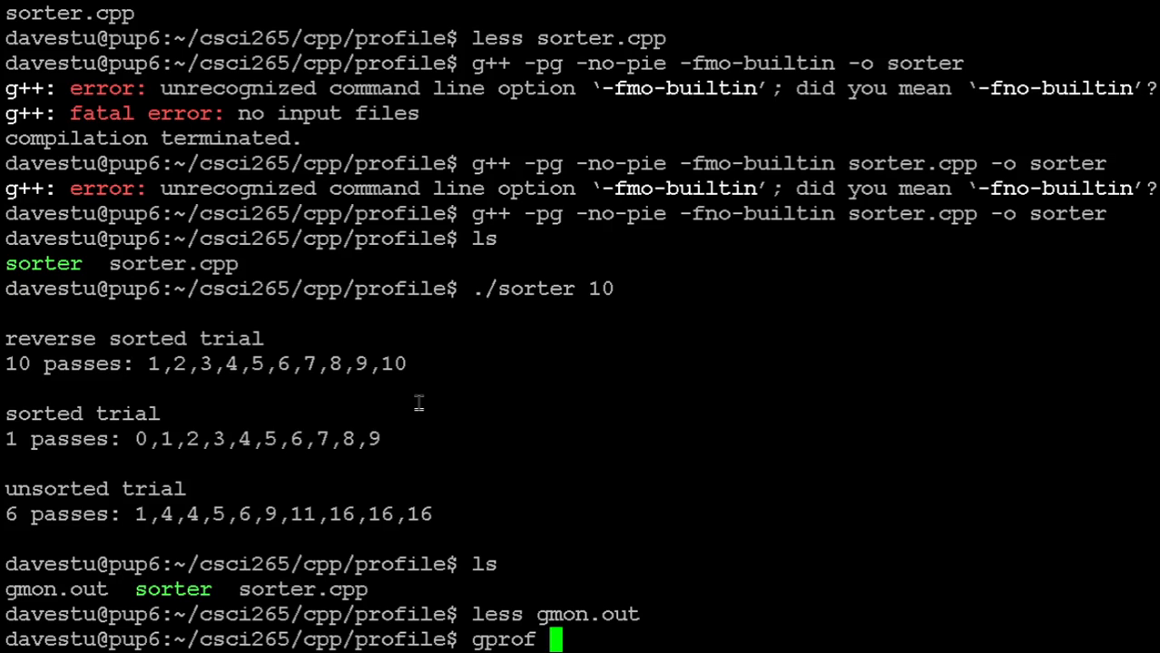
{"action": "type", "text": "./"}
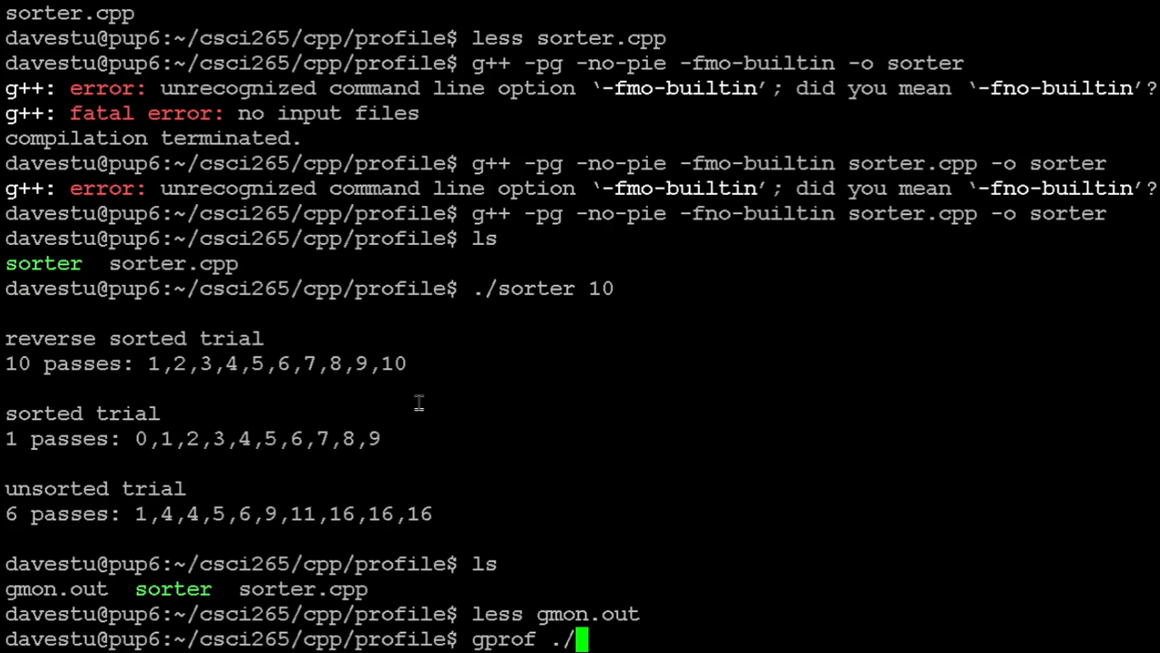
{"action": "type", "text": "sorter"}
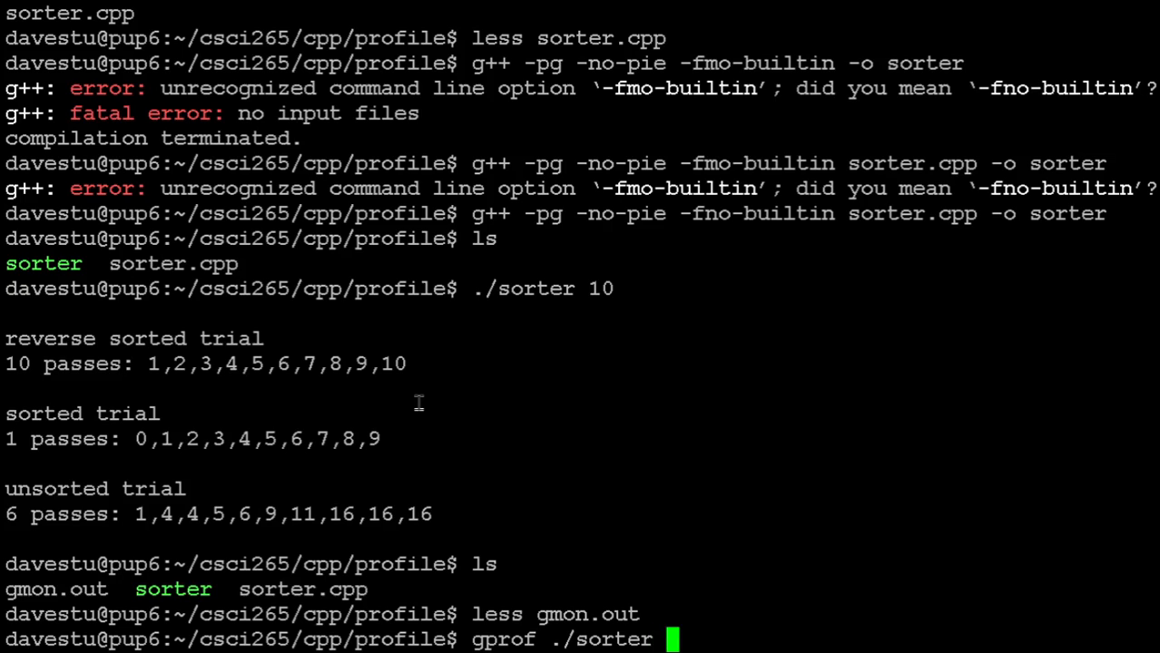
{"action": "type", "text": "| less"}
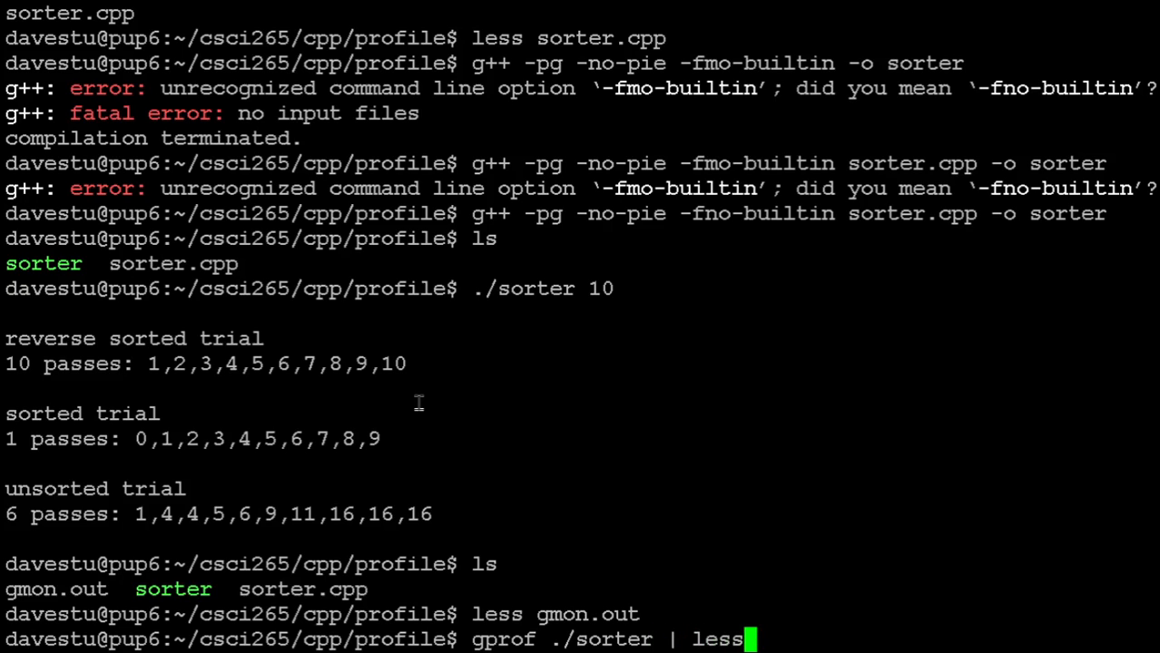
Step: Run gprof ./sorter | less, read the flat profile with 0.00 seconds everywhere, and quit
{"action": "key", "text": "Return"}
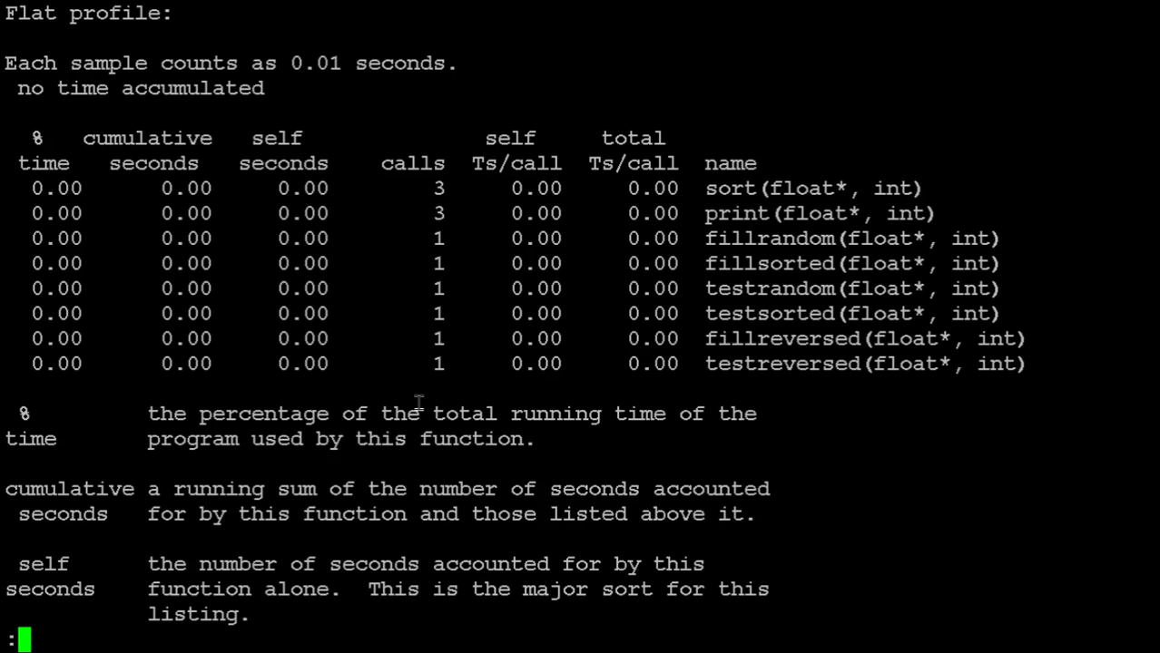
{"action": "mouse_move", "coordinate": [631, 457]}
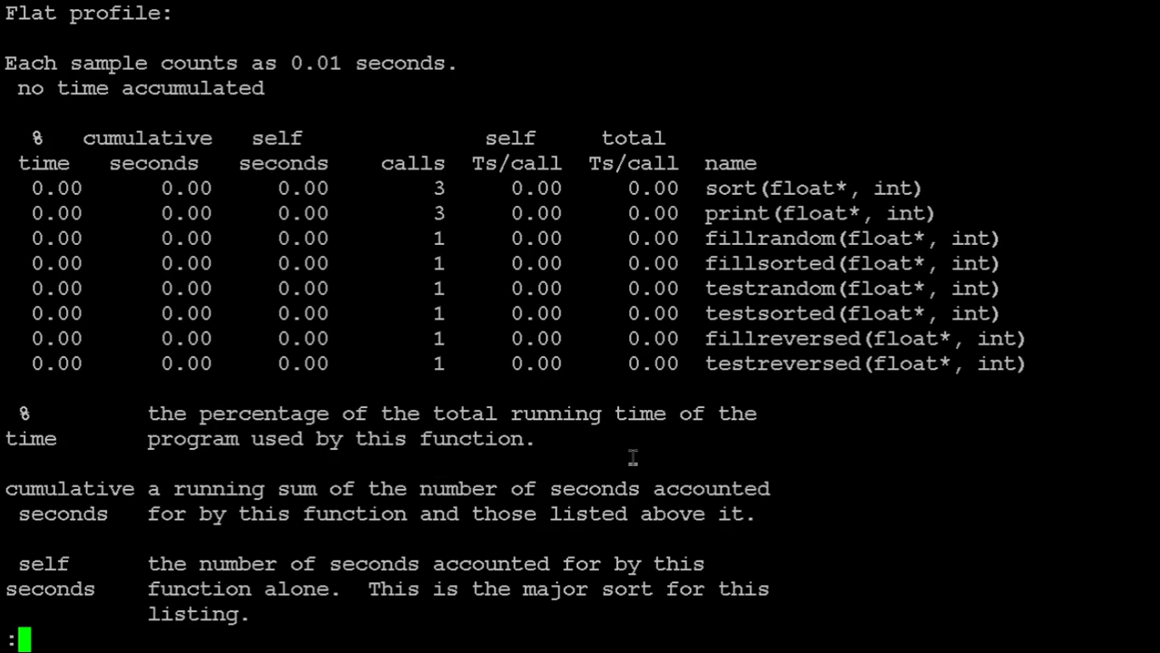
{"action": "mouse_move", "coordinate": [752, 187]}
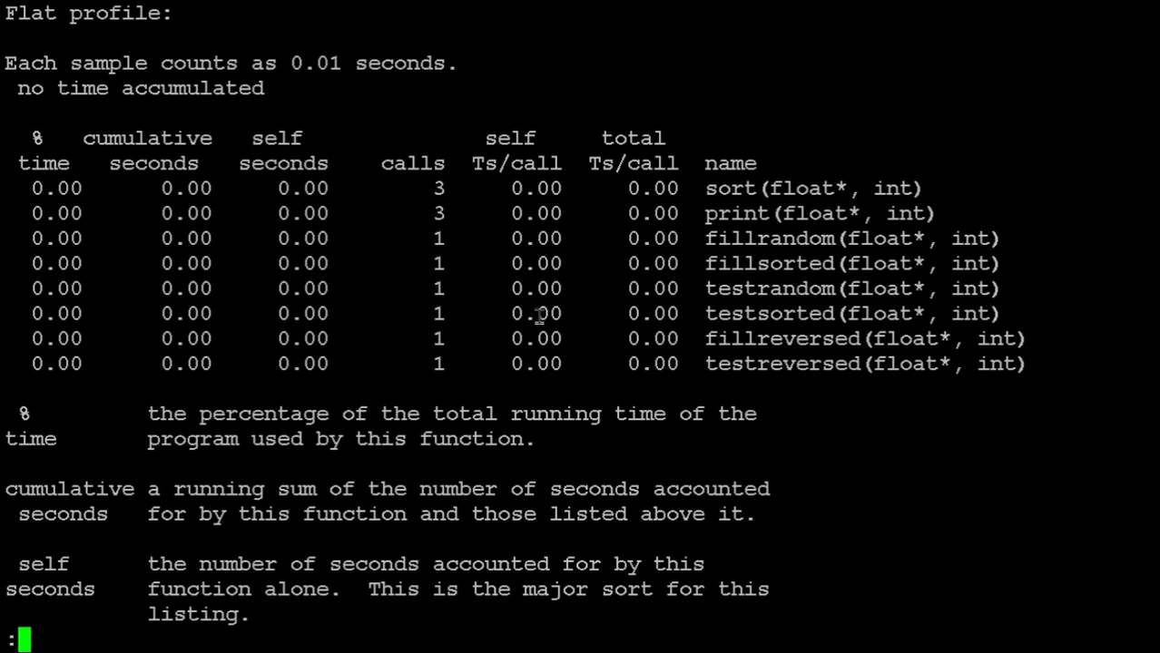
{"action": "mouse_move", "coordinate": [607, 281]}
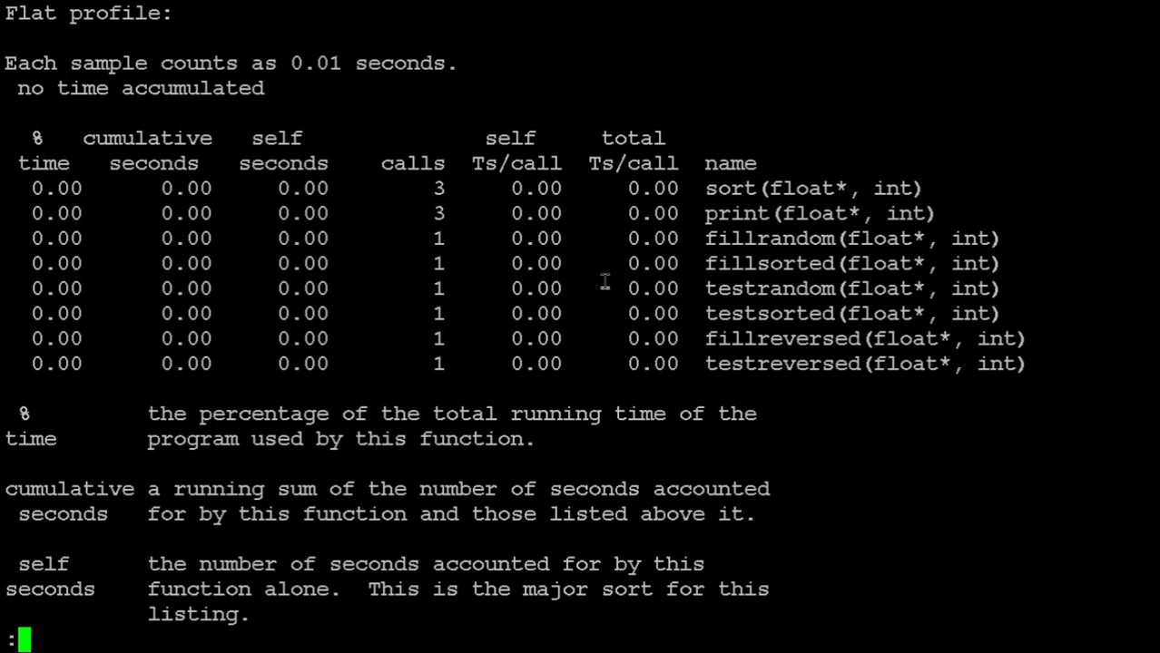
{"action": "mouse_move", "coordinate": [547, 461]}
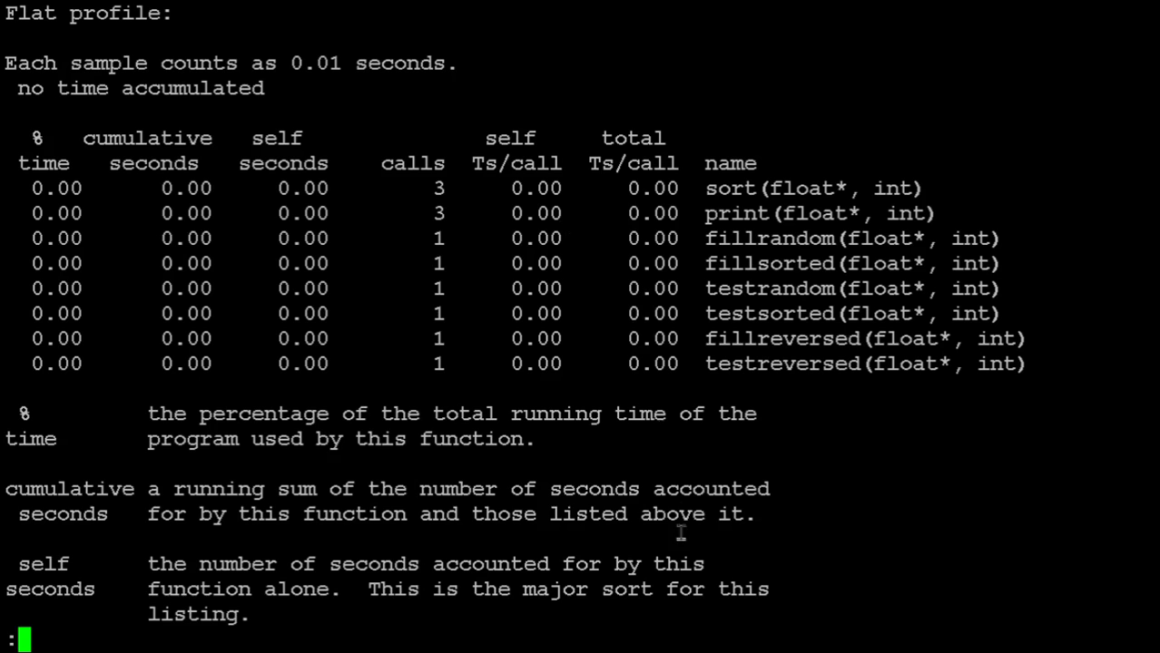
{"action": "key", "text": "q"}
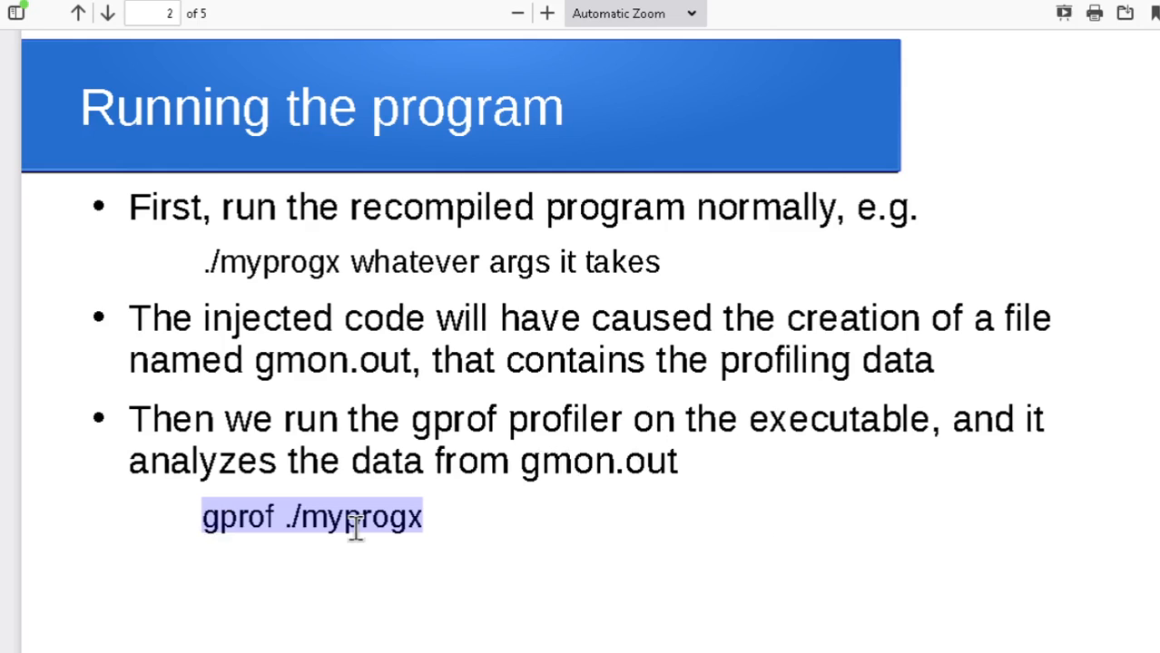
{"action": "mouse_move", "coordinate": [533, 461]}
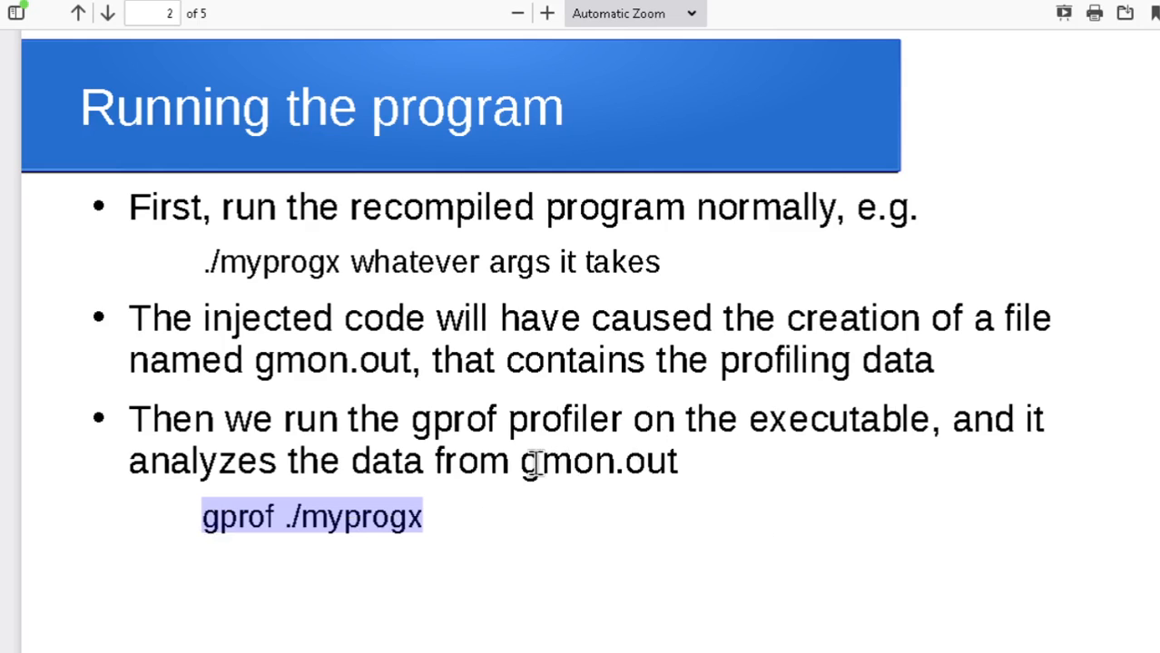
{"action": "mouse_move", "coordinate": [163, 71]}
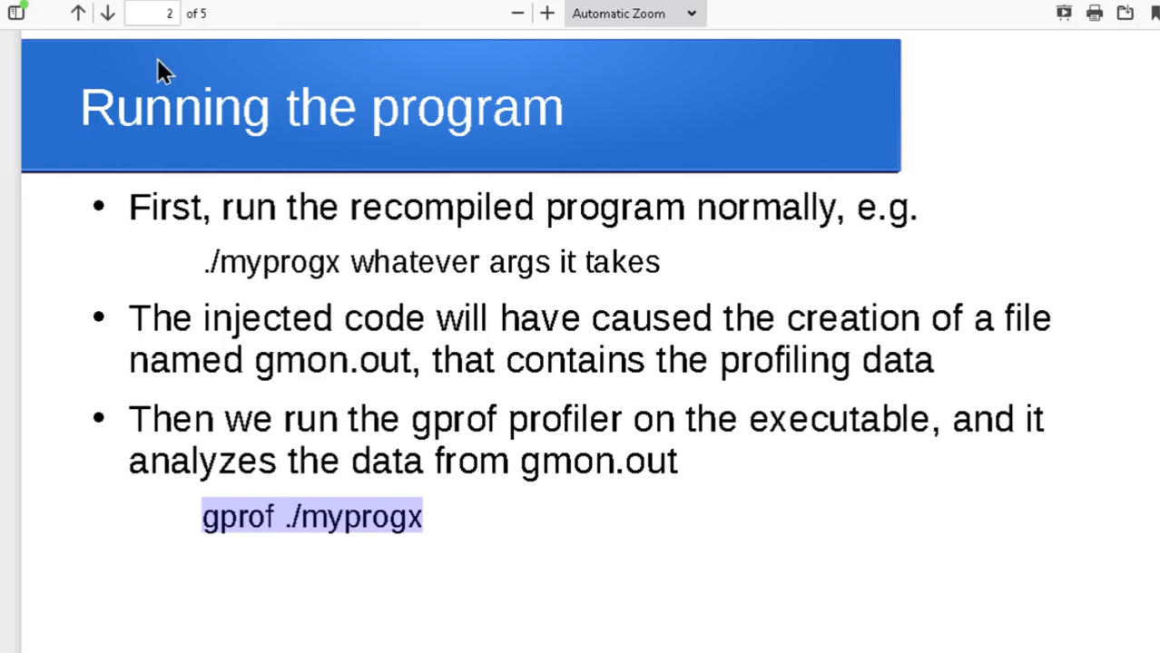
Step: Show slide 3, 'Output from gprof', describing the first table's per-function figures
{"action": "left_click", "coordinate": [105, 13]}
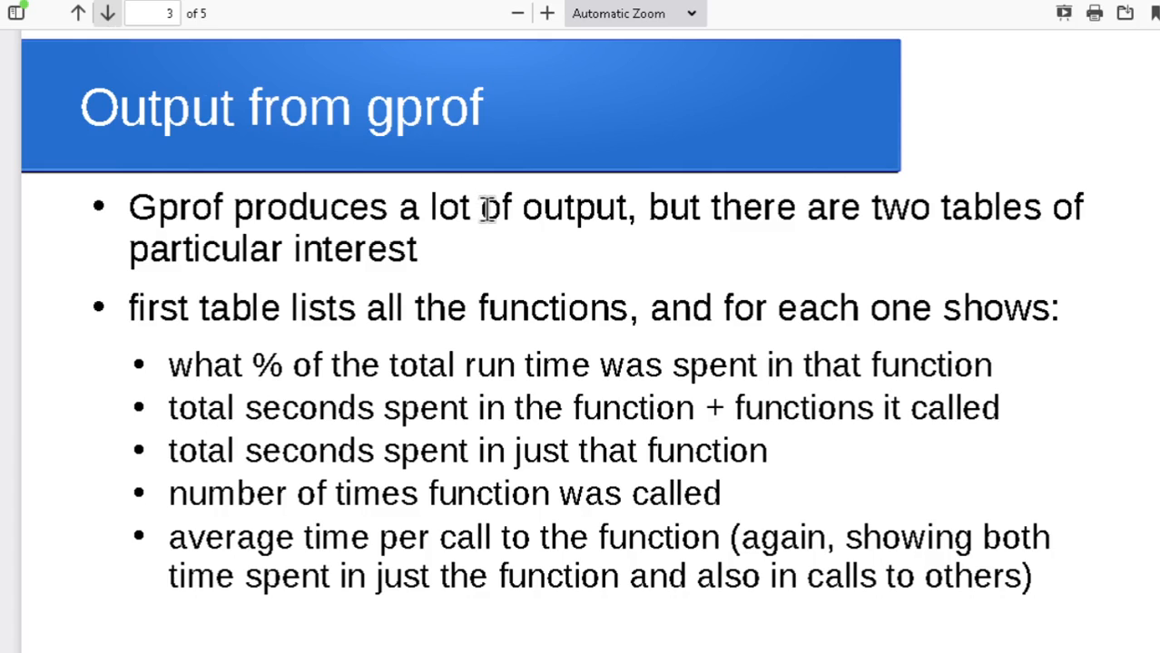
{"action": "mouse_move", "coordinate": [463, 258]}
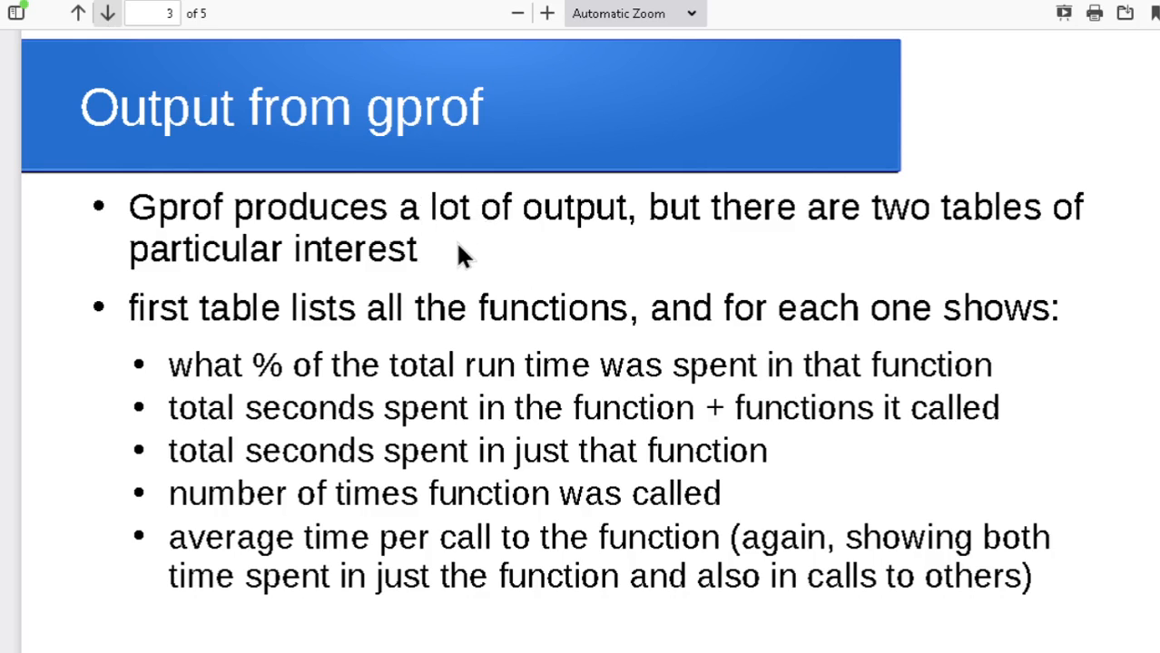
{"action": "mouse_move", "coordinate": [624, 210]}
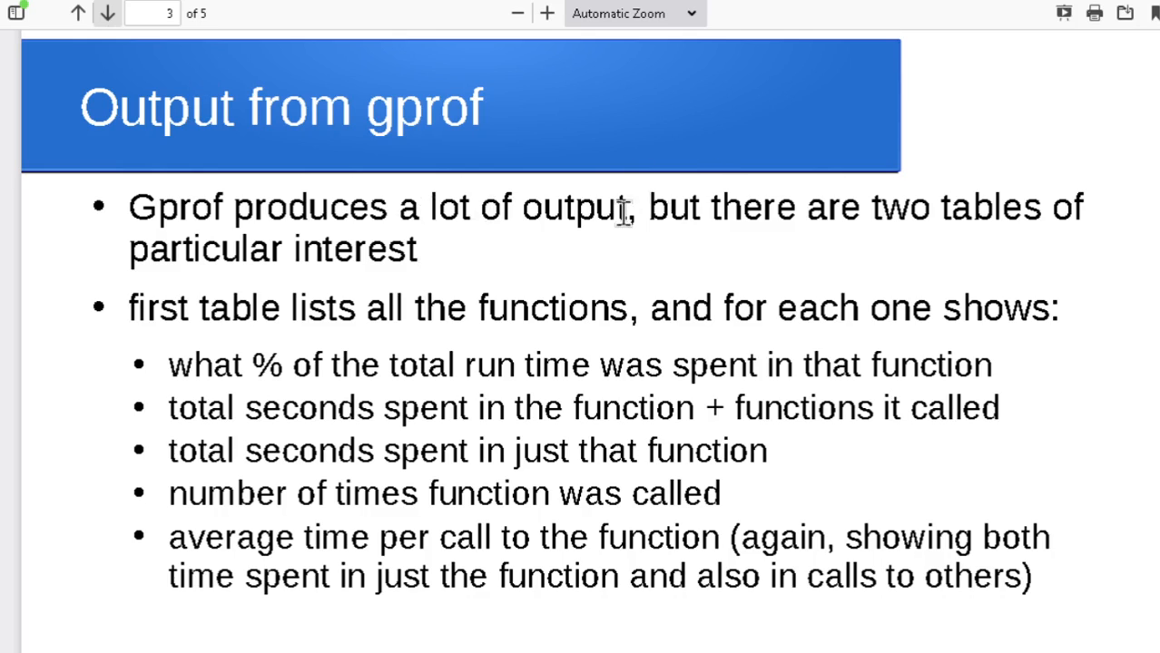
{"action": "mouse_move", "coordinate": [281, 299]}
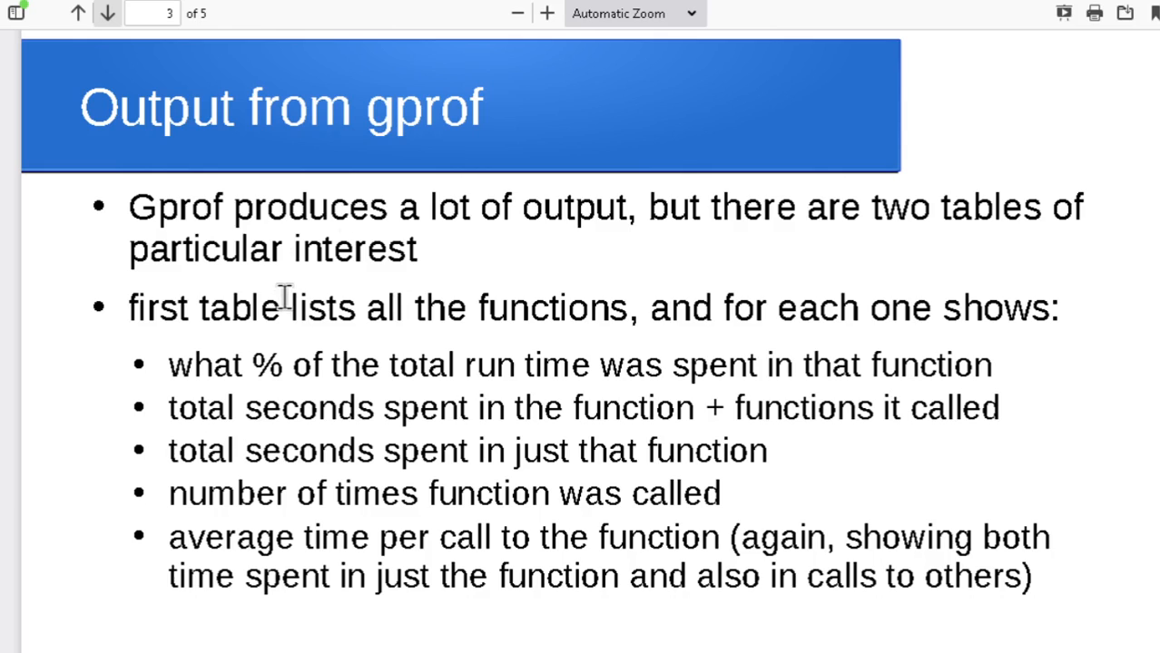
{"action": "mouse_move", "coordinate": [445, 317]}
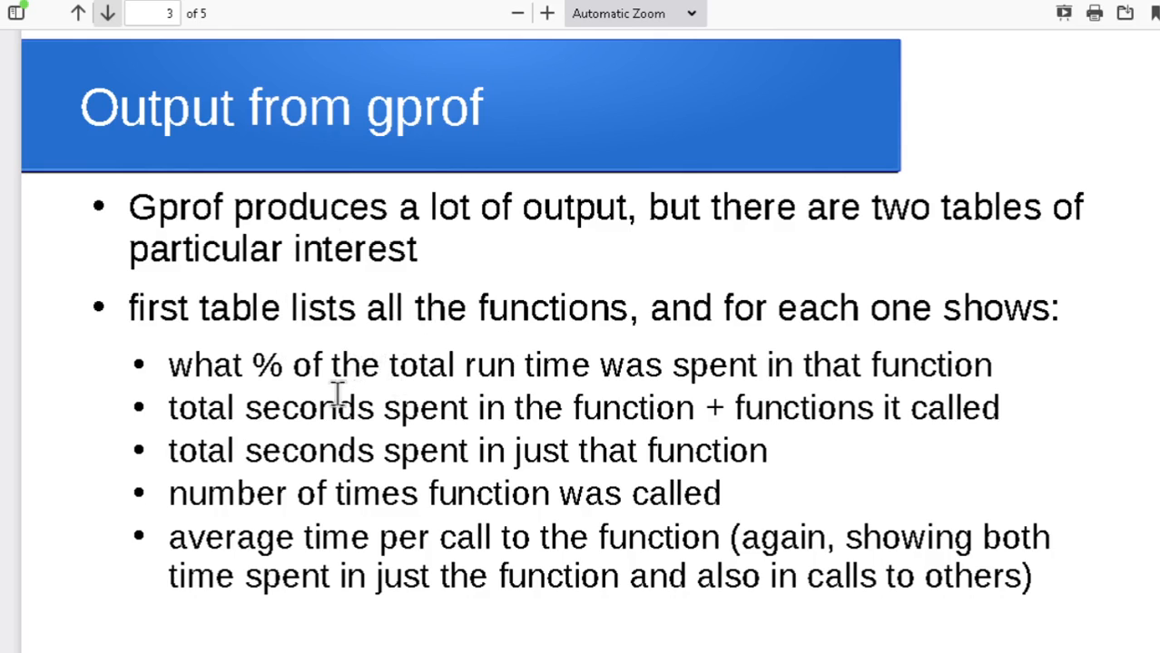
{"action": "mouse_move", "coordinate": [284, 375]}
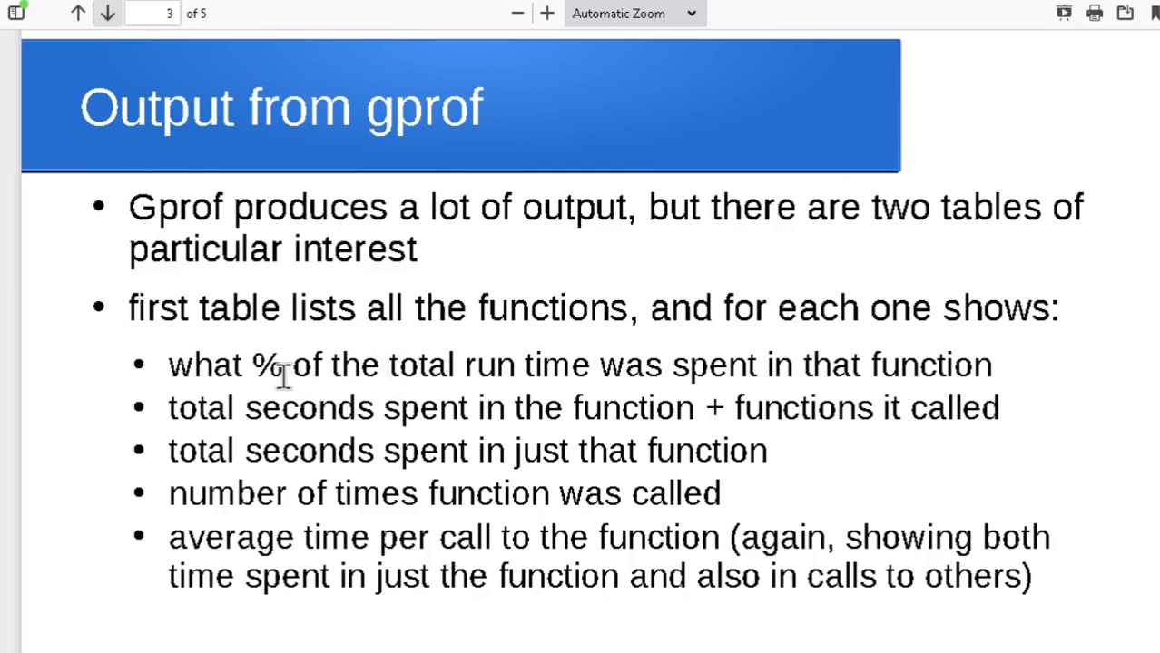
{"action": "mouse_move", "coordinate": [299, 416]}
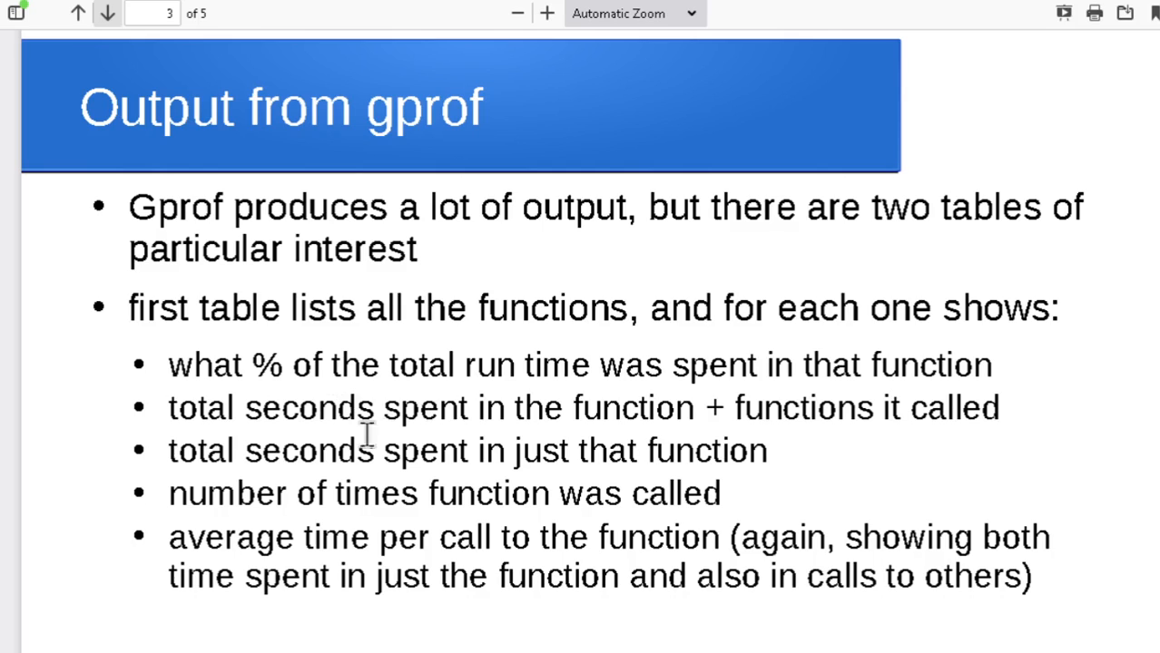
{"action": "mouse_move", "coordinate": [419, 461]}
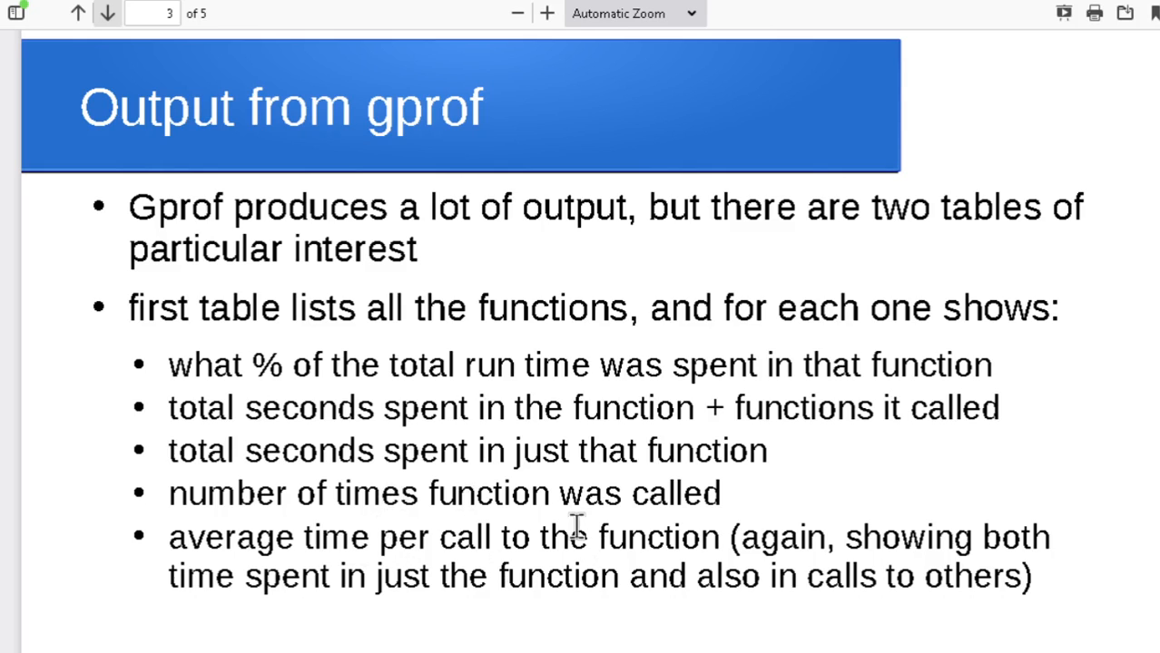
{"action": "mouse_move", "coordinate": [372, 363]}
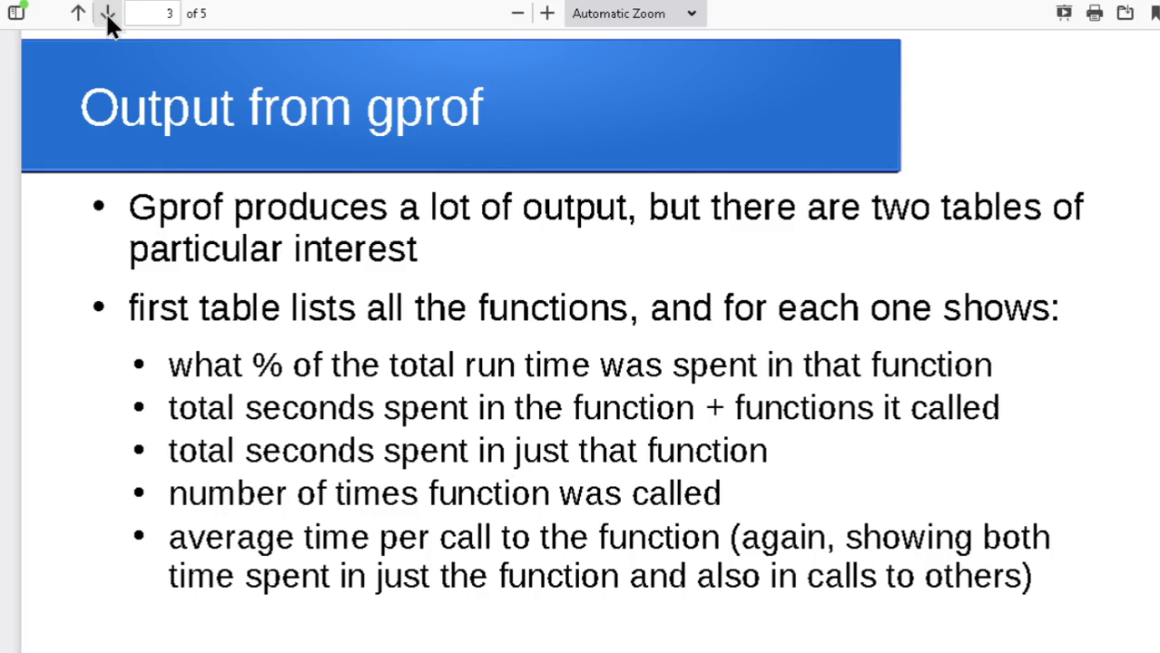
Step: Show slide 4 on gprof's second table of caller and callee timings
{"action": "left_click", "coordinate": [105, 13]}
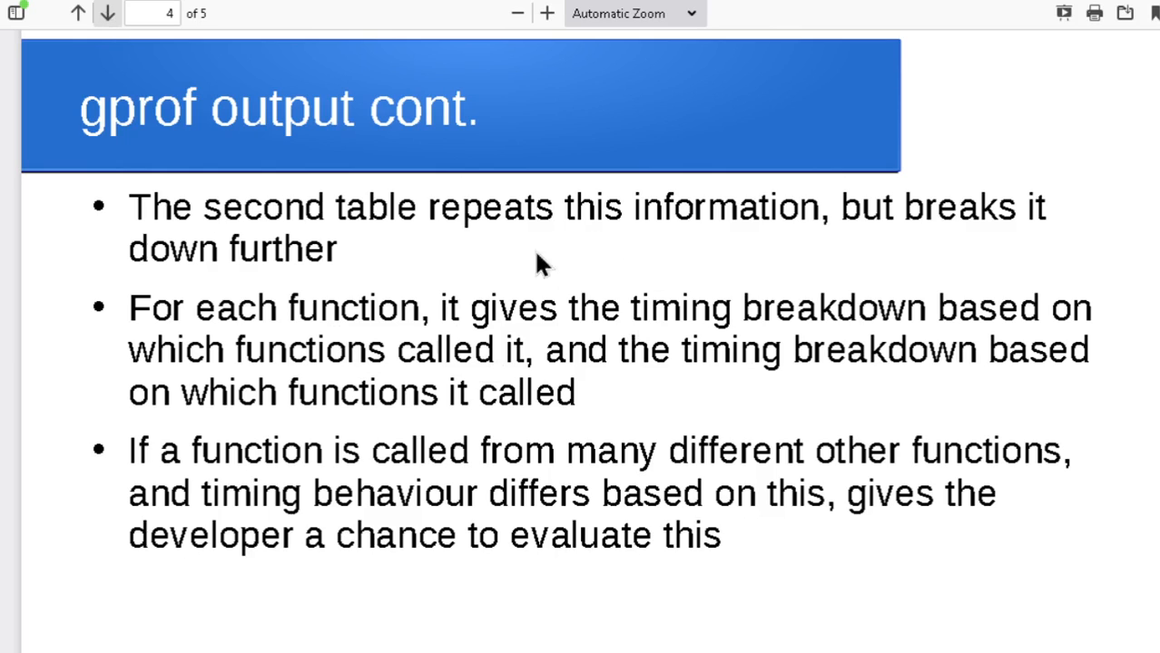
{"action": "mouse_move", "coordinate": [443, 353]}
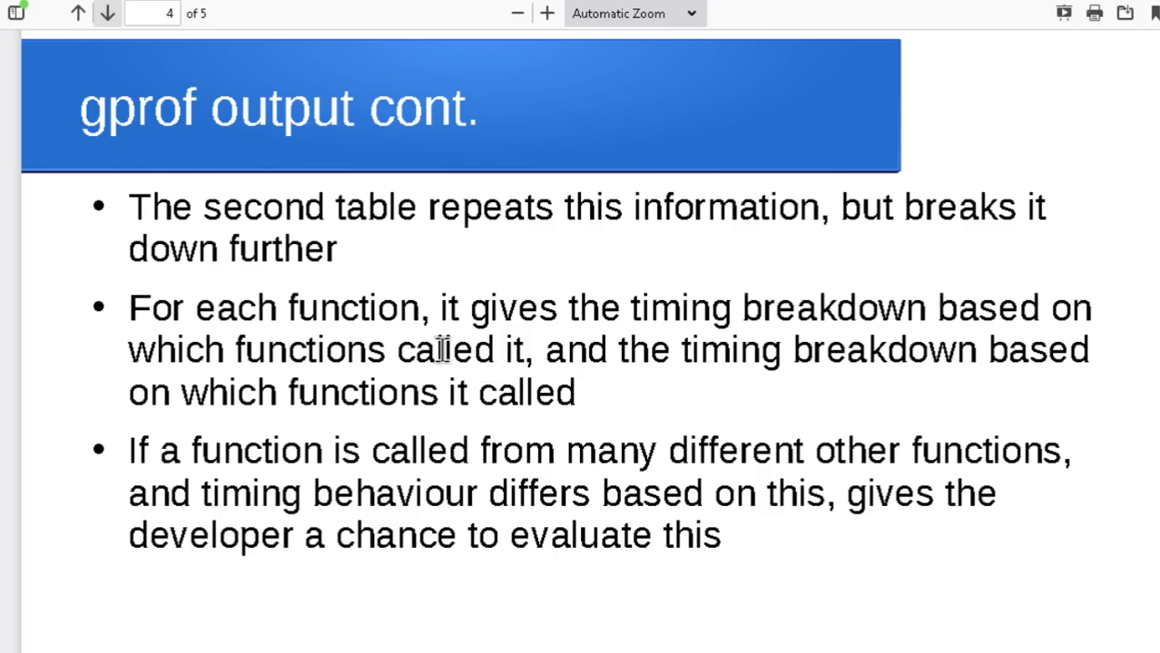
{"action": "mouse_move", "coordinate": [613, 276]}
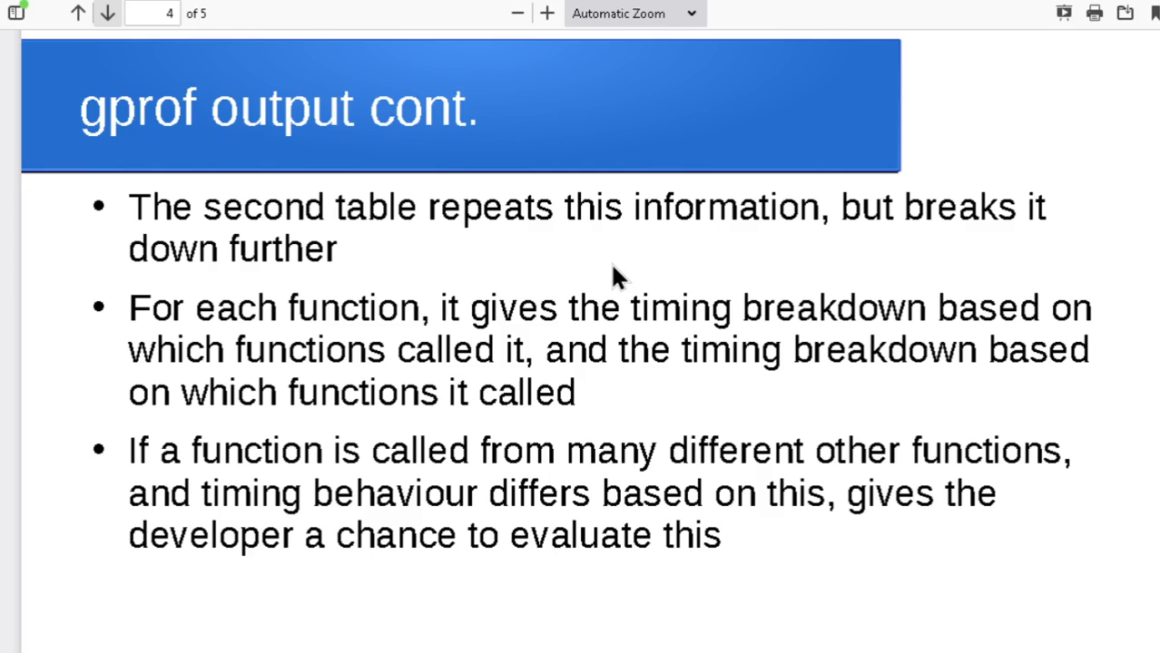
{"action": "mouse_move", "coordinate": [555, 374]}
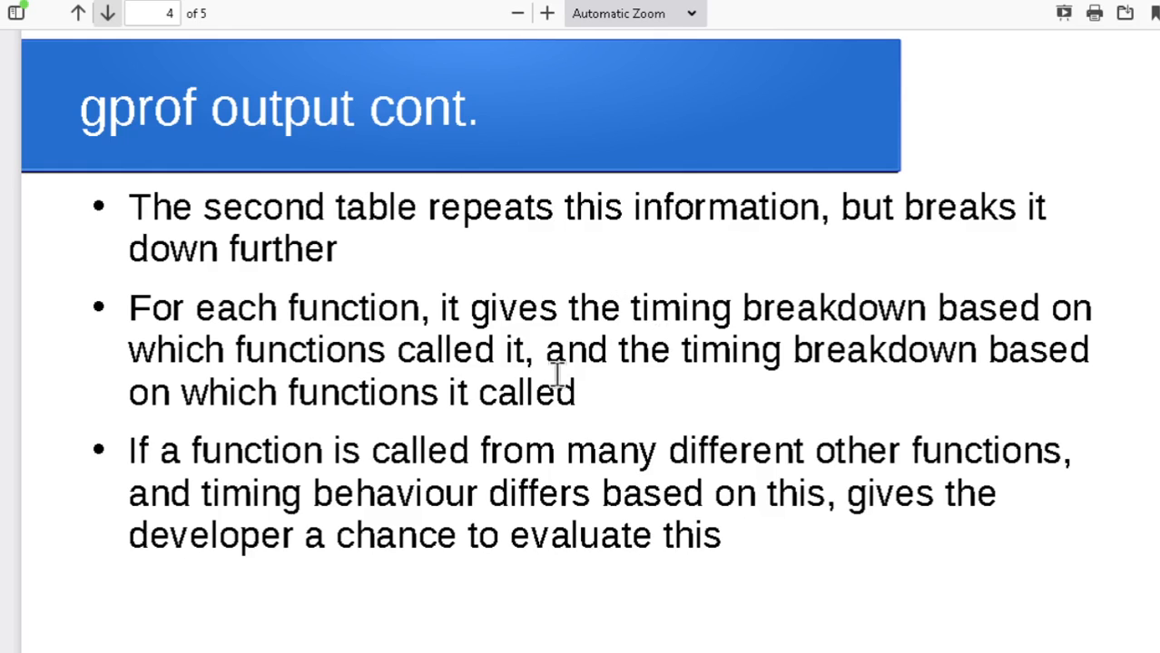
{"action": "mouse_move", "coordinate": [525, 441]}
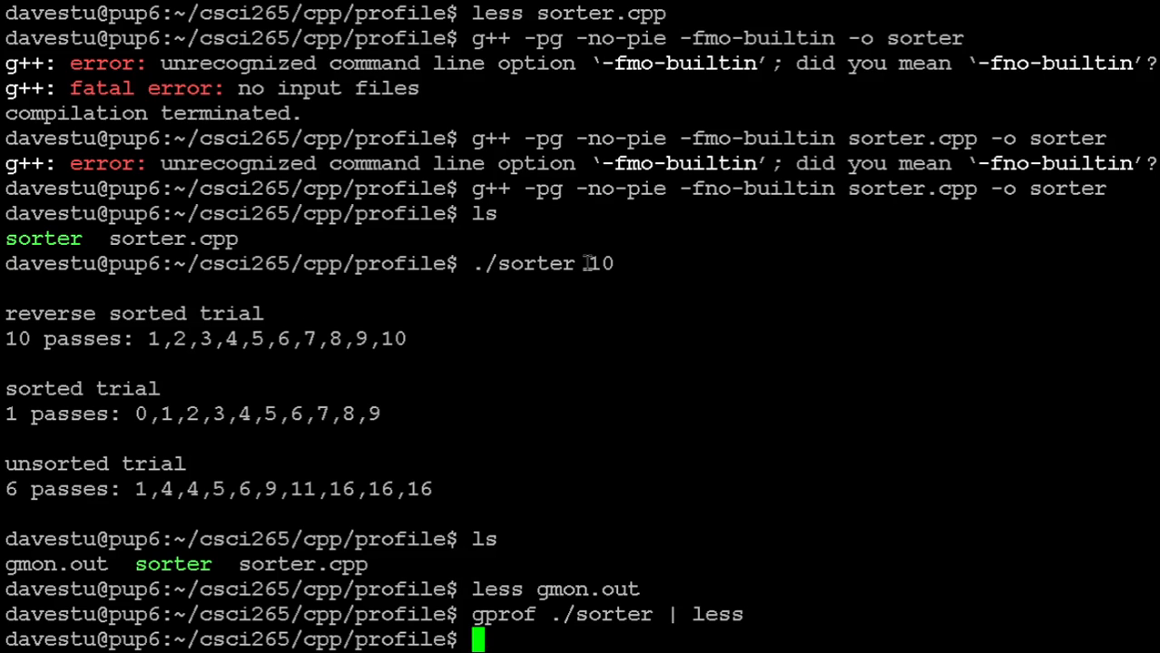
Step: Run ./sorter 10000 to write fresh profiling data for a larger run
{"action": "type", "text": "./"}
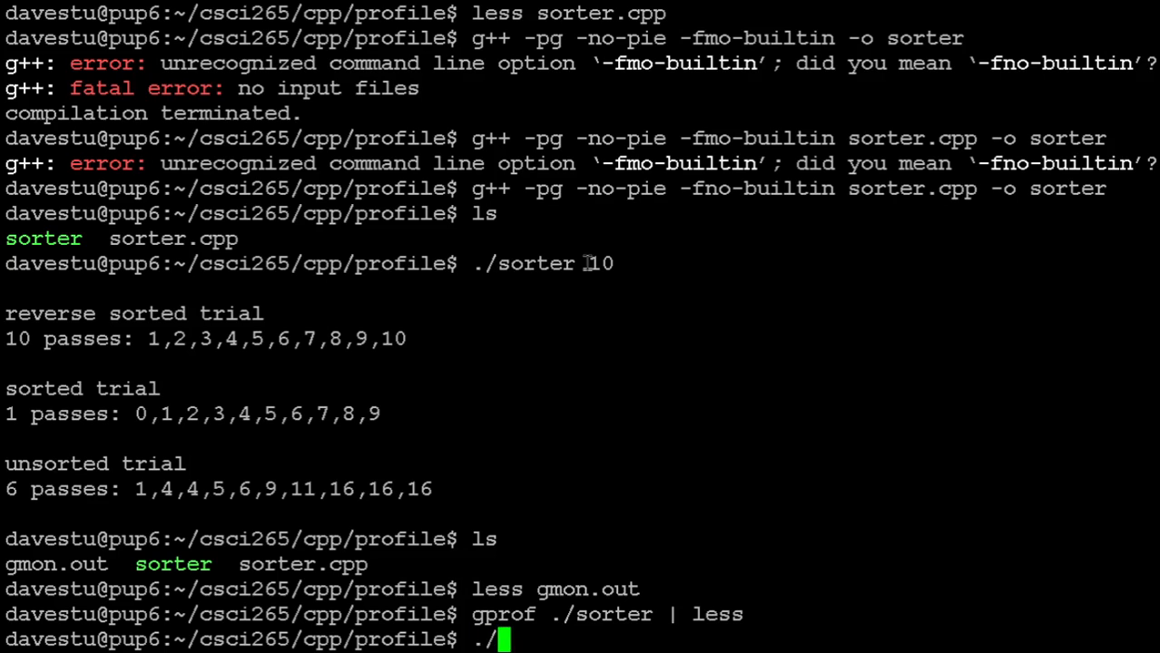
{"action": "type", "text": "sorter"}
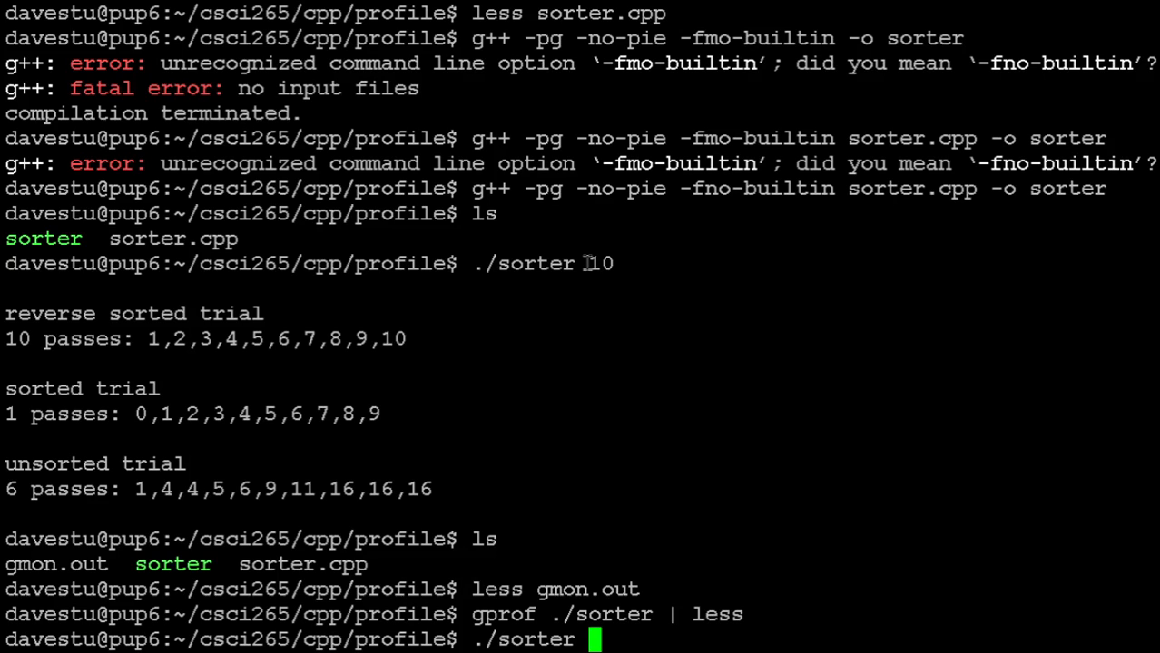
{"action": "type", "text": "1000"}
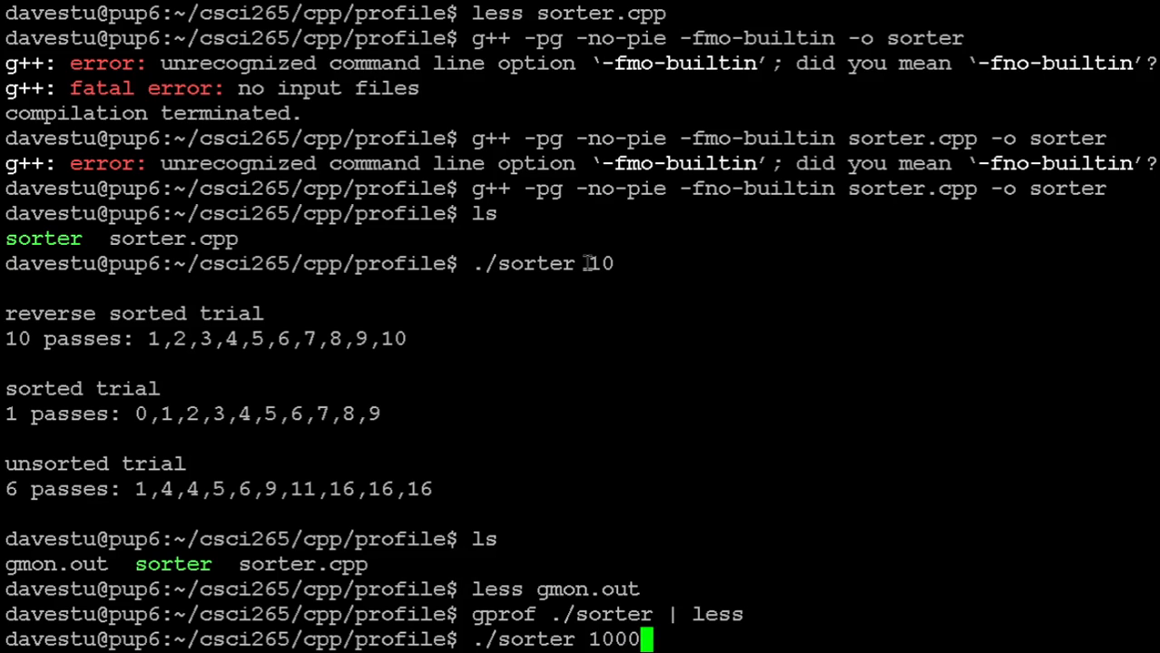
{"action": "type", "text": "0"}
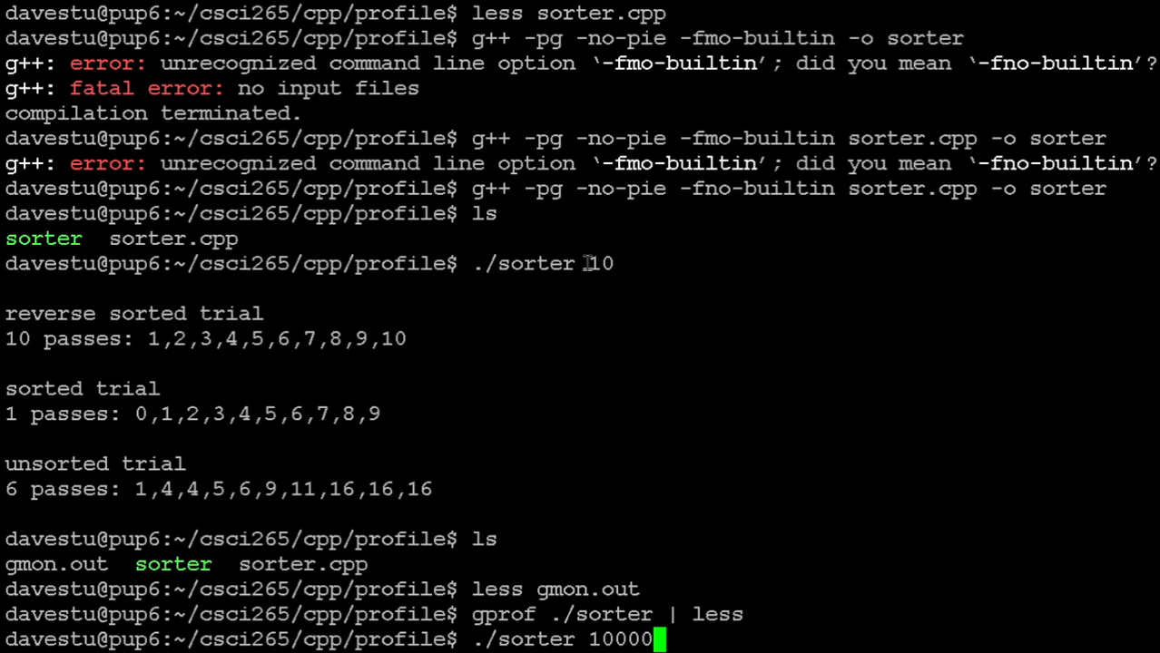
{"action": "key", "text": "Return"}
{"action": "type", "text": "ls"}
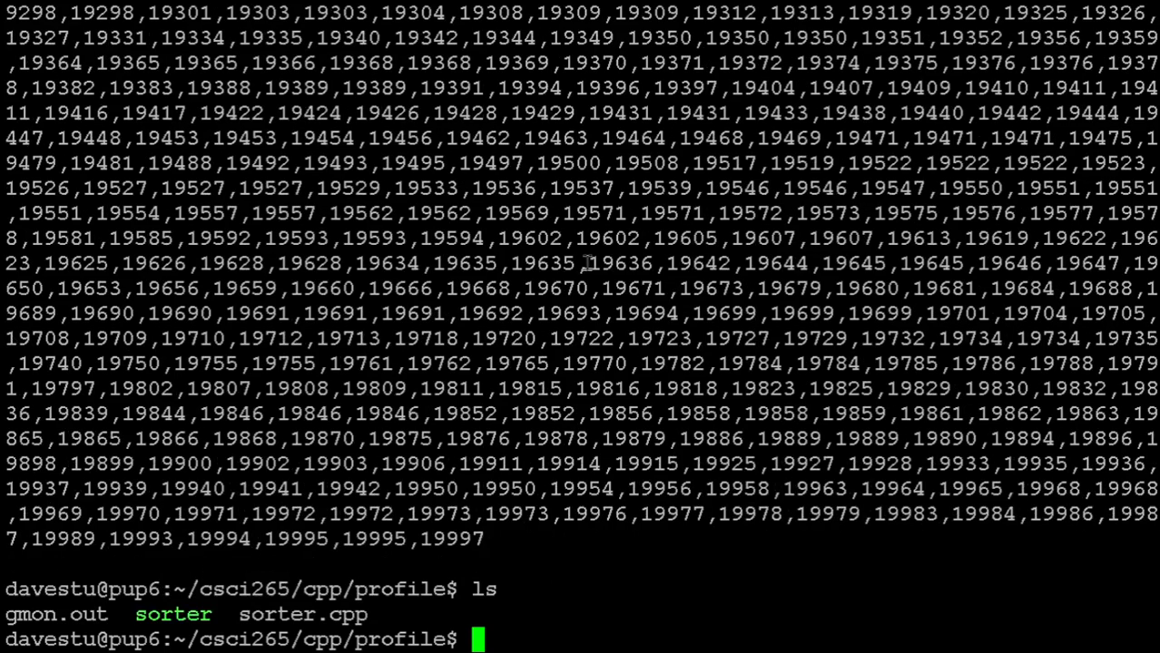
Step: Correct a mistyped character and enter gprof ./sorter for the next profile report
{"action": "type", "text": "l"}
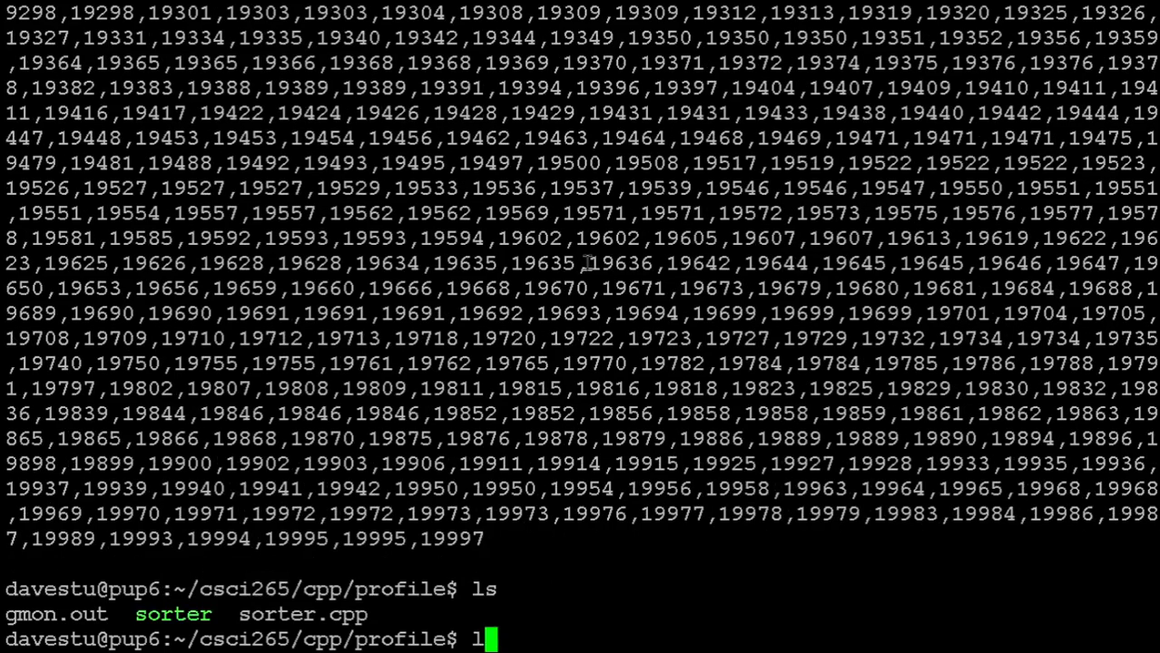
{"action": "key", "text": "BackSpace"}
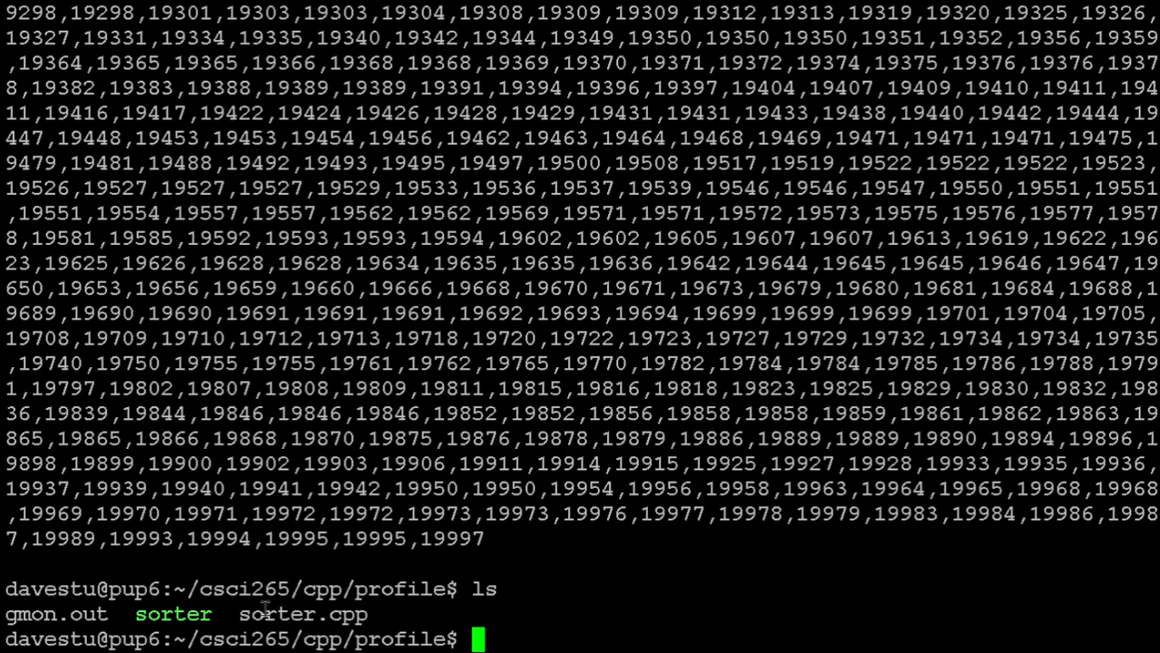
{"action": "type", "text": "."}
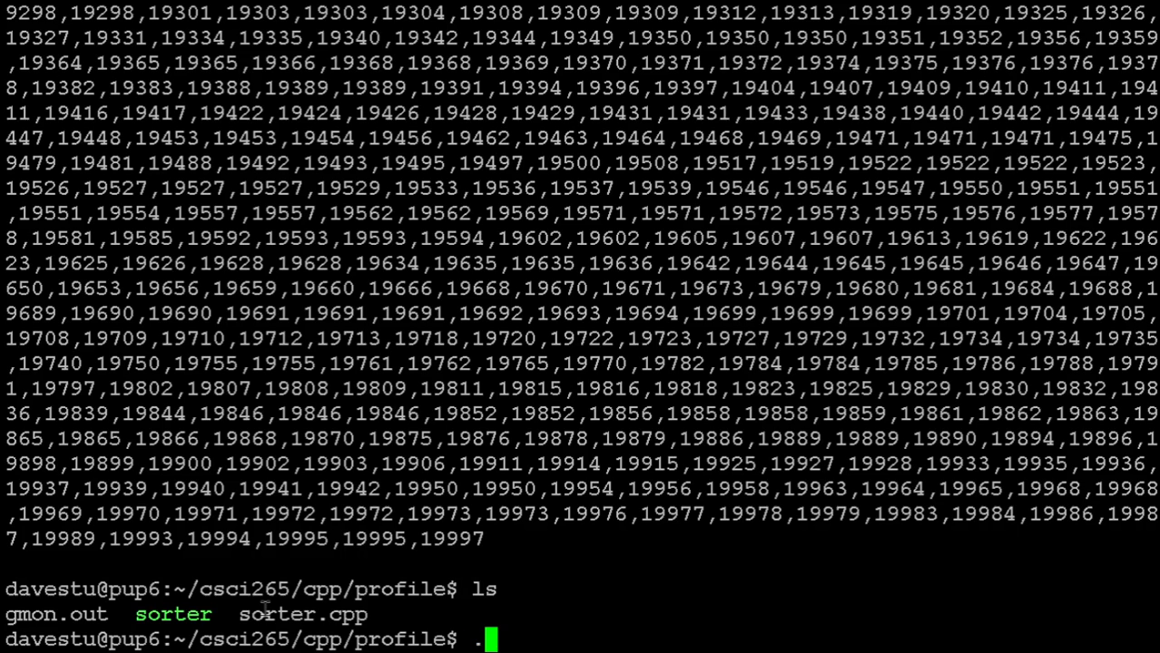
{"action": "type", "text": "gprof"}
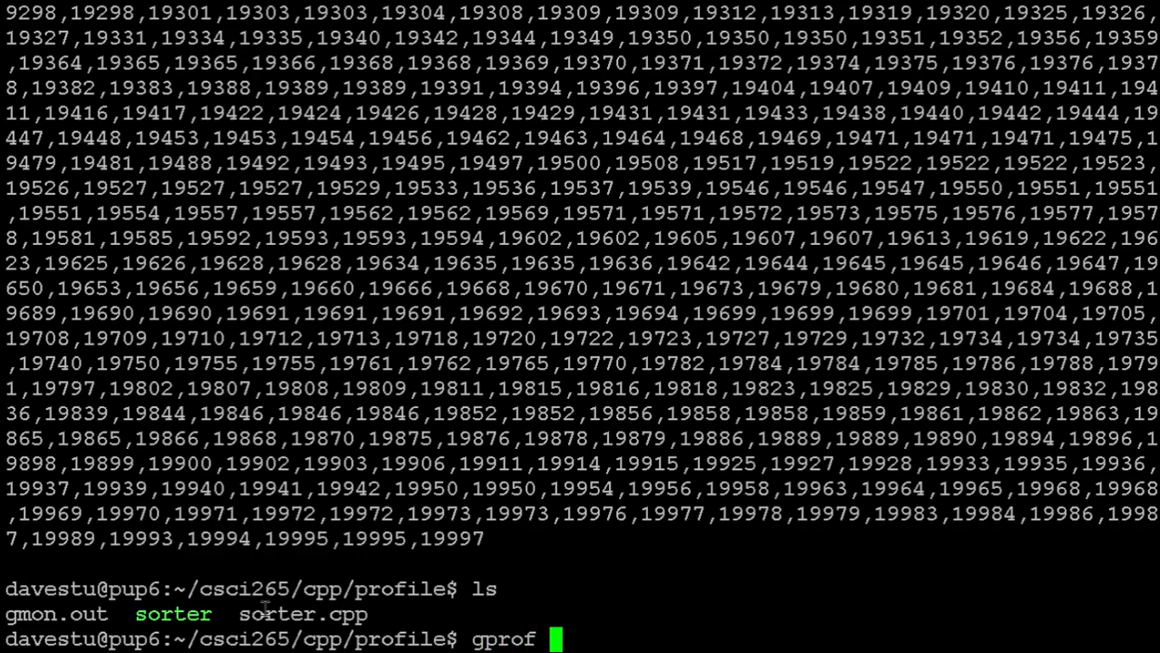
{"action": "type", "text": "./sor"}
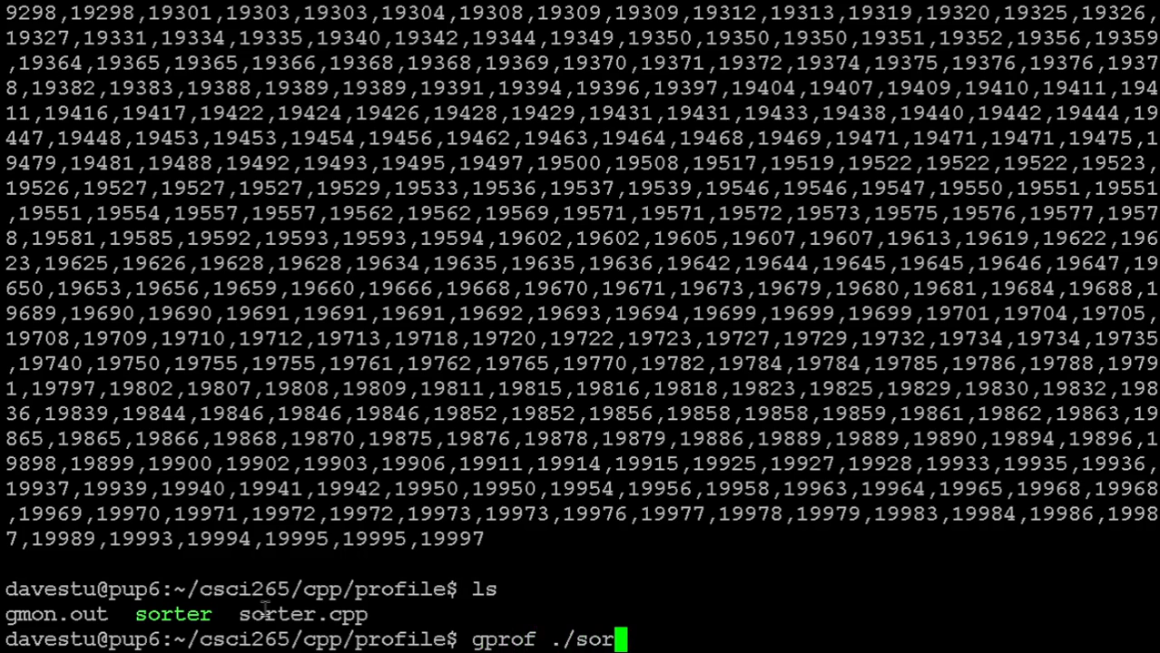
{"action": "type", "text": "ter |"}
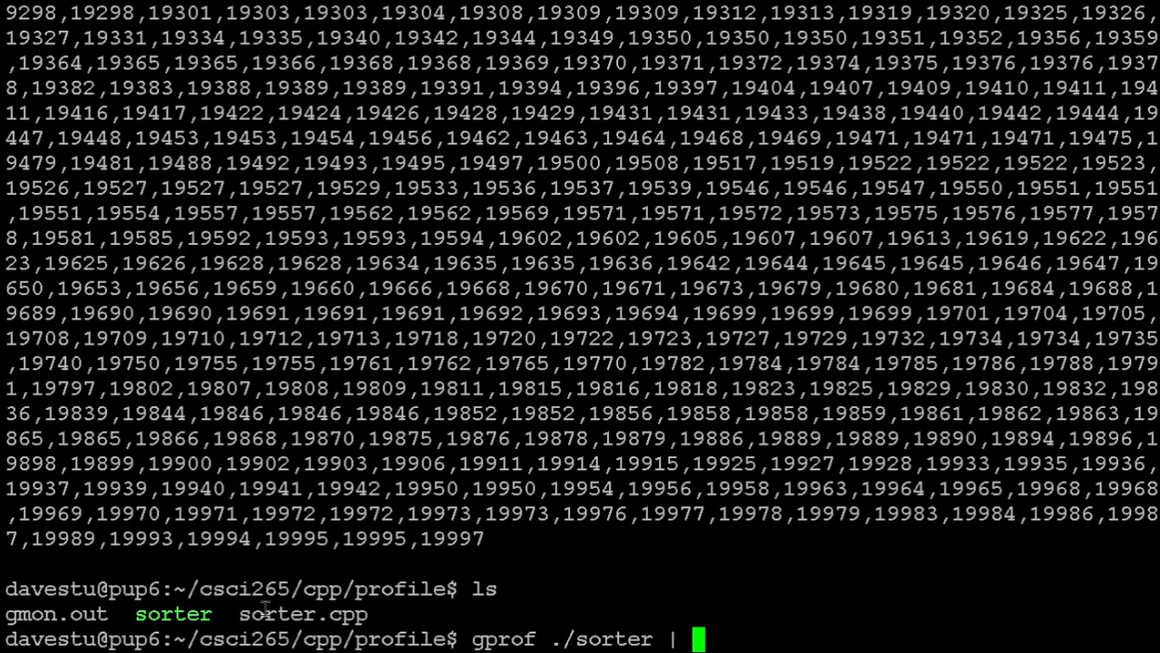
{"action": "key", "text": "Return"}
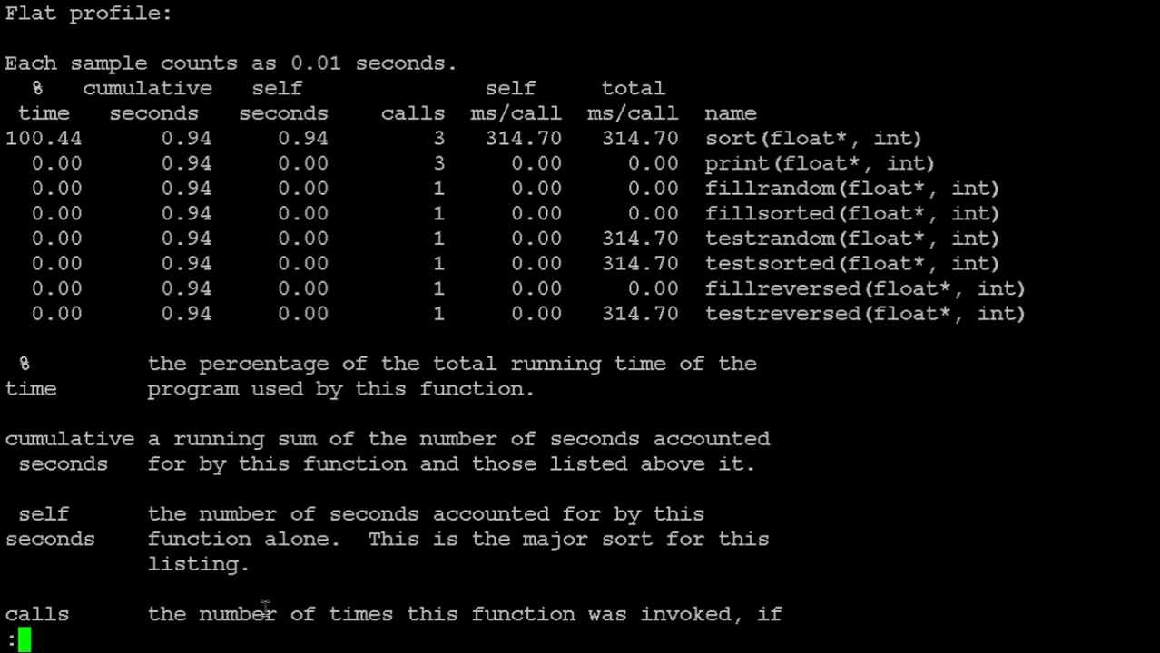
{"action": "mouse_move", "coordinate": [585, 265]}
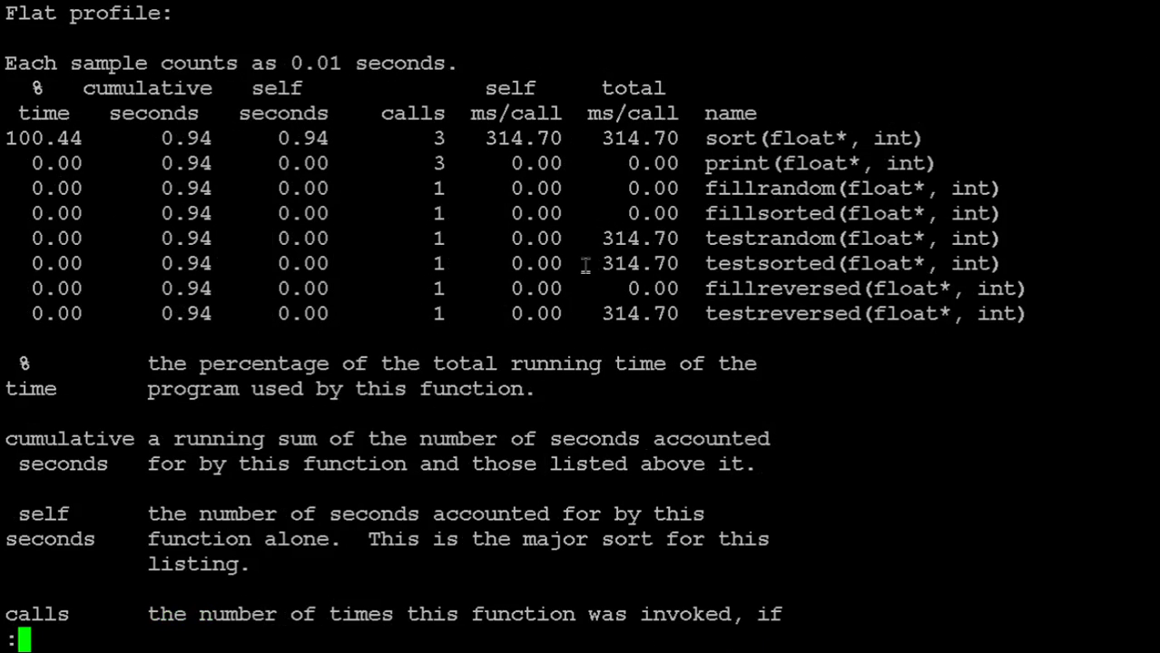
{"action": "mouse_move", "coordinate": [445, 263]}
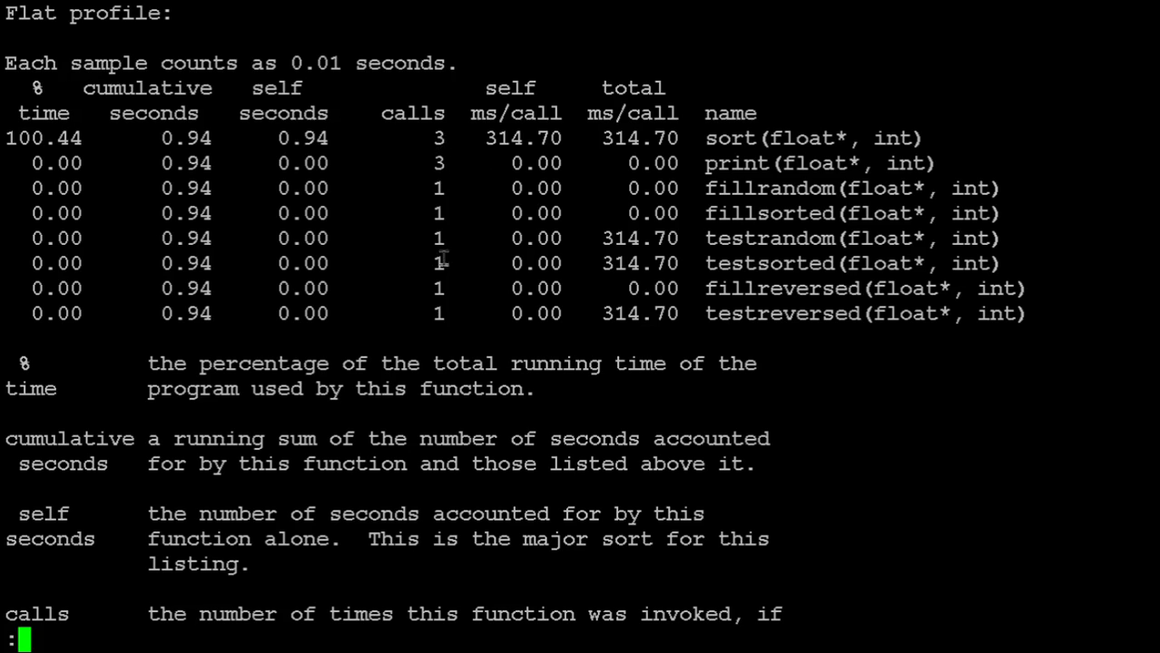
{"action": "mouse_move", "coordinate": [487, 138]}
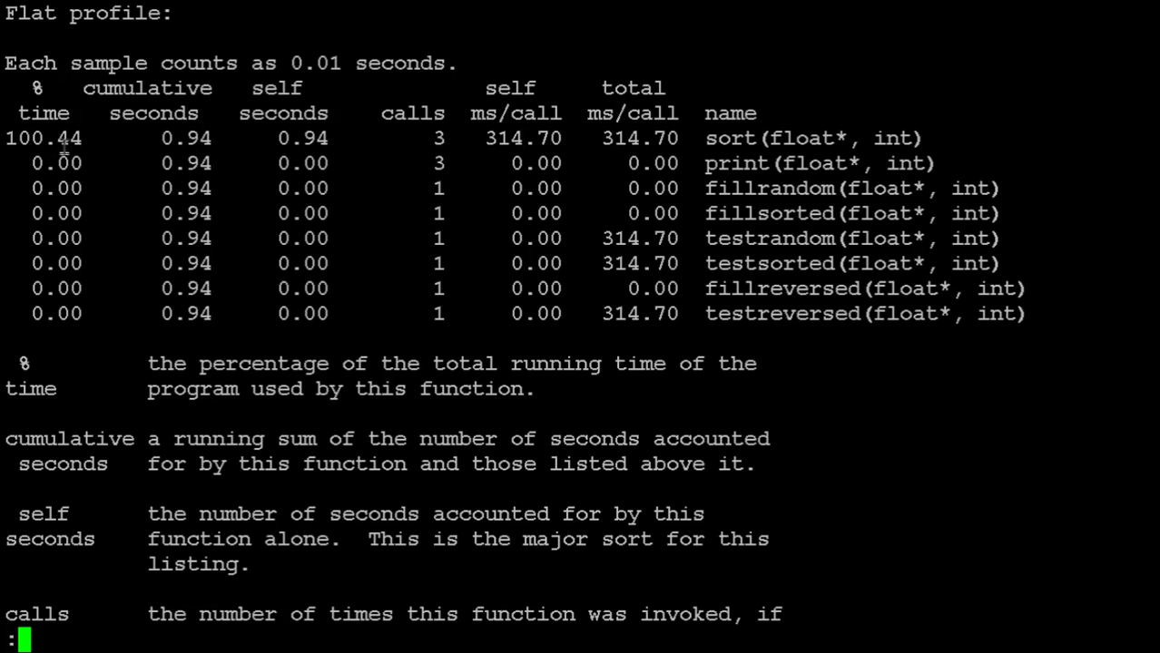
{"action": "mouse_move", "coordinate": [87, 196]}
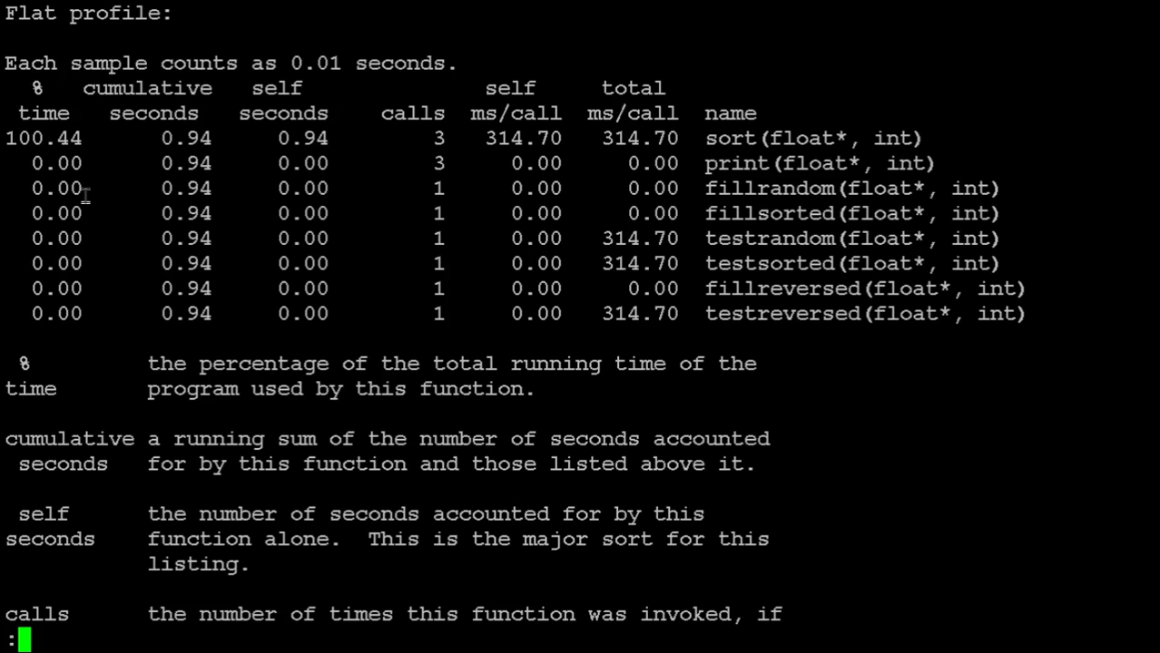
{"action": "mouse_move", "coordinate": [131, 263]}
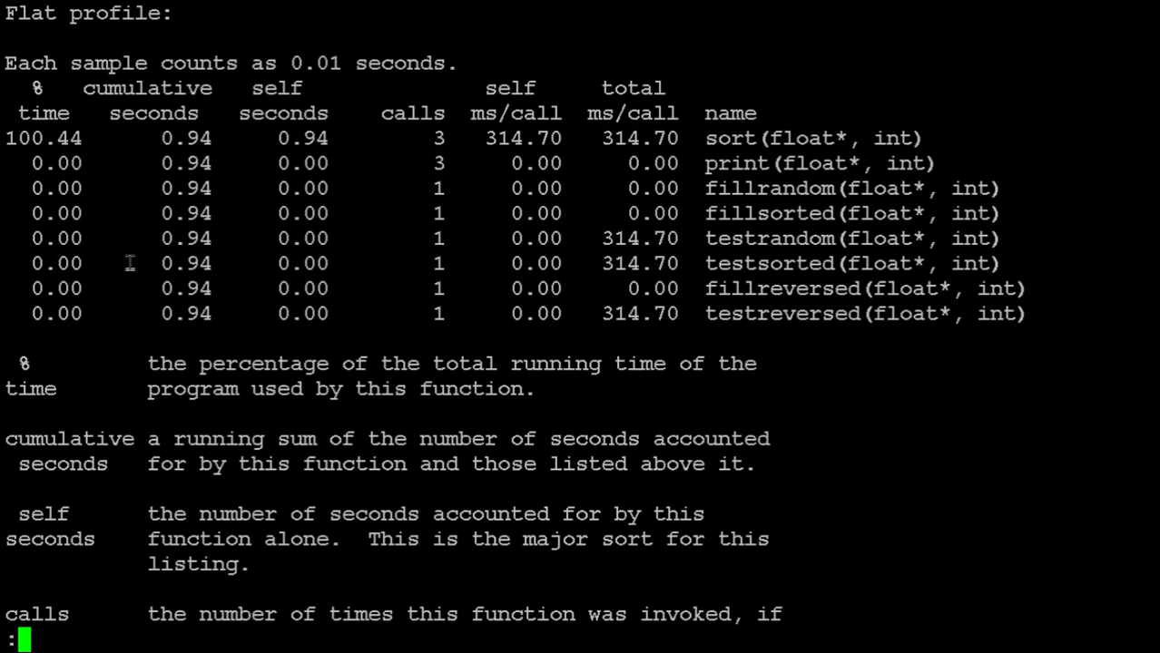
{"action": "mouse_move", "coordinate": [223, 327]}
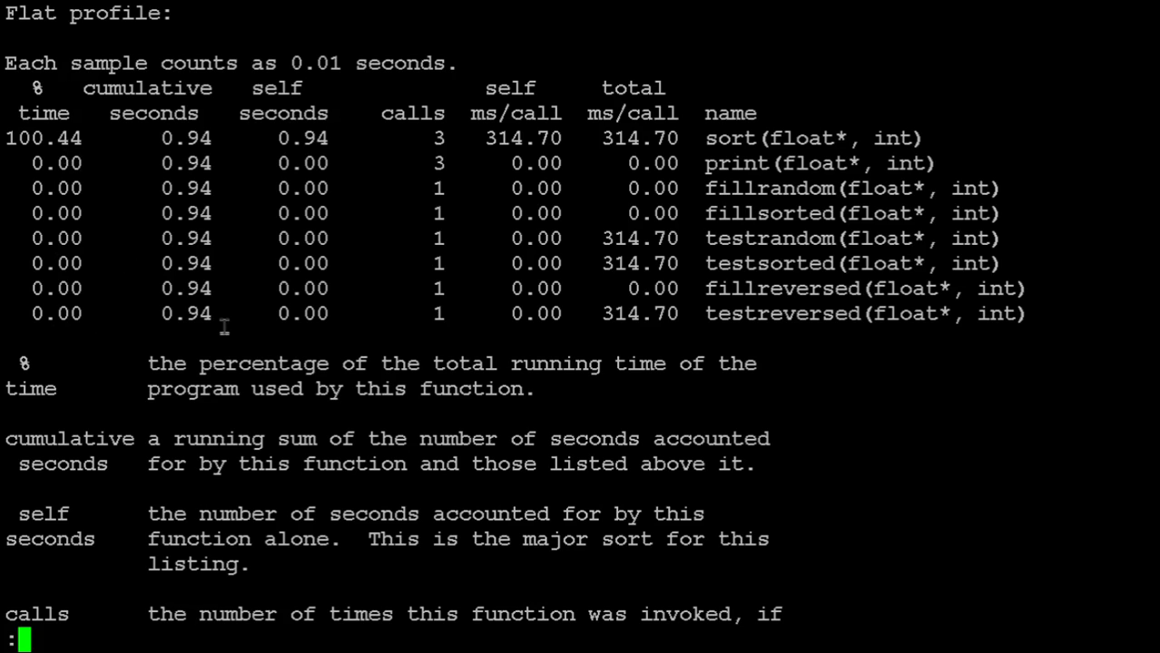
{"action": "mouse_move", "coordinate": [201, 113]}
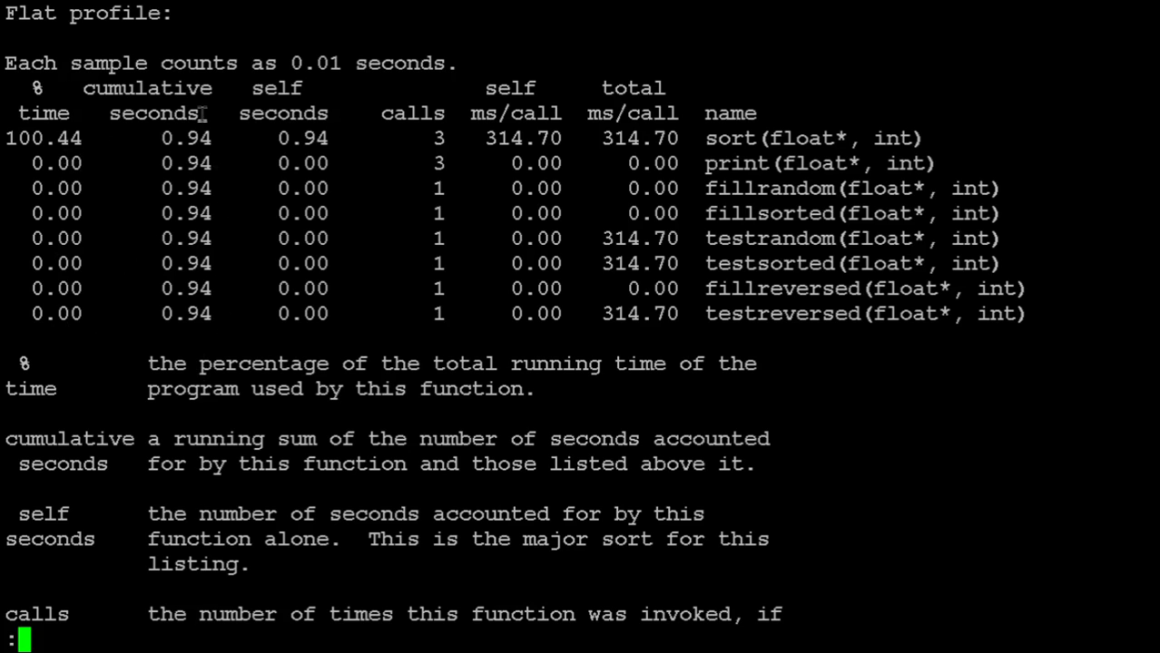
{"action": "mouse_move", "coordinate": [312, 154]}
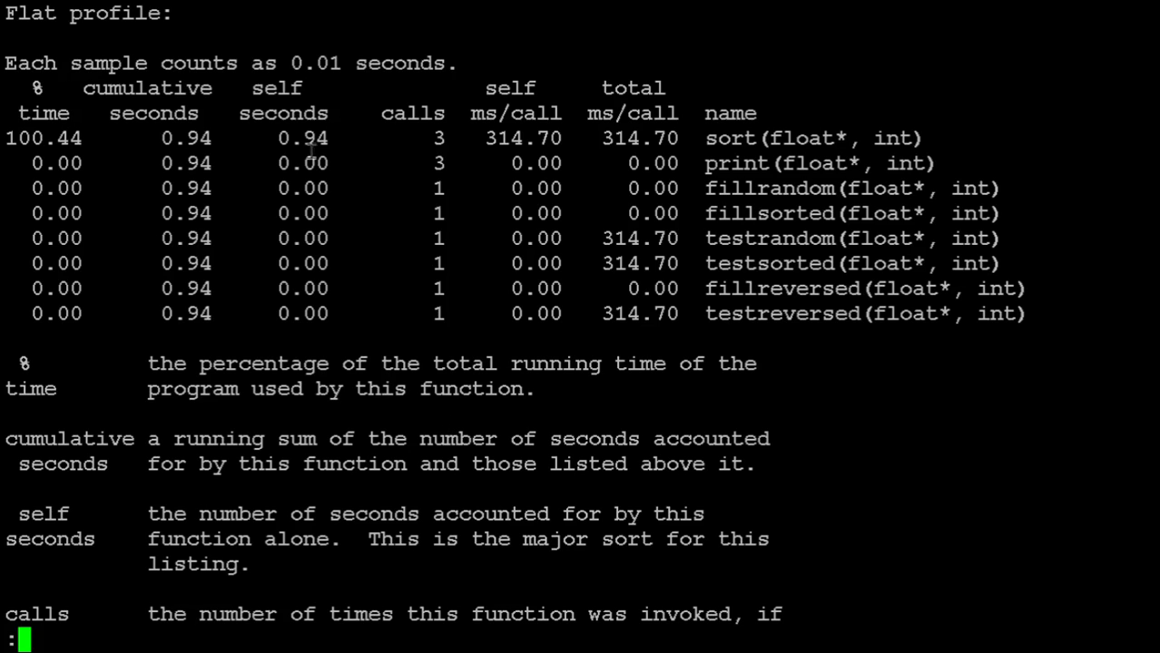
{"action": "mouse_move", "coordinate": [341, 290]}
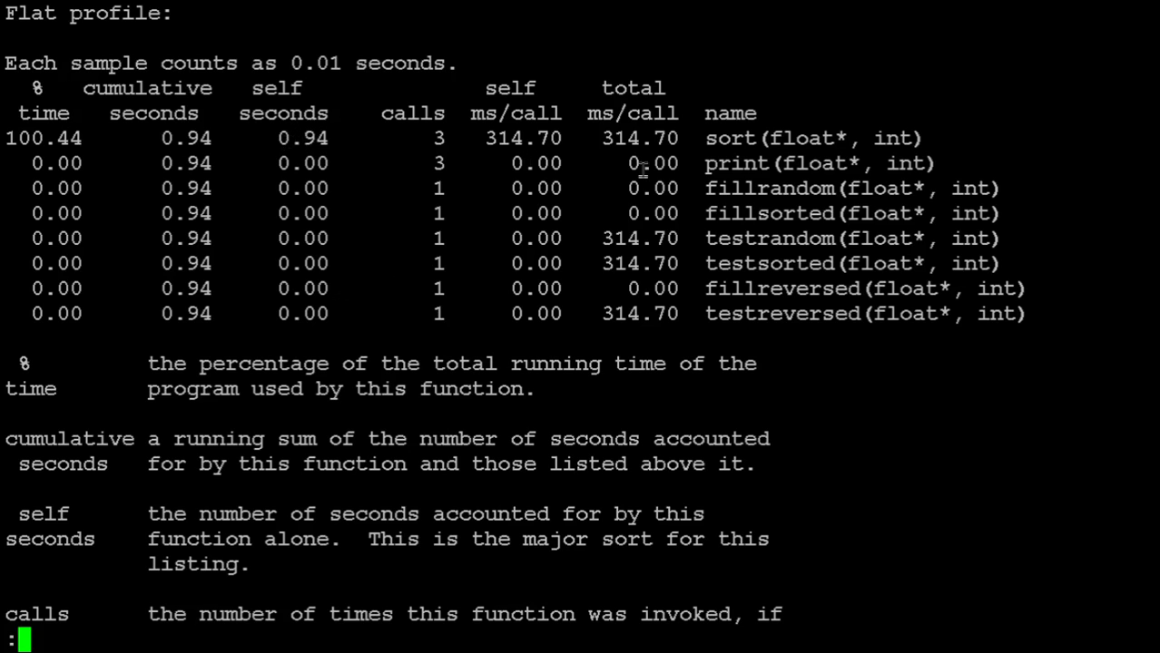
{"action": "mouse_move", "coordinate": [906, 145]}
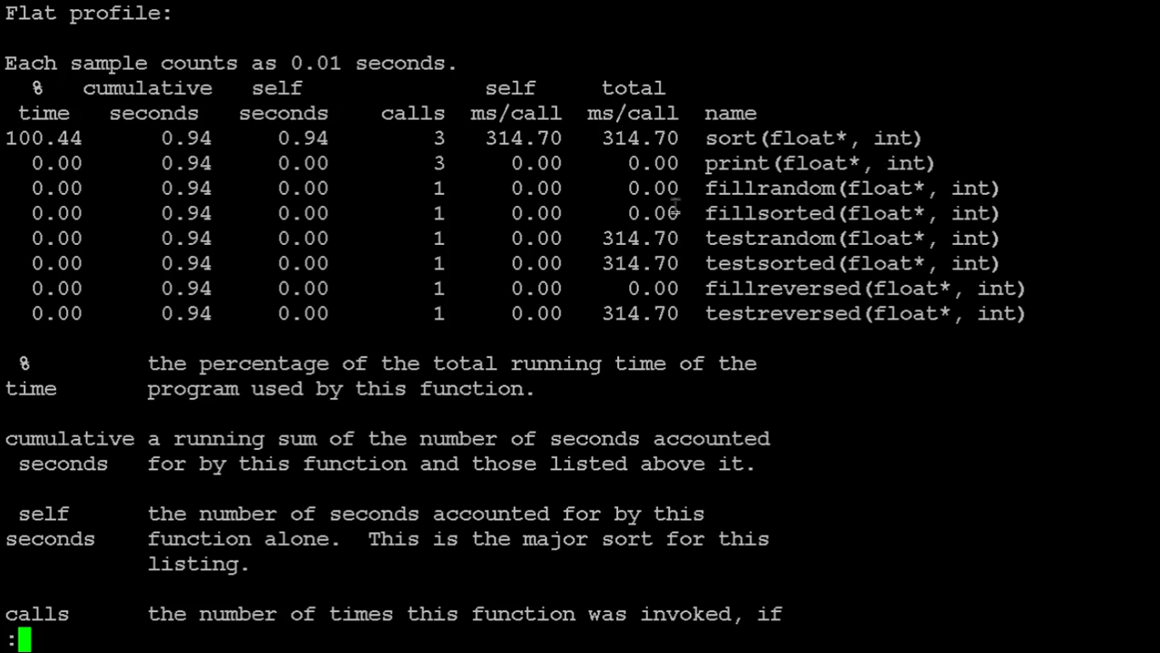
{"action": "mouse_move", "coordinate": [646, 221]}
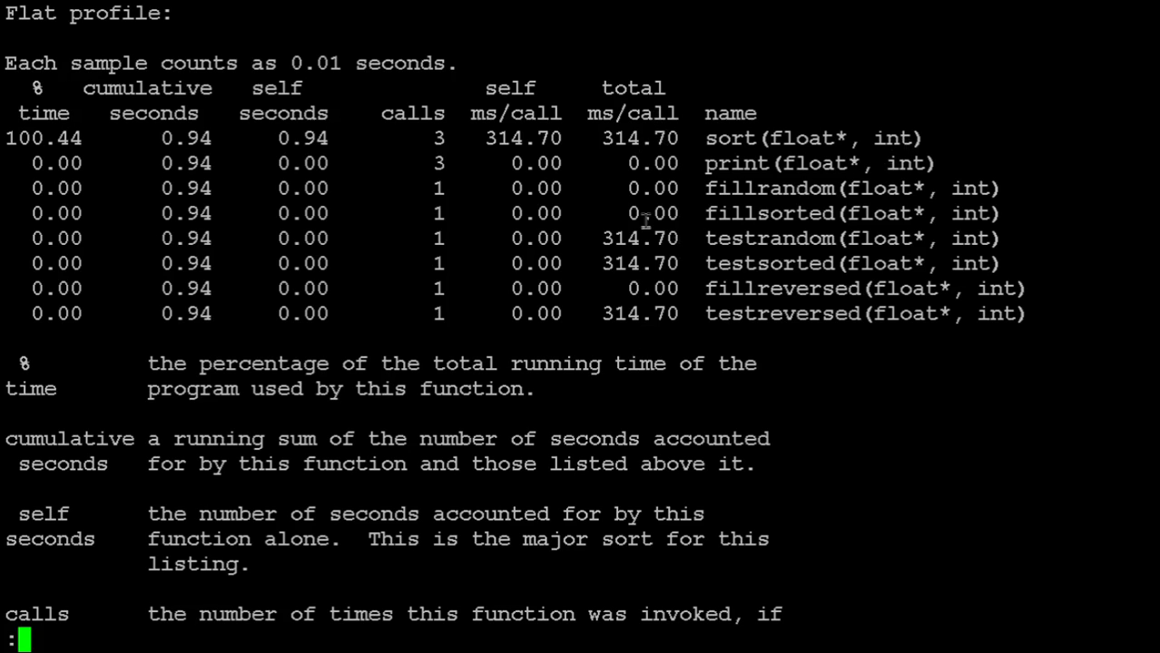
{"action": "mouse_move", "coordinate": [836, 323]}
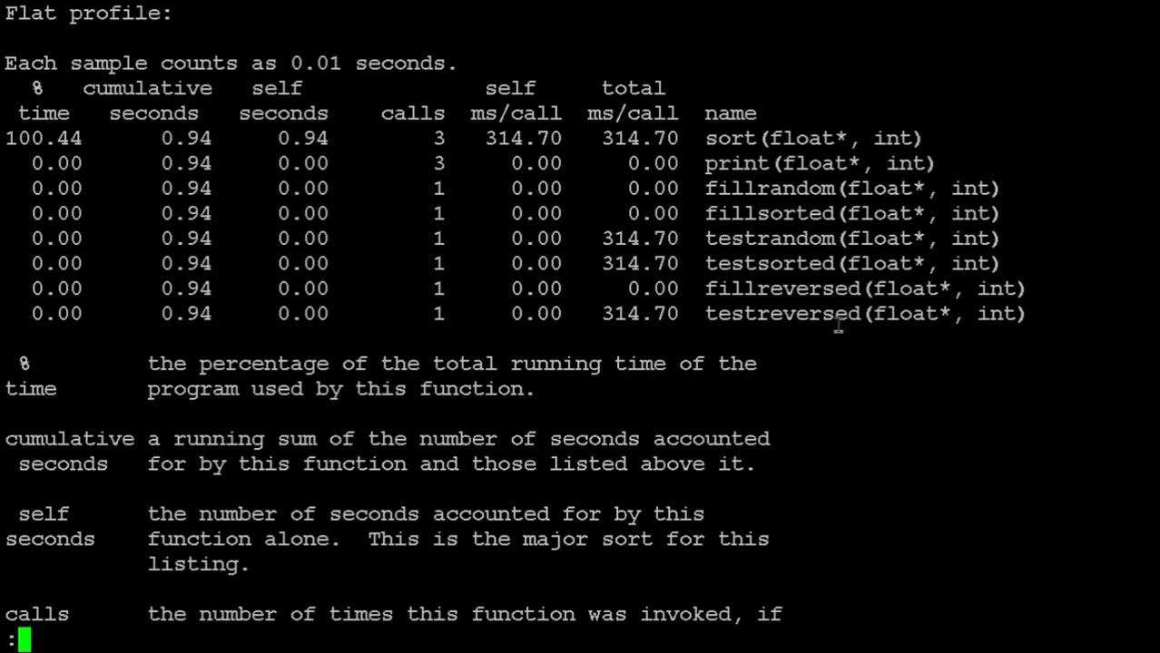
{"action": "mouse_move", "coordinate": [490, 142]}
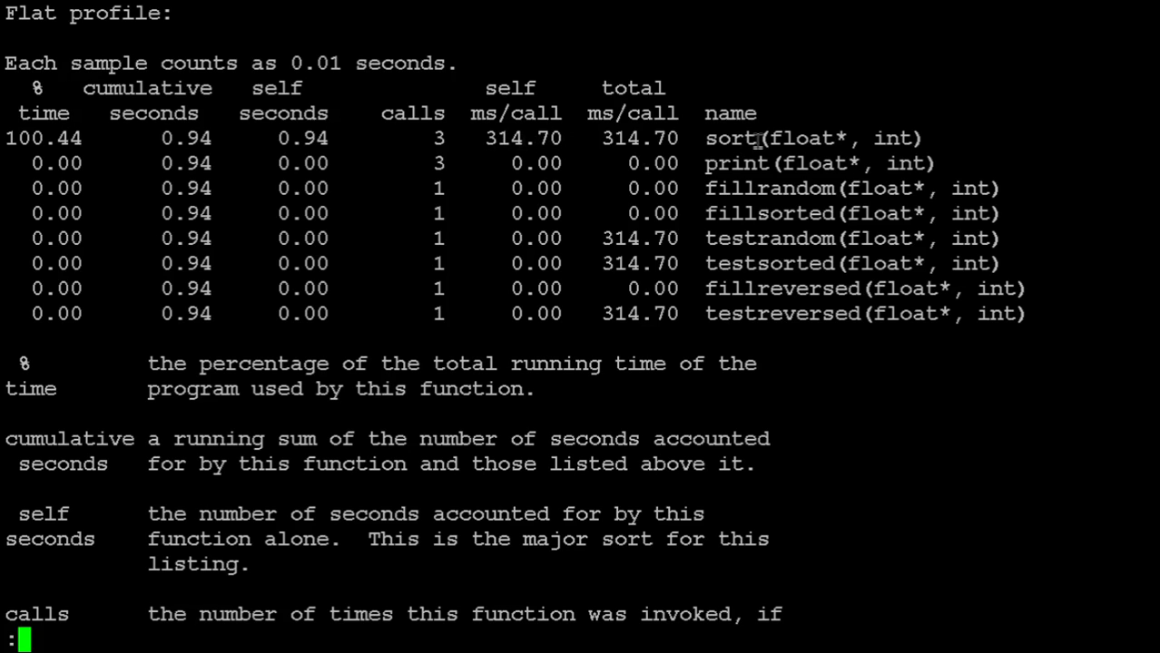
{"action": "mouse_move", "coordinate": [719, 199]}
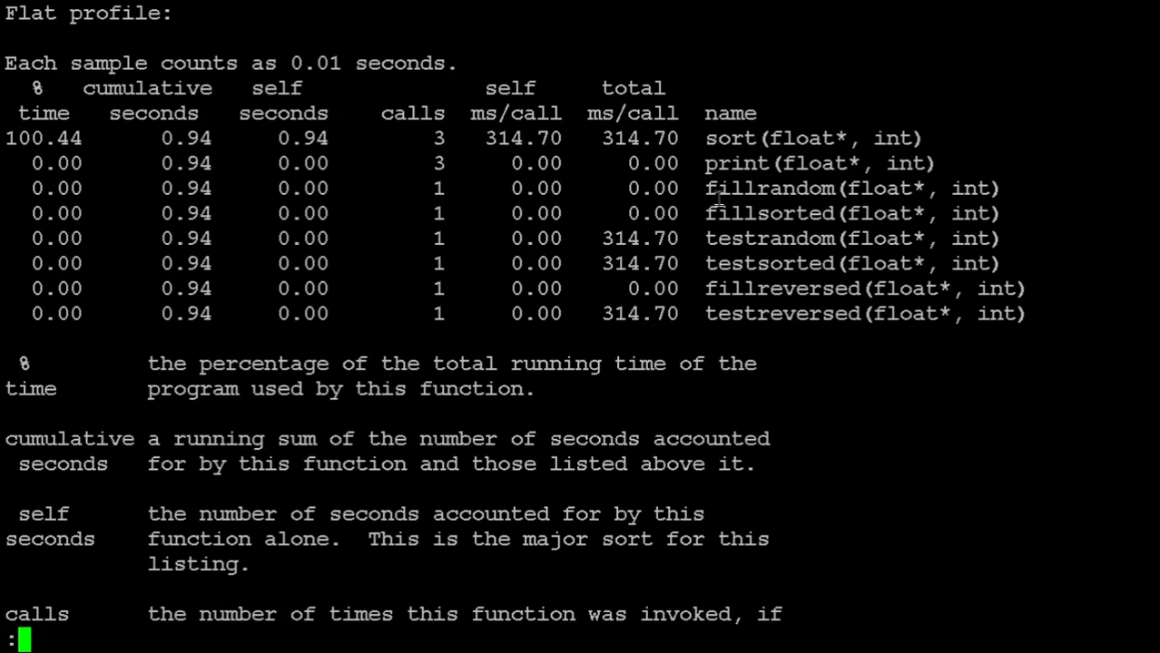
{"action": "mouse_move", "coordinate": [795, 363]}
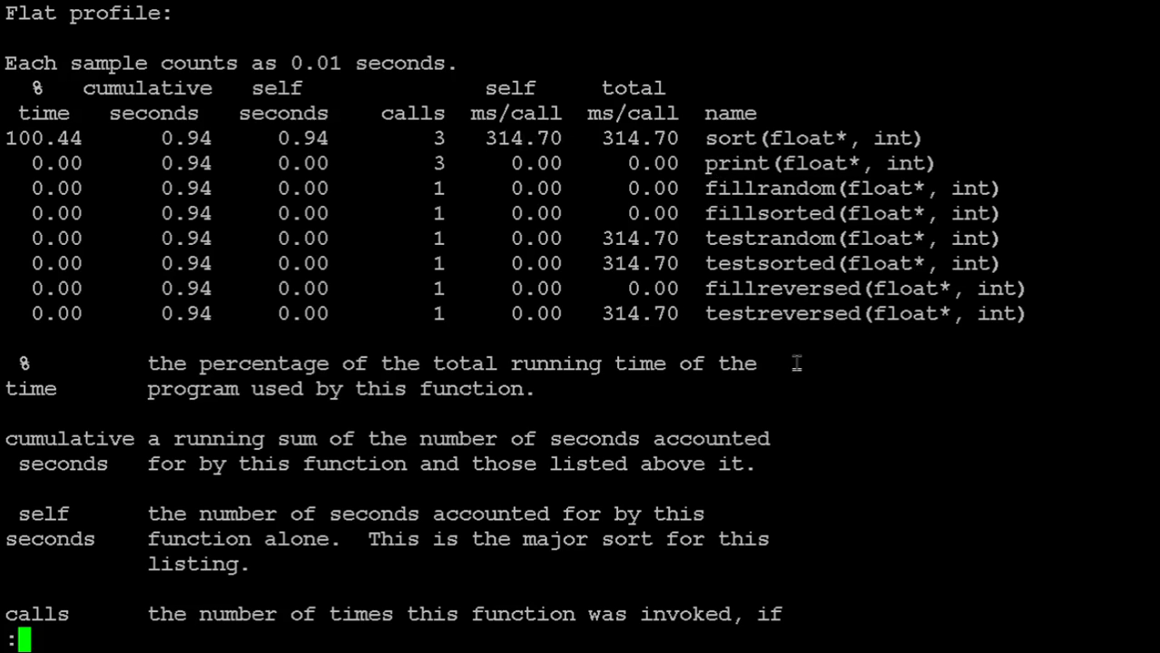
{"action": "mouse_move", "coordinate": [613, 138]}
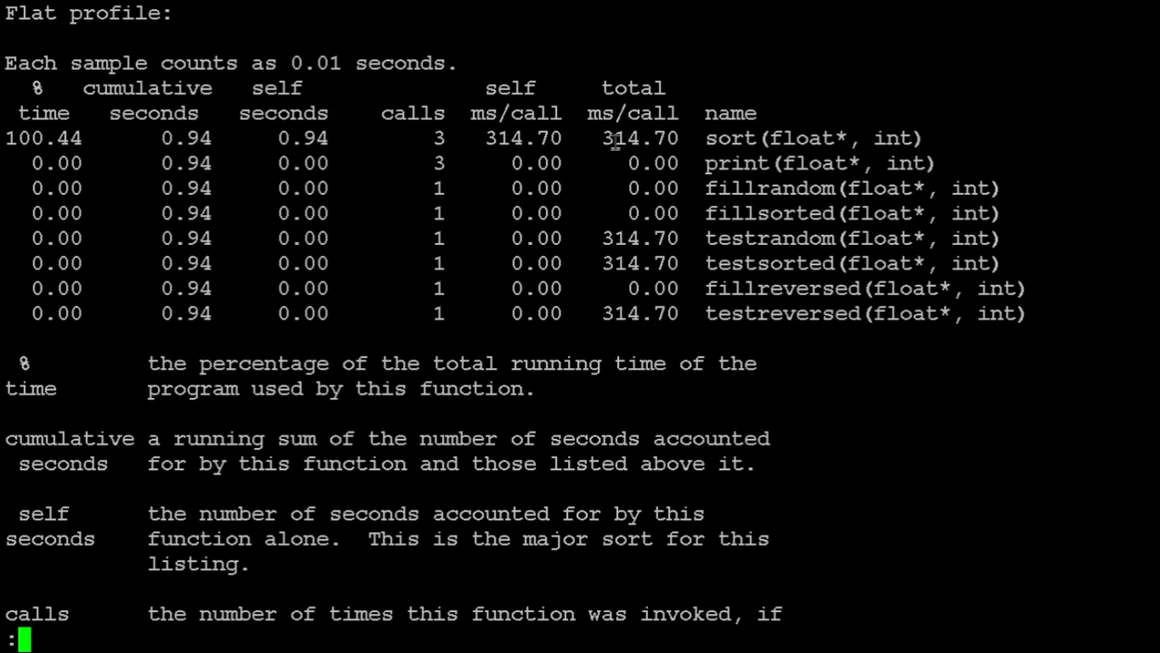
{"action": "mouse_move", "coordinate": [639, 141]}
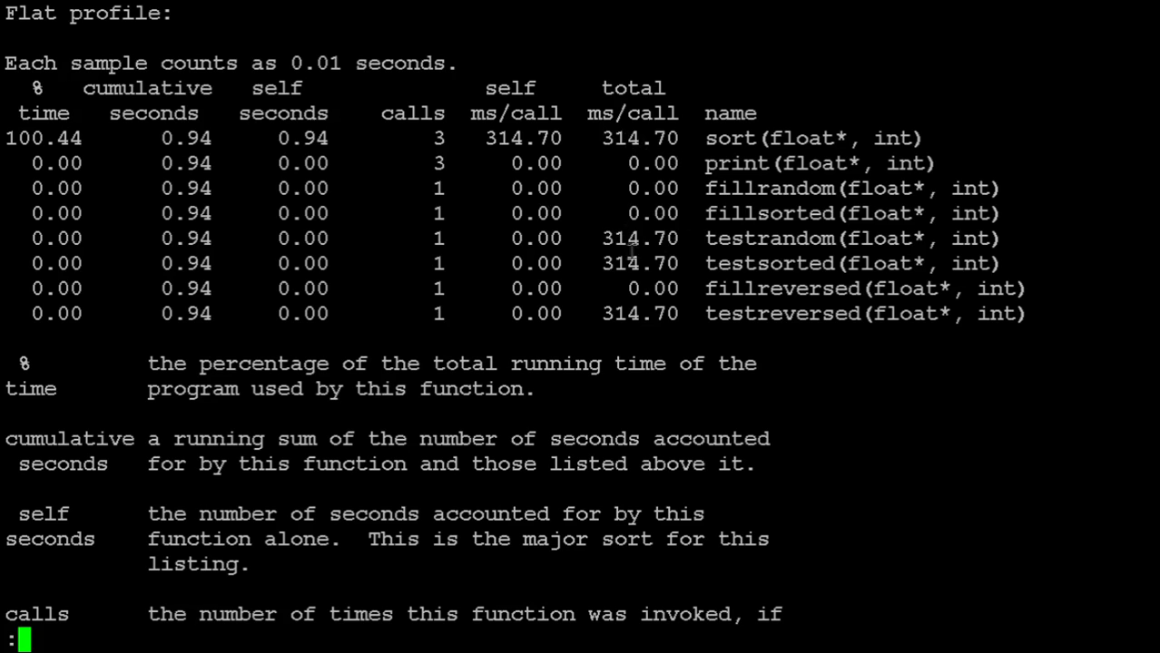
{"action": "mouse_move", "coordinate": [746, 302]}
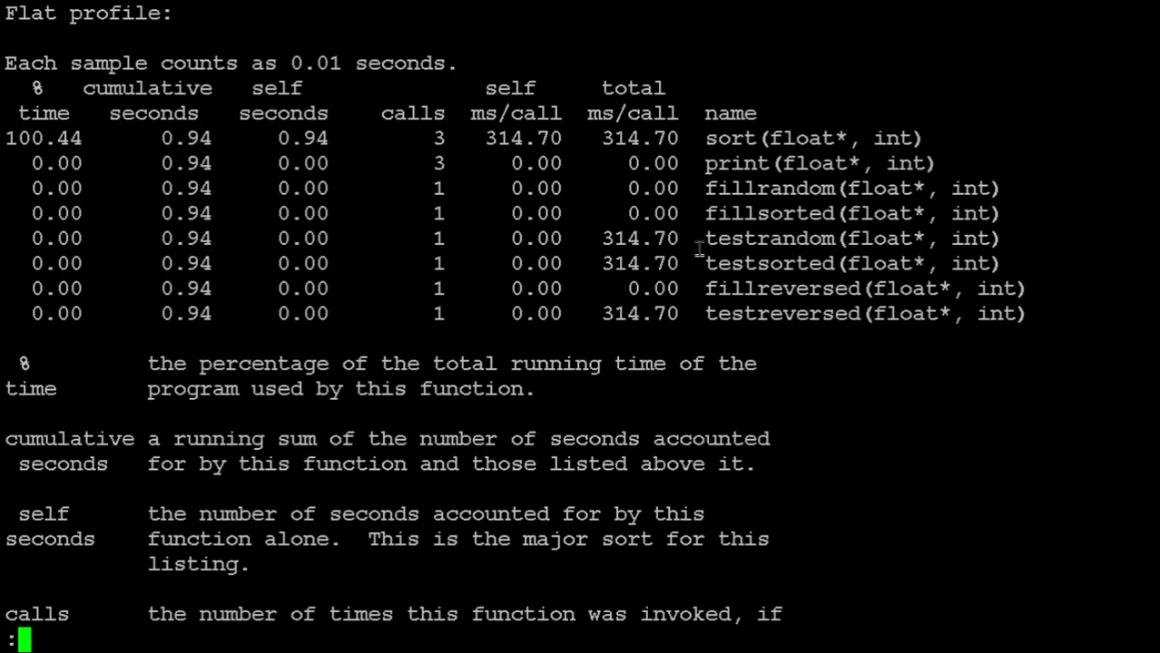
{"action": "mouse_move", "coordinate": [686, 253]}
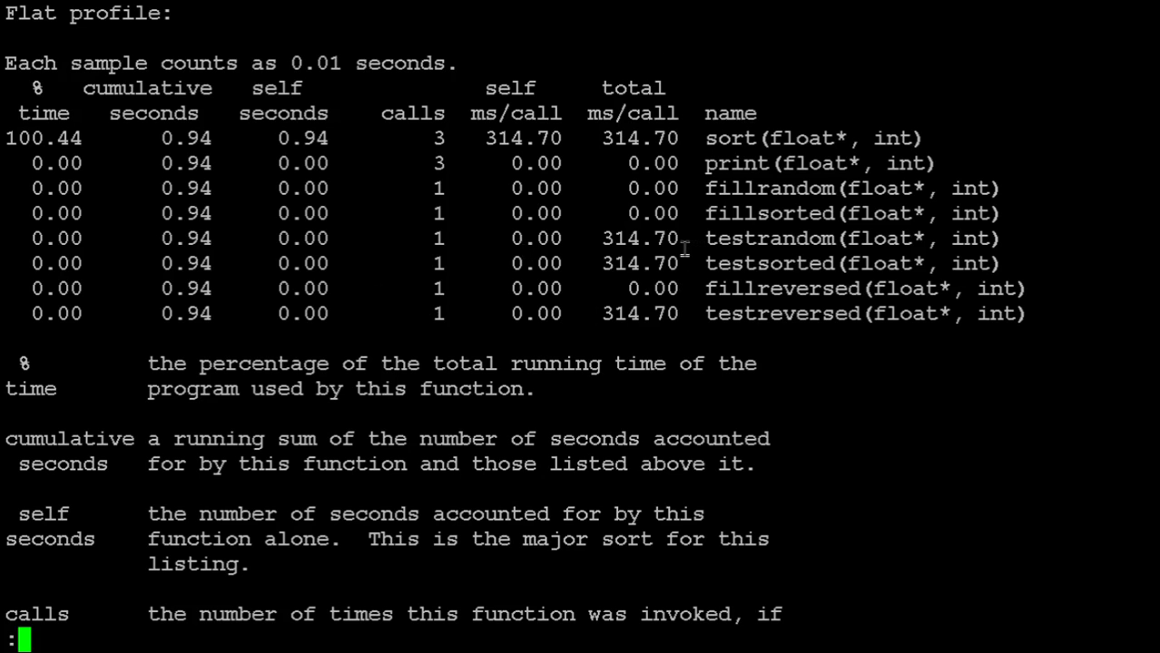
Step: Page down through the gprof call graph to the fill functions and the call-tree note
{"action": "scroll", "scroll_direction": "down", "scroll_amount": 3}
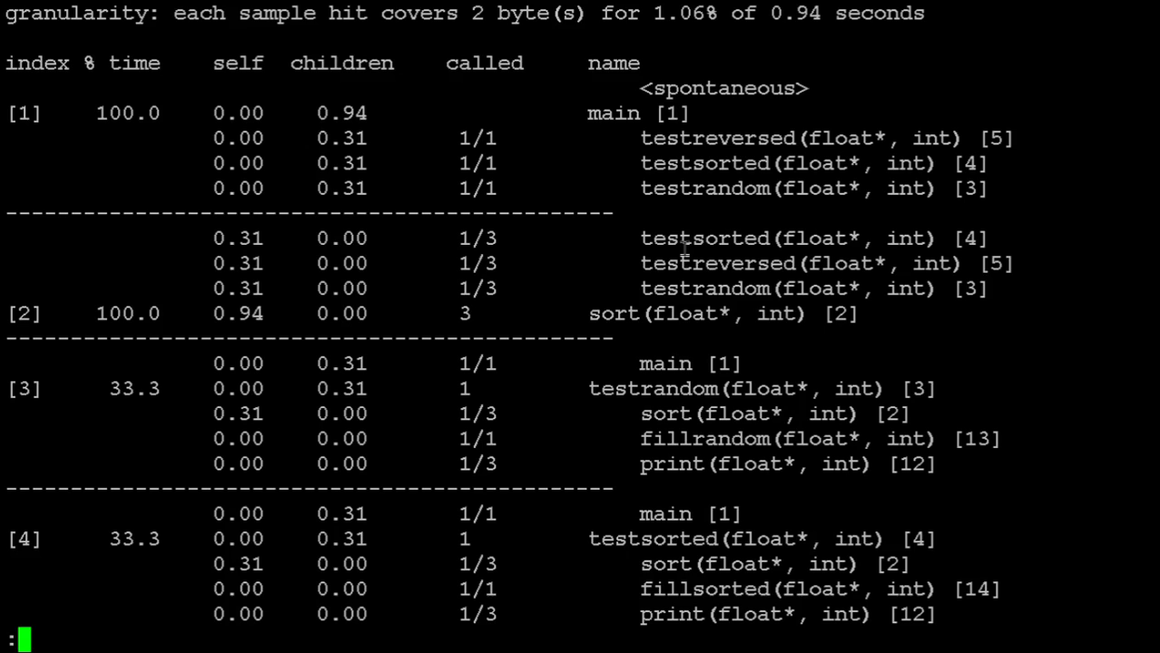
{"action": "mouse_move", "coordinate": [688, 210]}
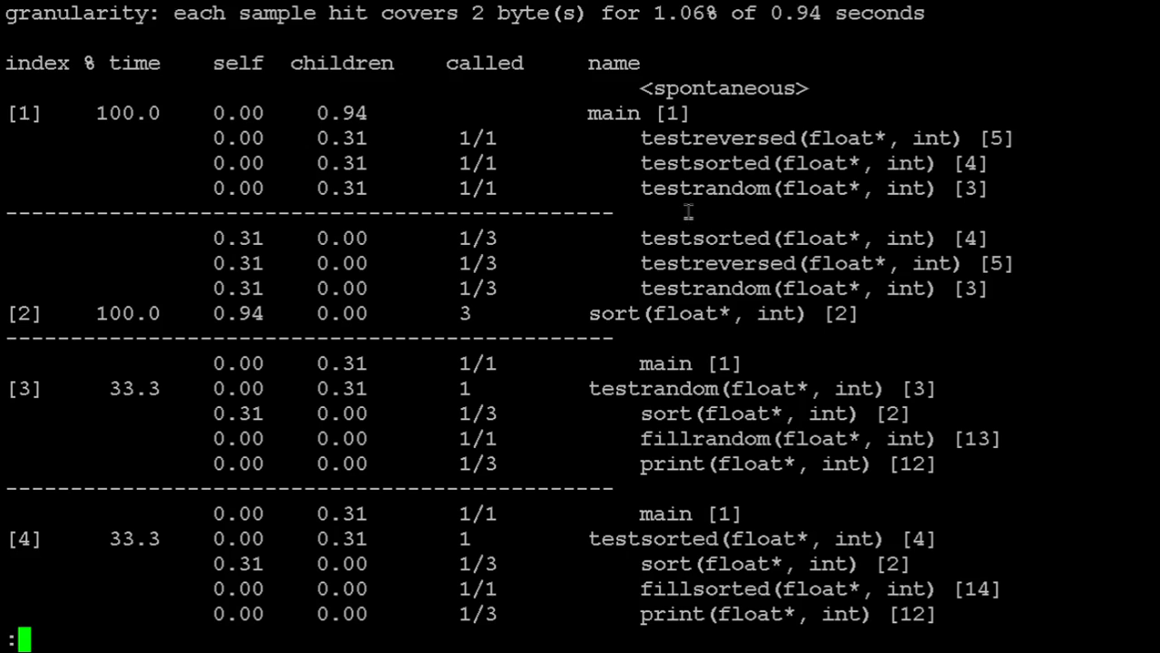
{"action": "mouse_move", "coordinate": [595, 112]}
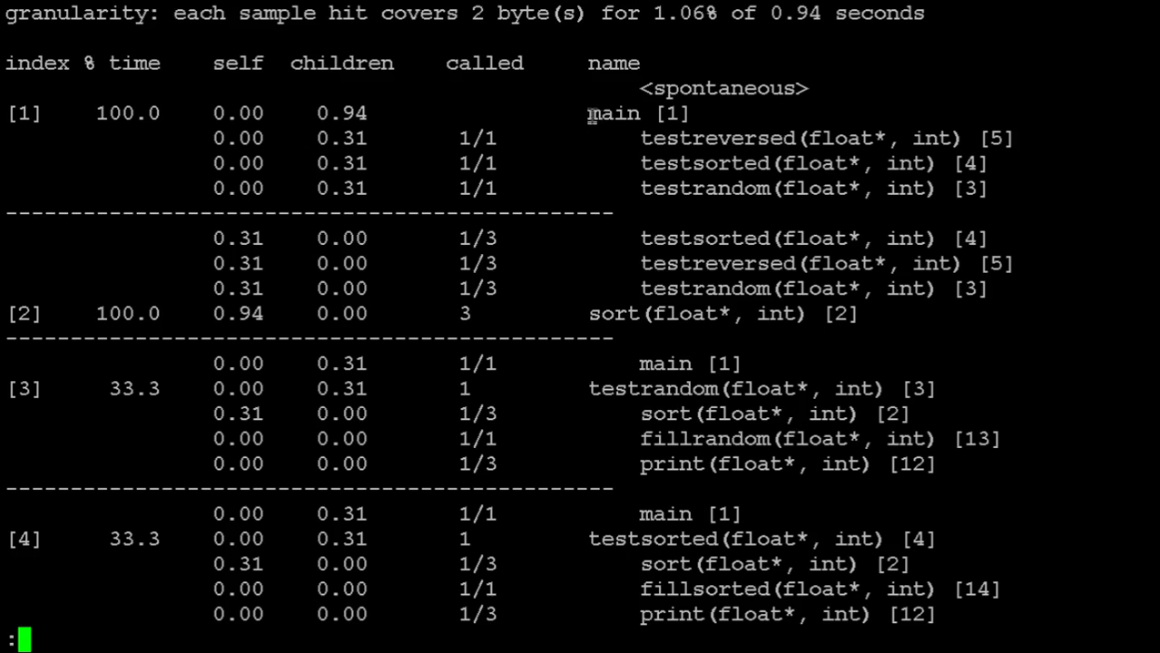
{"action": "mouse_move", "coordinate": [606, 145]}
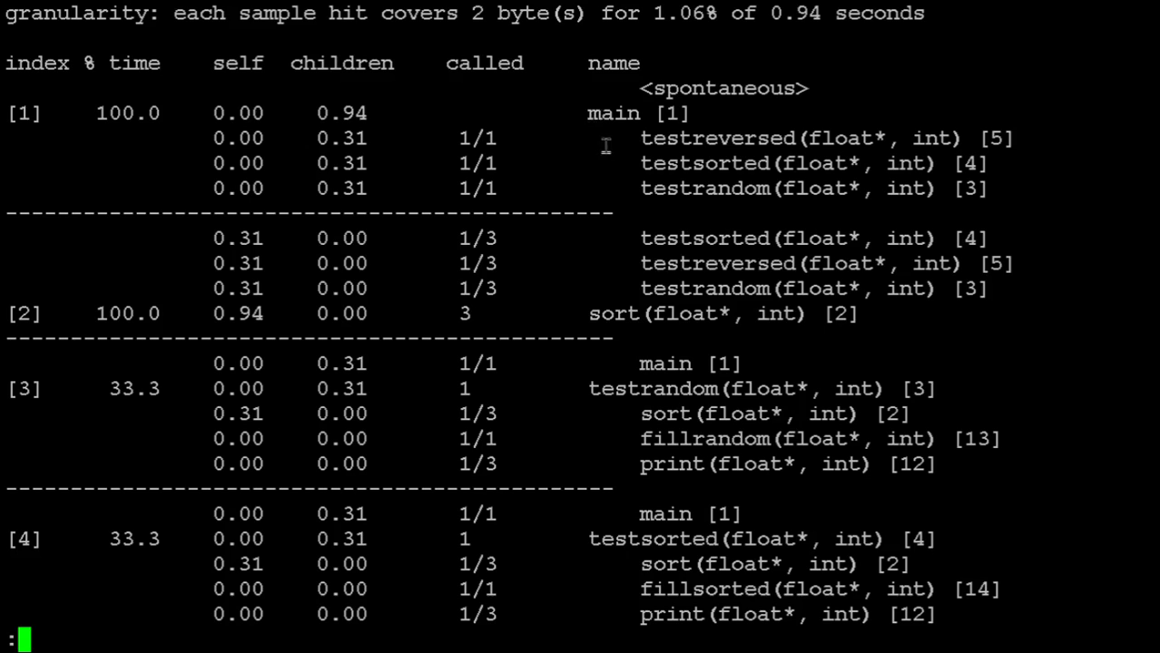
{"action": "mouse_move", "coordinate": [674, 221]}
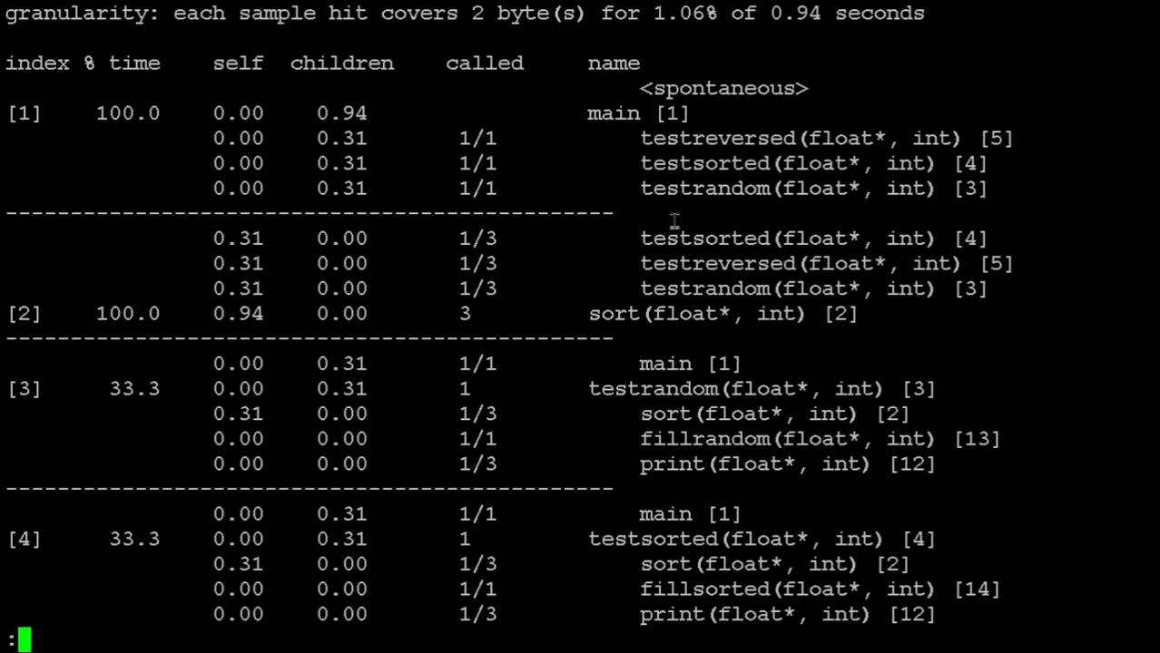
{"action": "mouse_move", "coordinate": [635, 160]}
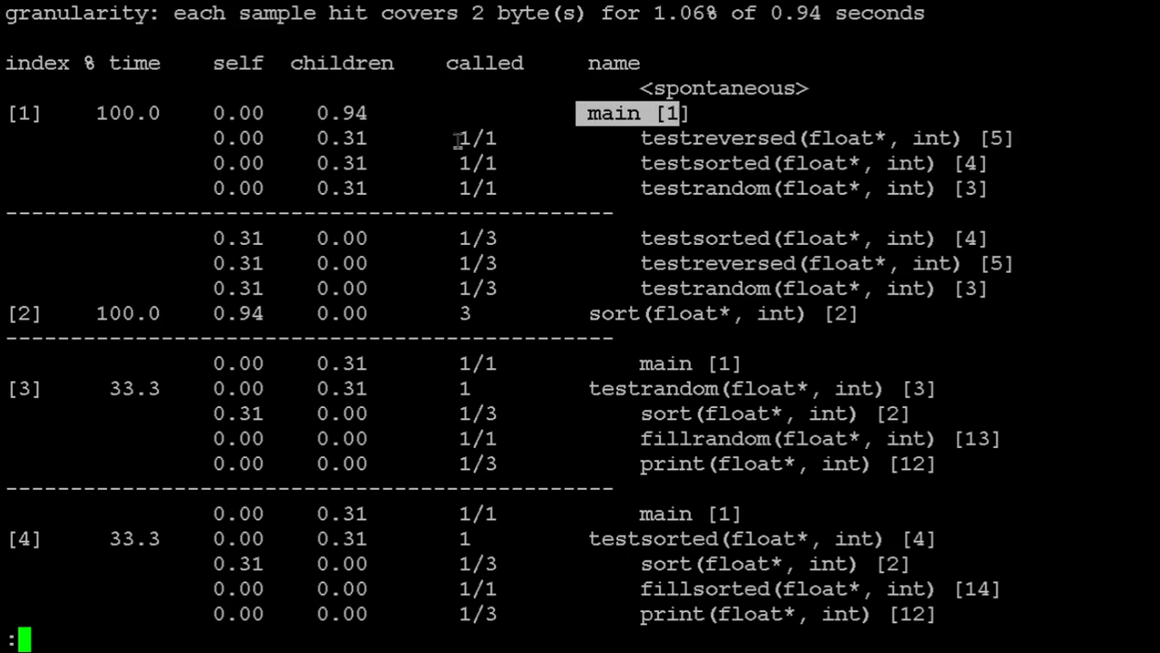
{"action": "mouse_move", "coordinate": [711, 127]}
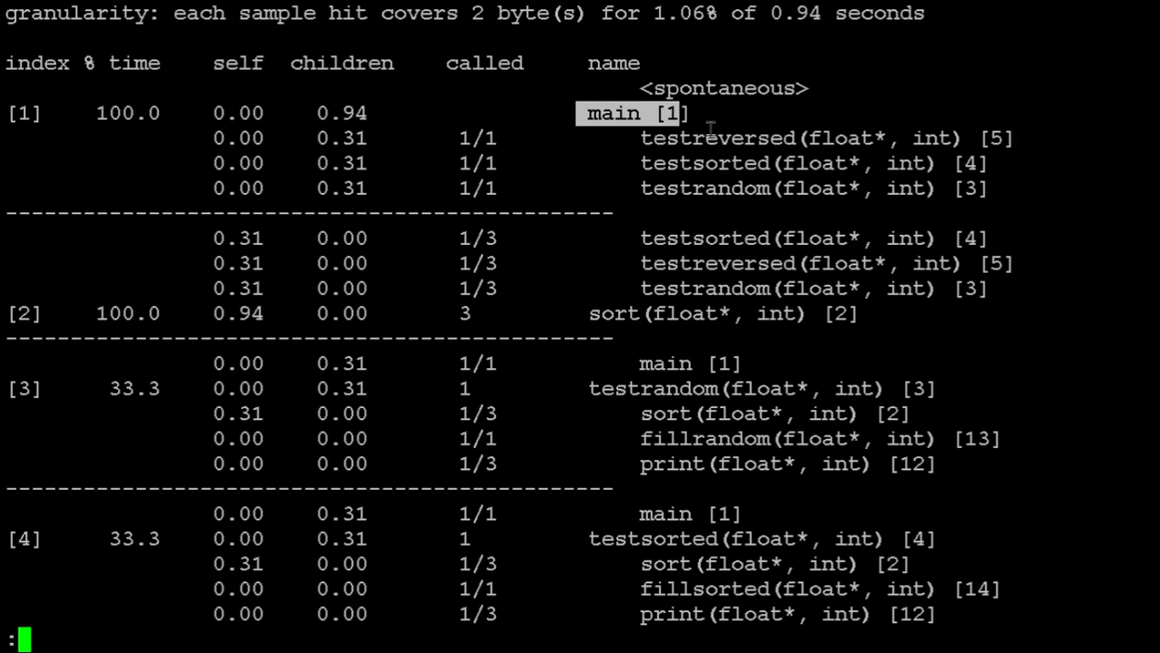
{"action": "mouse_move", "coordinate": [523, 124]}
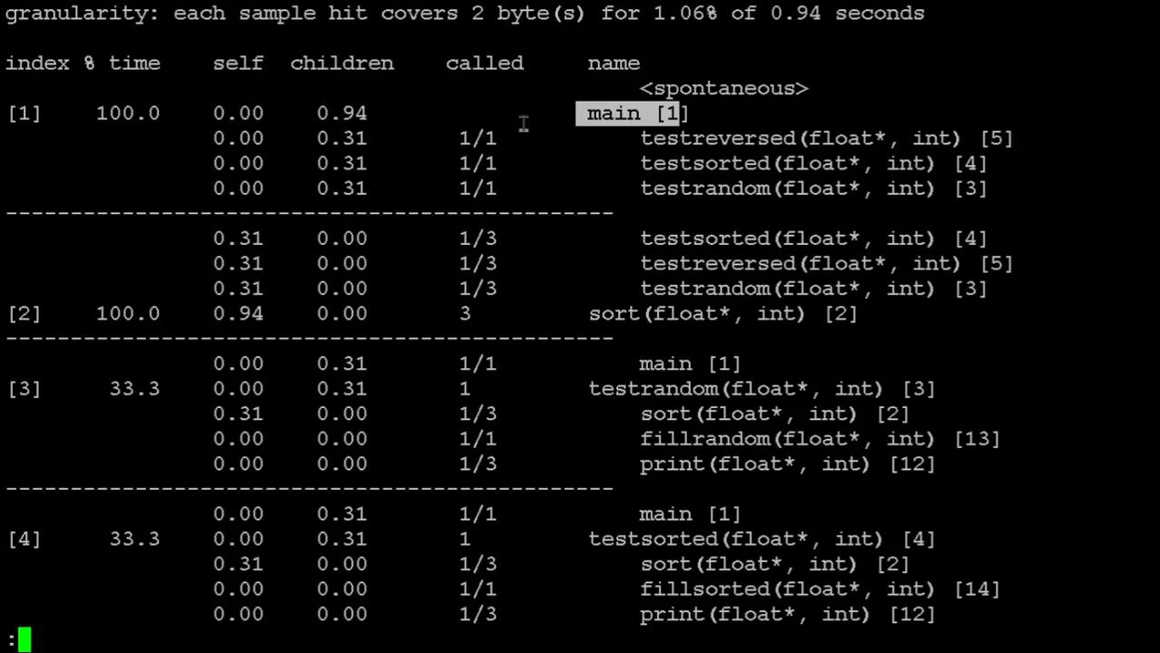
{"action": "mouse_move", "coordinate": [637, 136]}
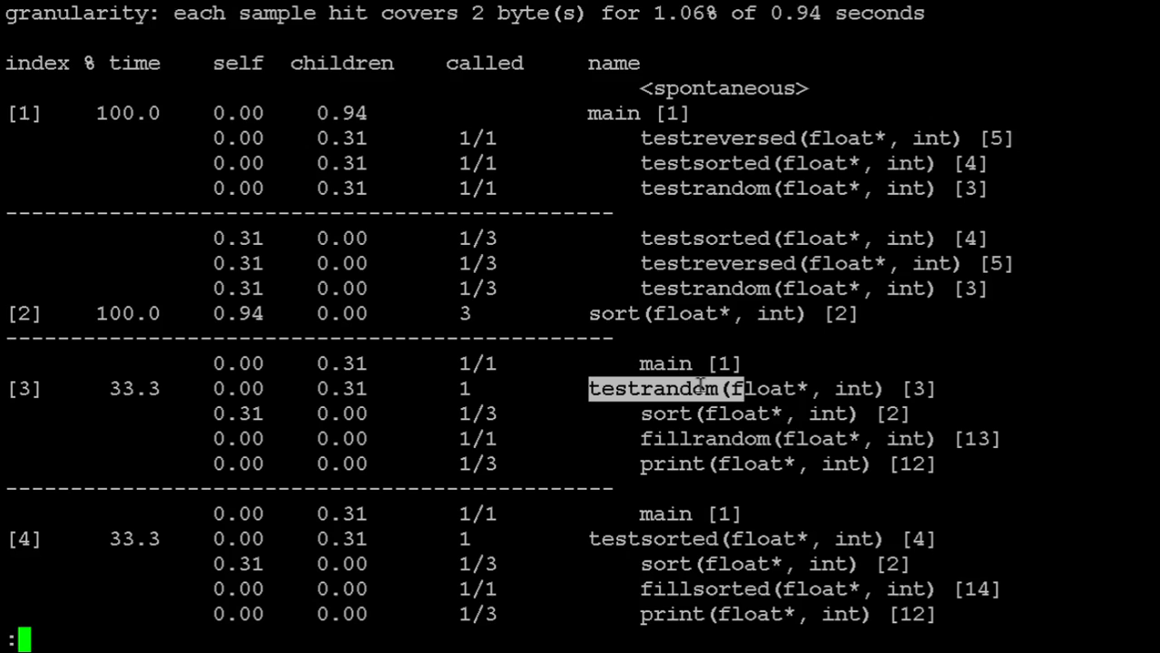
{"action": "mouse_move", "coordinate": [593, 408]}
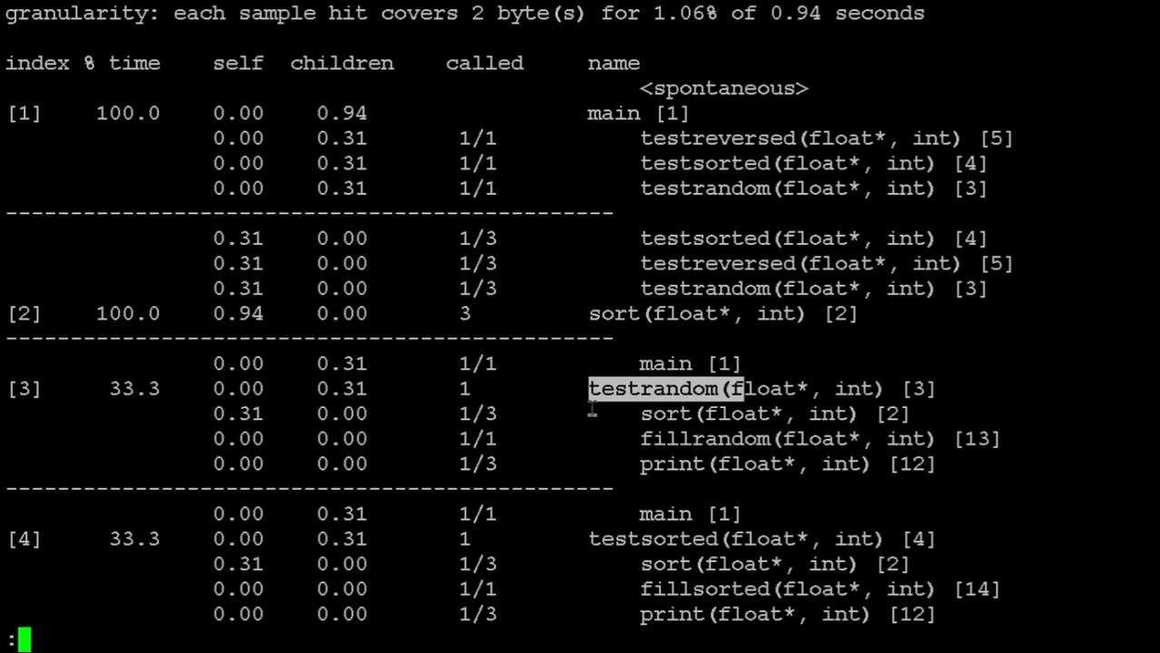
{"action": "mouse_move", "coordinate": [646, 396]}
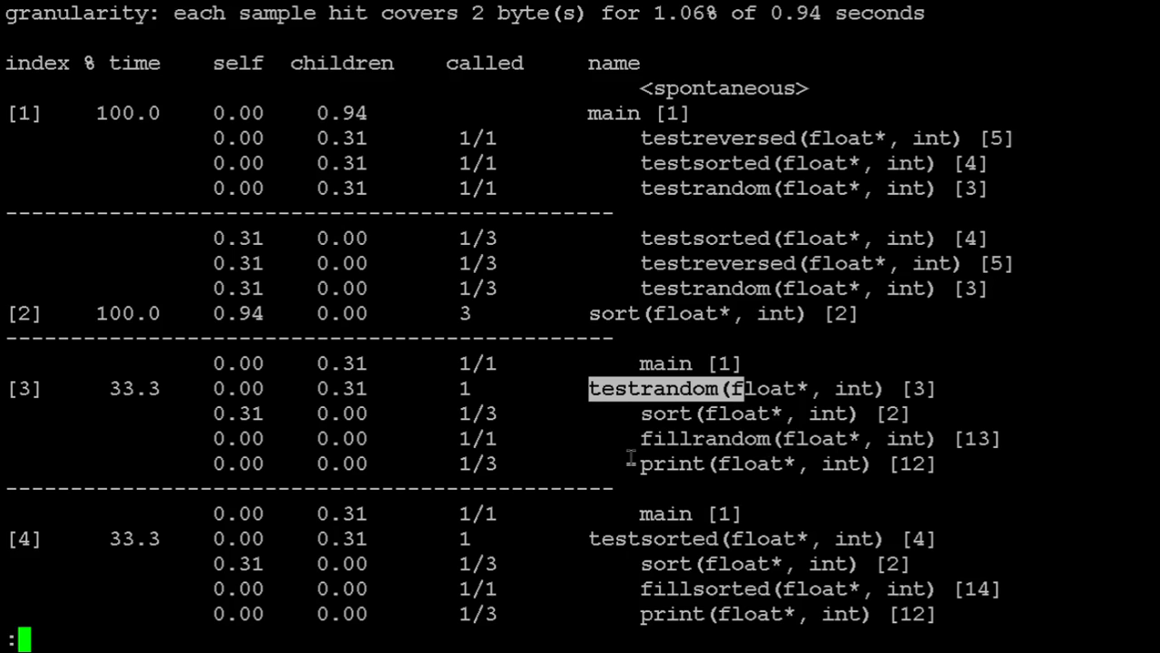
{"action": "scroll", "scroll_direction": "down", "scroll_amount": 3}
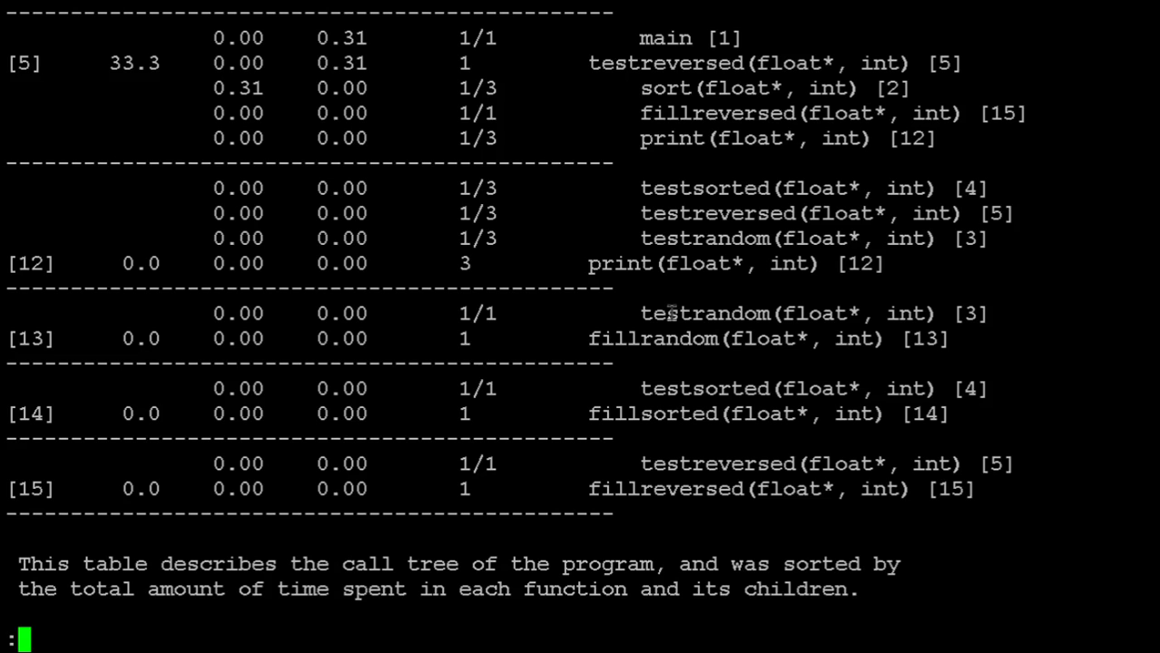
{"action": "mouse_move", "coordinate": [406, 276]}
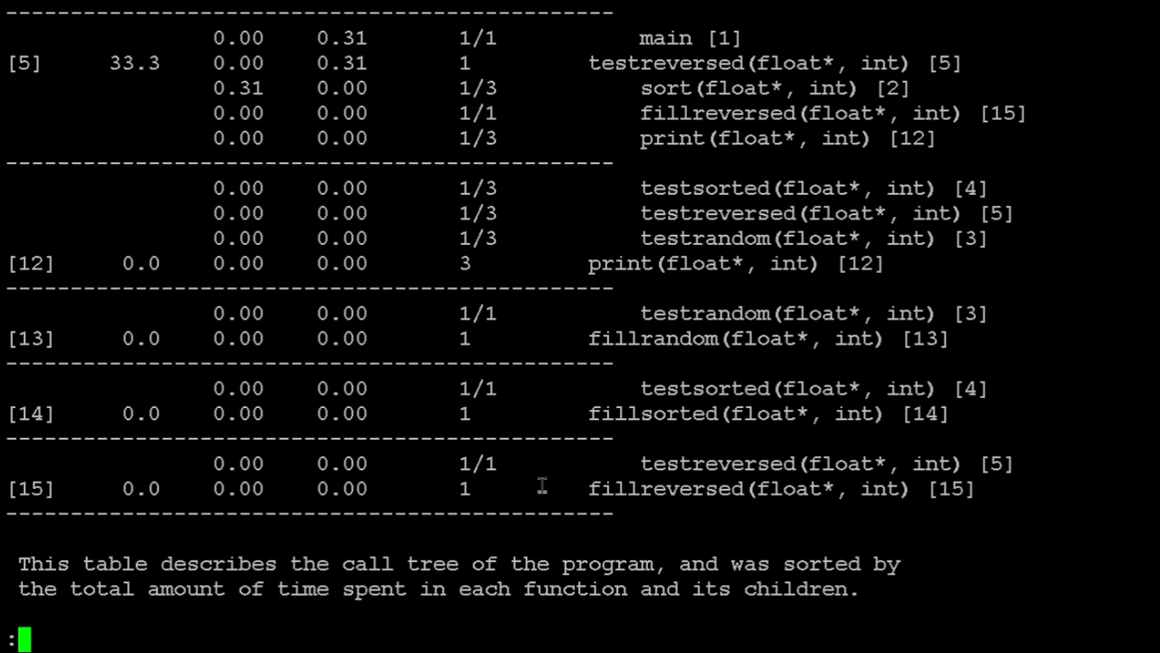
{"action": "mouse_move", "coordinate": [574, 443]}
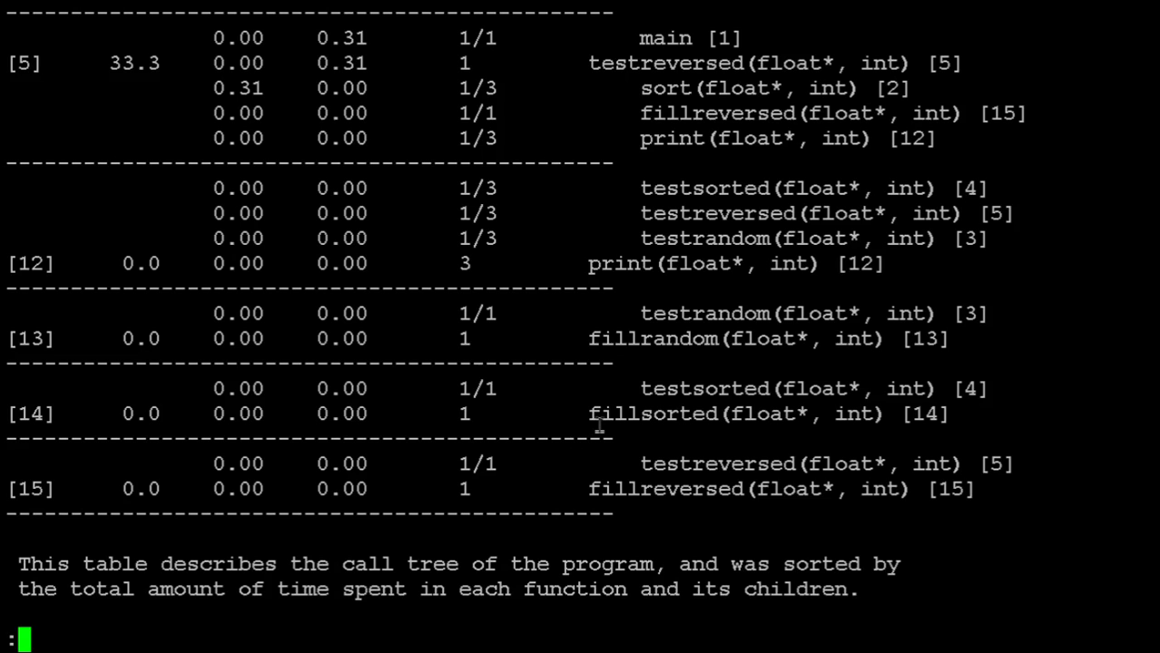
Step: Quit the paged gprof report with q, returning to the bash prompt
{"action": "key", "text": "q"}
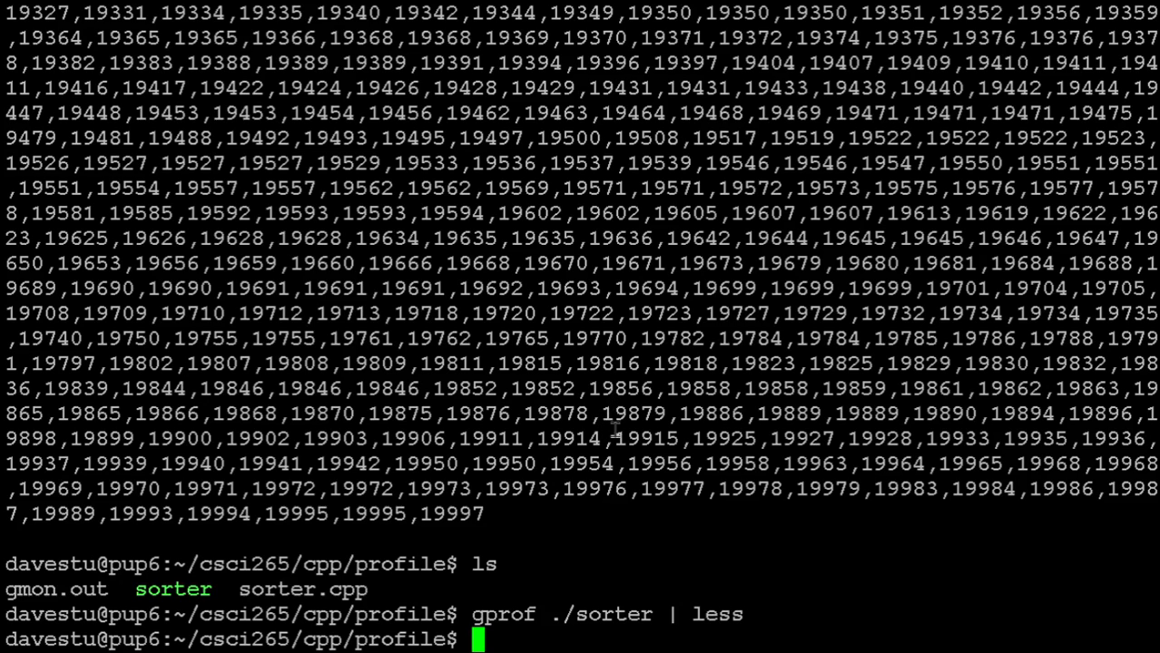
{"action": "mouse_move", "coordinate": [596, 409]}
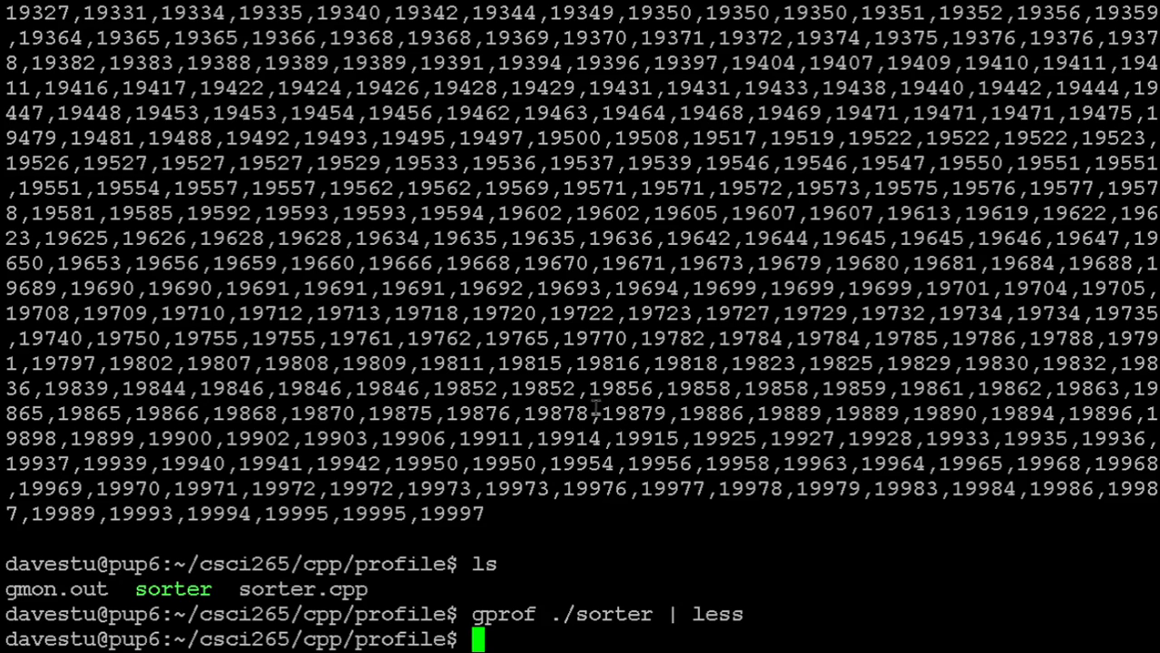
{"action": "mouse_move", "coordinate": [637, 410]}
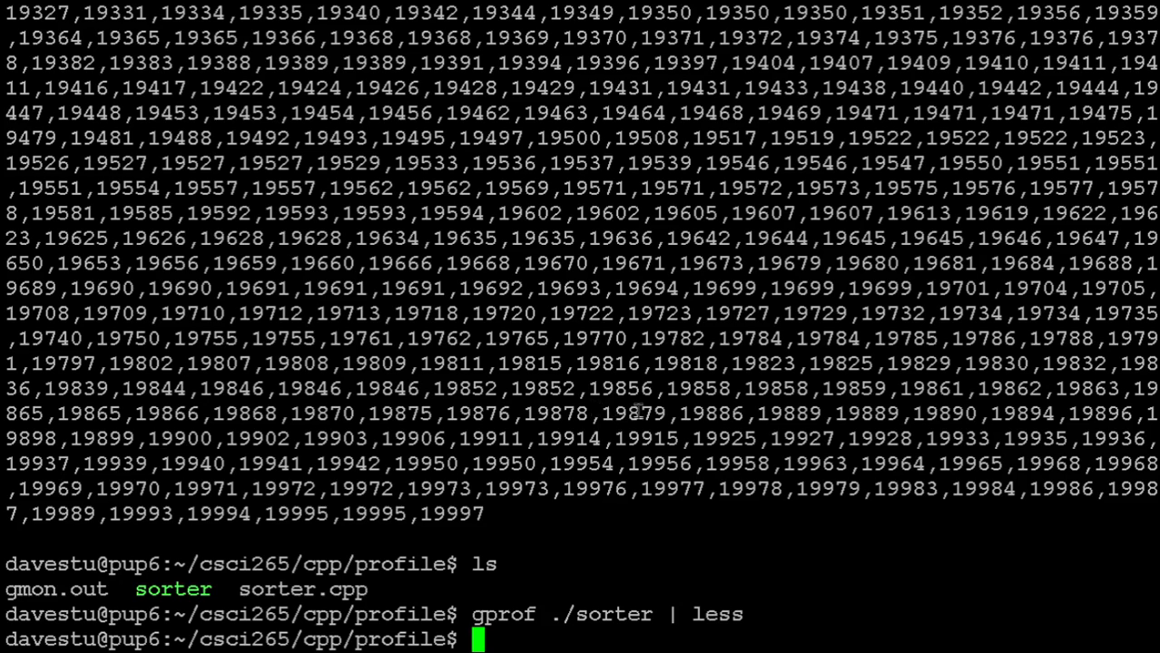